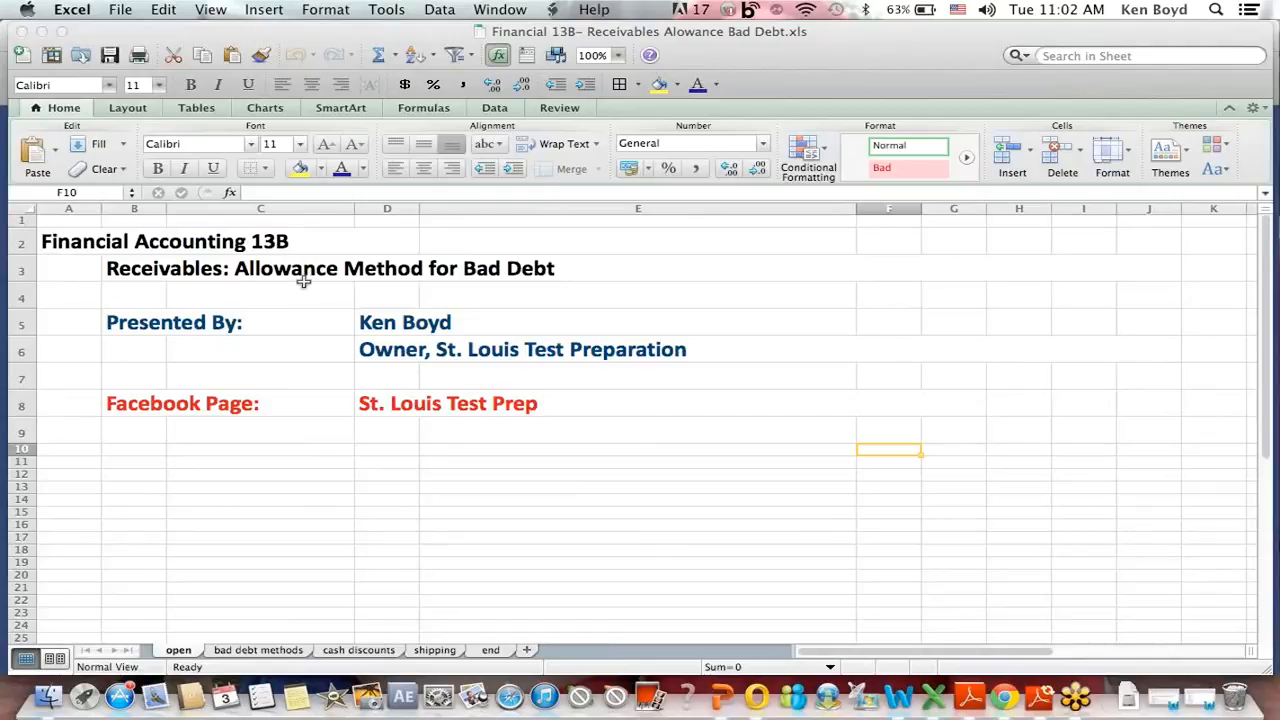
pyautogui.moveTo(535, 293)
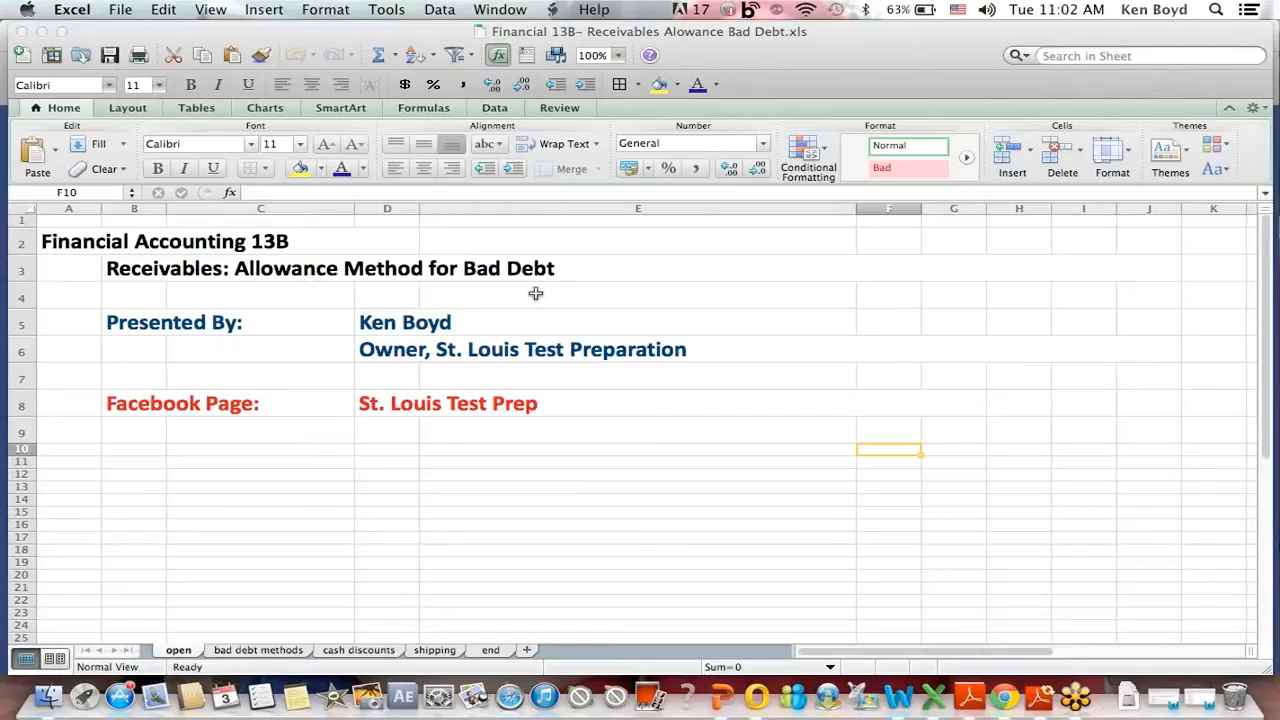
pyautogui.moveTo(470, 363)
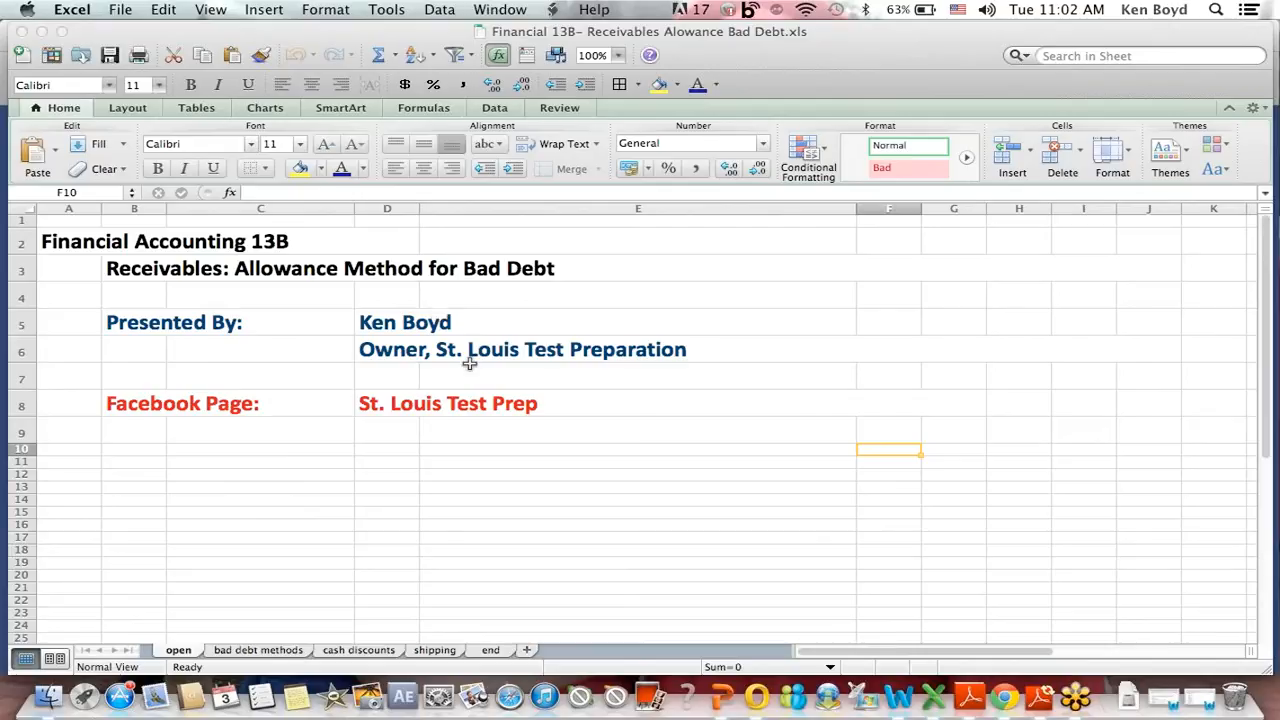
pyautogui.moveTo(267, 419)
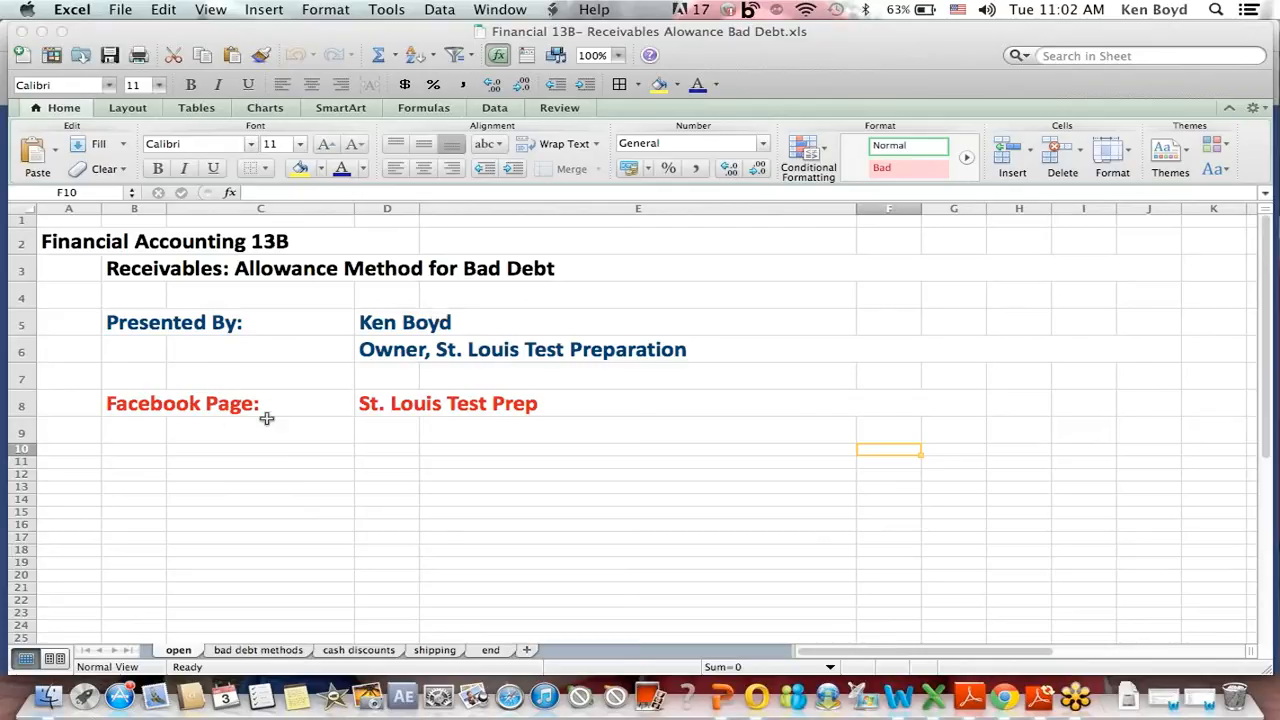
pyautogui.moveTo(272, 655)
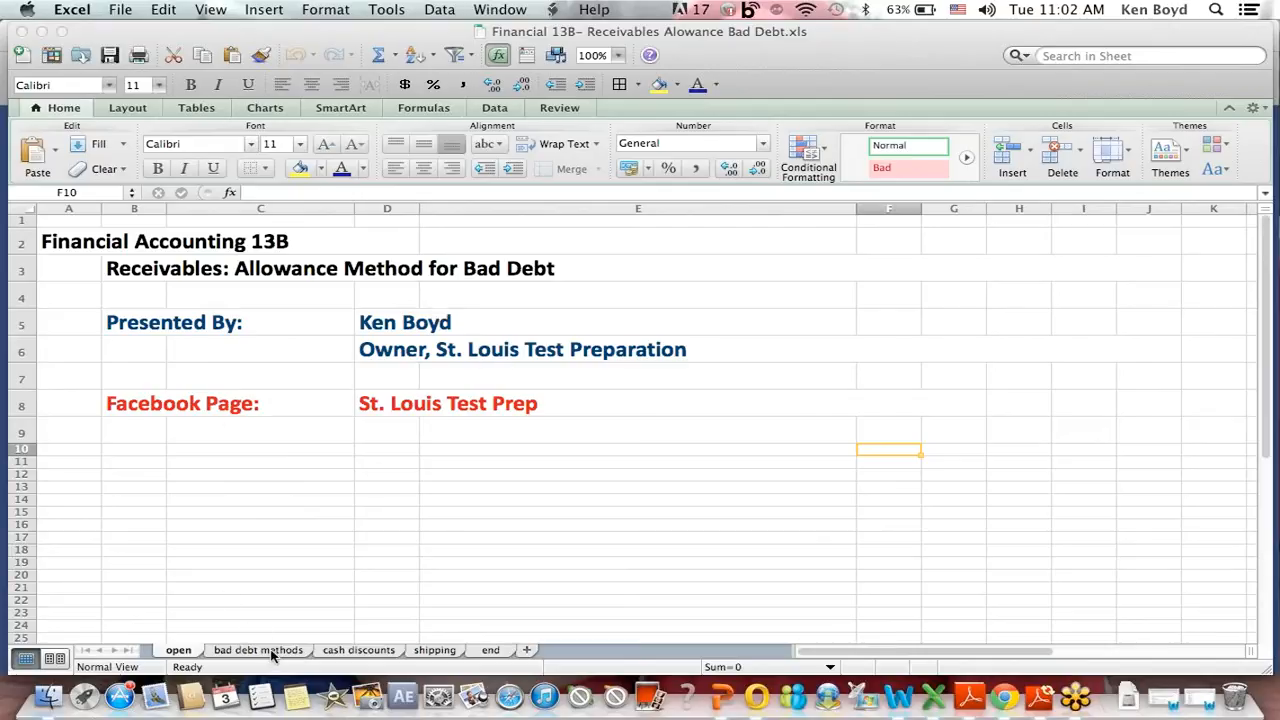
# Open the bad debt methods sheet and highlight the Direct Write-Off Method block and its no-entry note
pyautogui.click(258, 650)
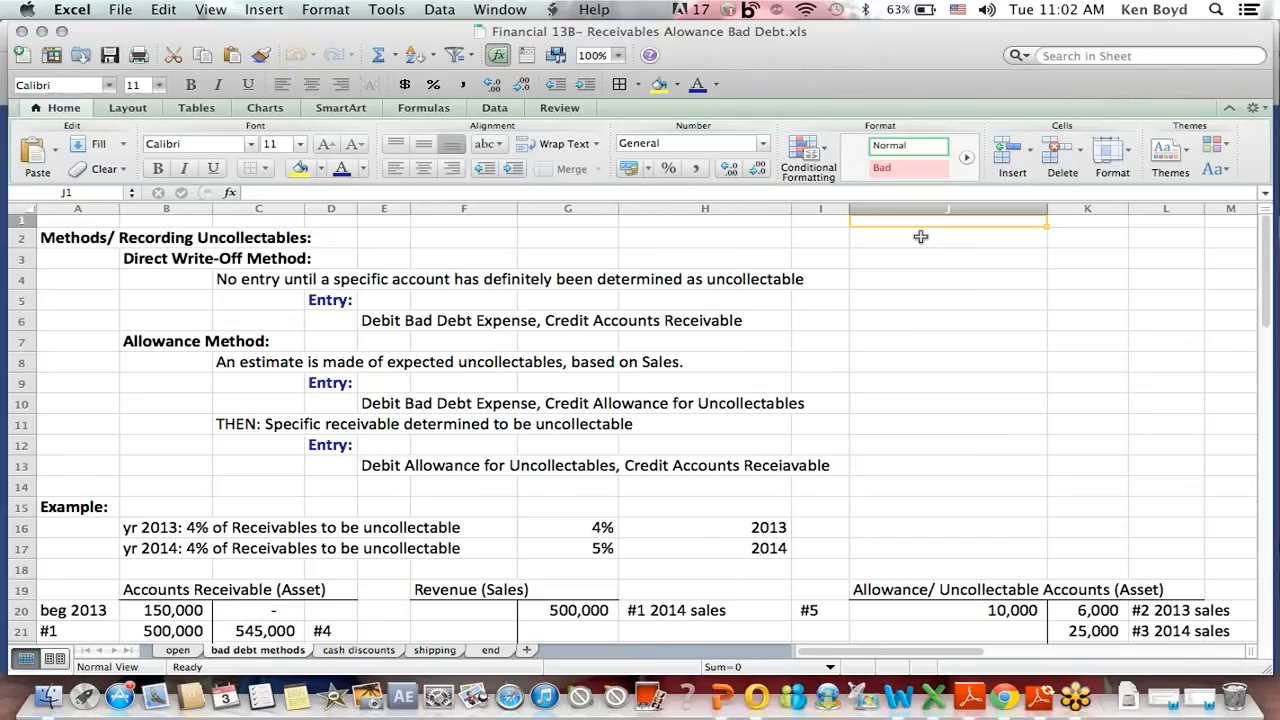
pyautogui.click(77, 237)
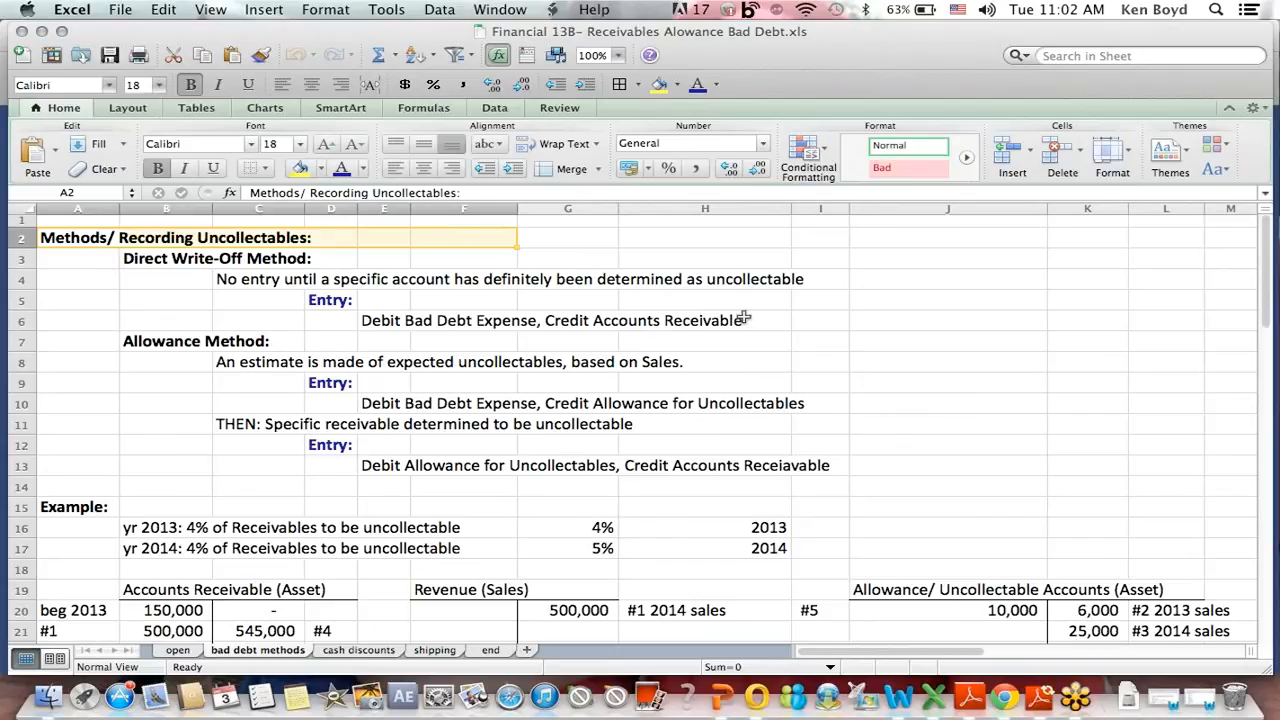
pyautogui.click(705, 320)
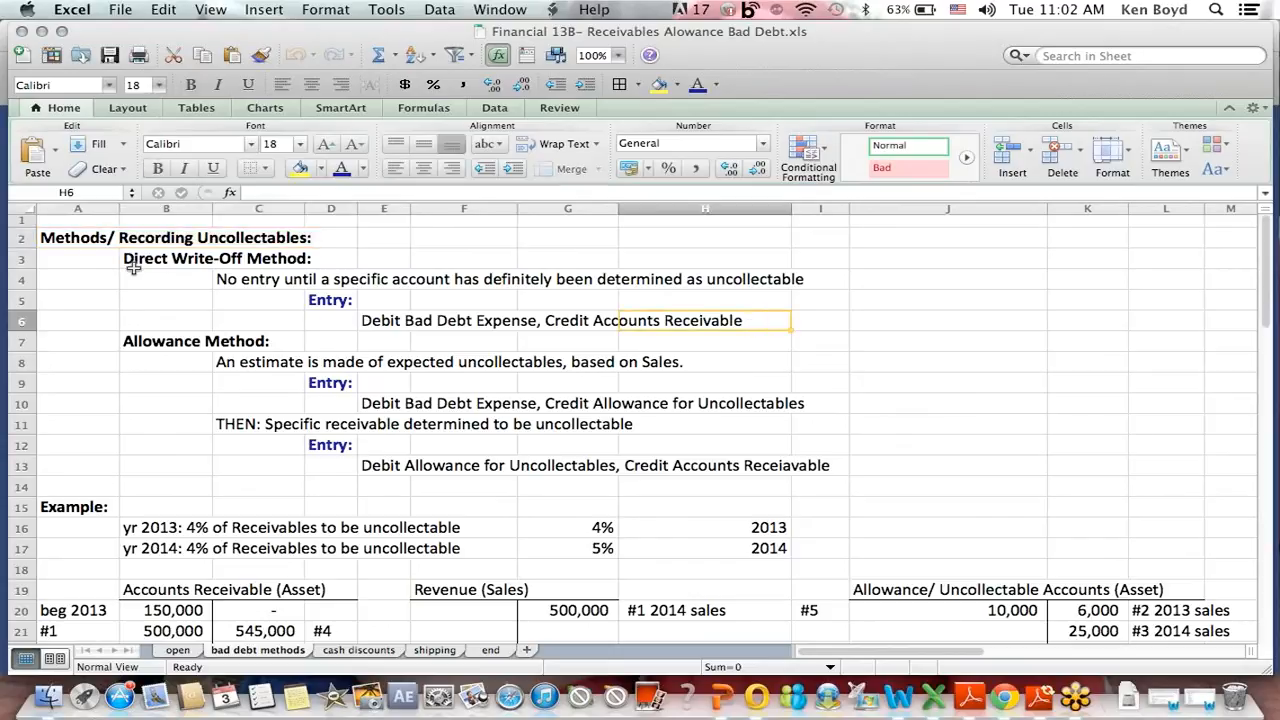
pyautogui.moveTo(133, 258); pyautogui.dragTo(818, 320)
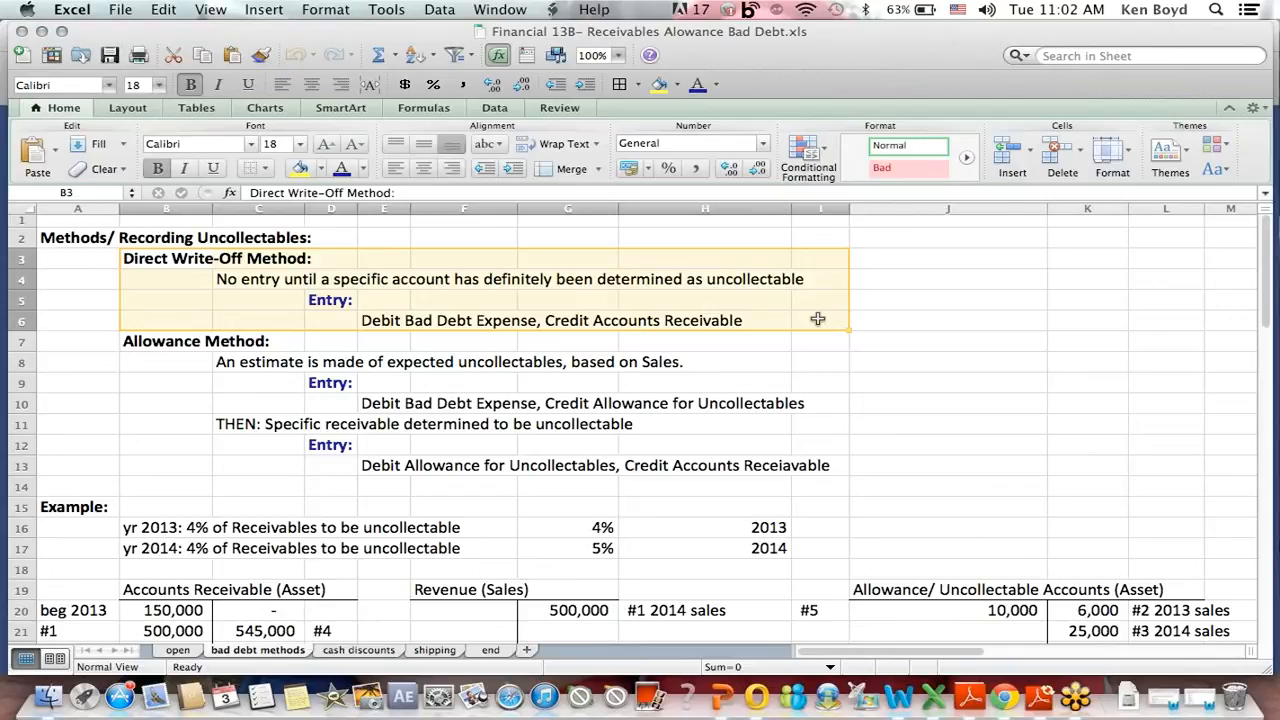
pyautogui.click(463, 341)
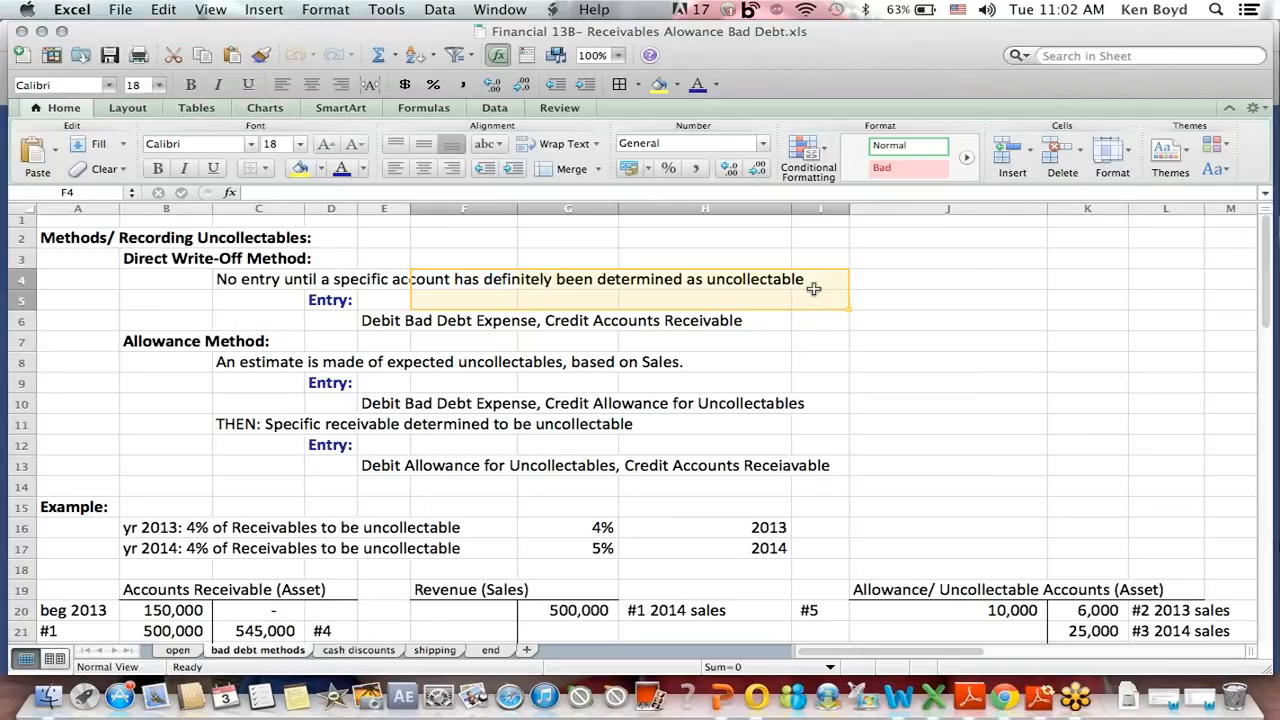
pyautogui.moveTo(431, 338)
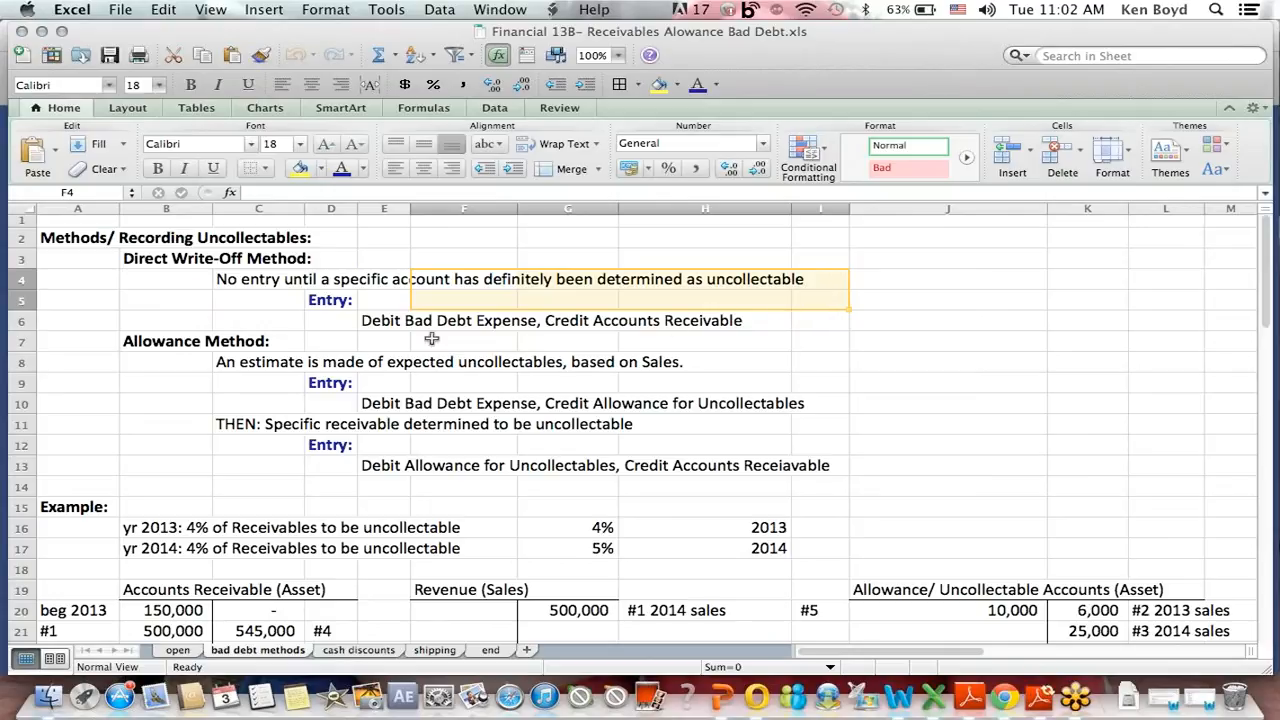
# Revisit the direct write-off journal entry, then highlight the Allowance Method section
pyautogui.click(384, 341)
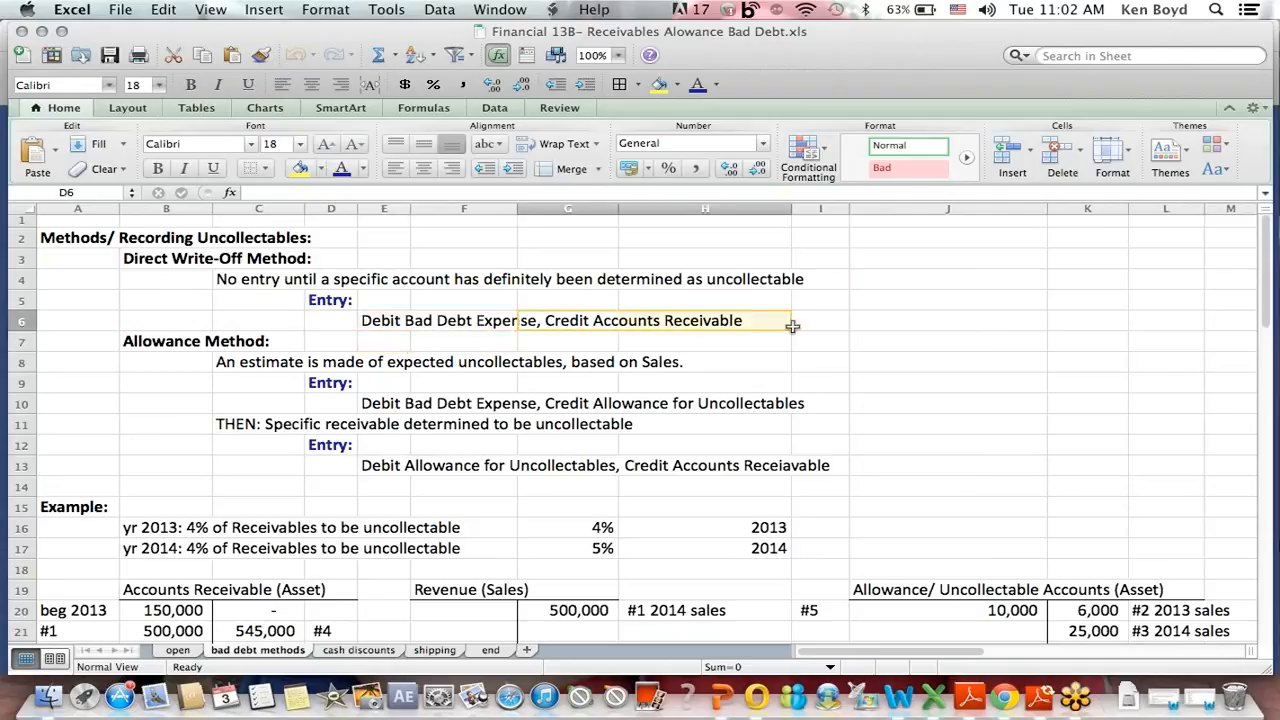
pyautogui.click(820, 320)
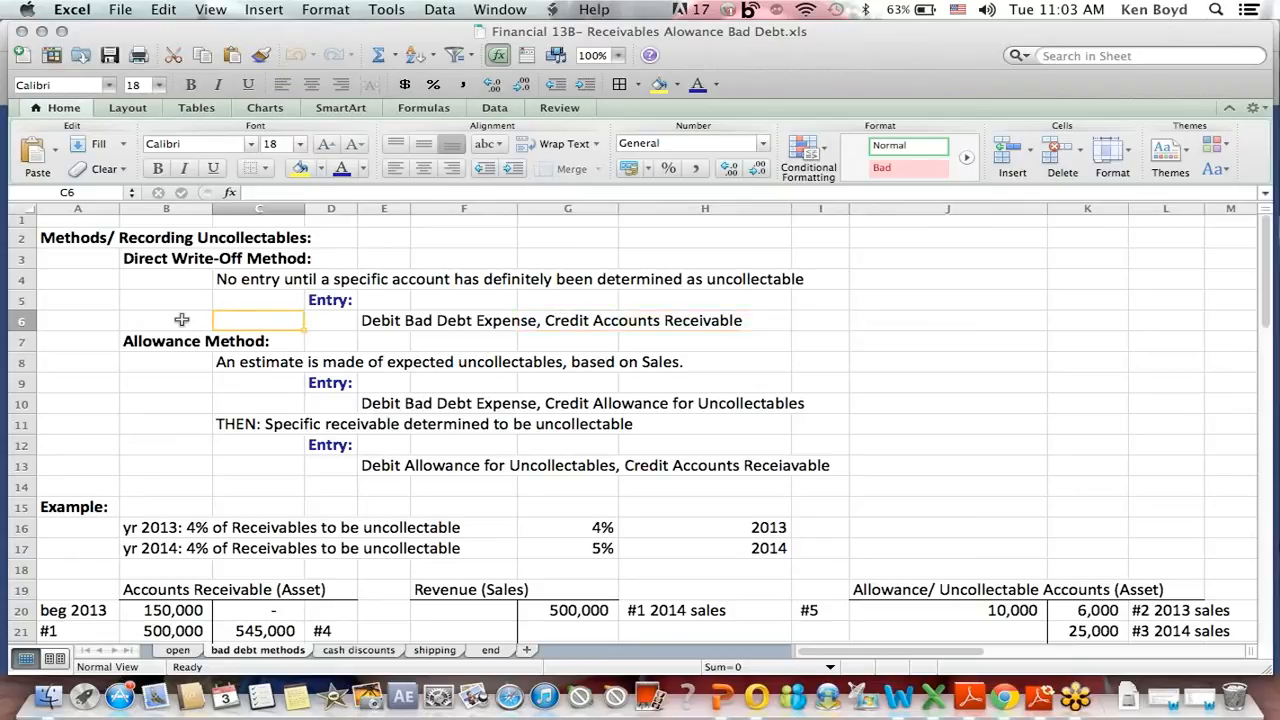
pyautogui.moveTo(182, 340); pyautogui.dragTo(857, 485)
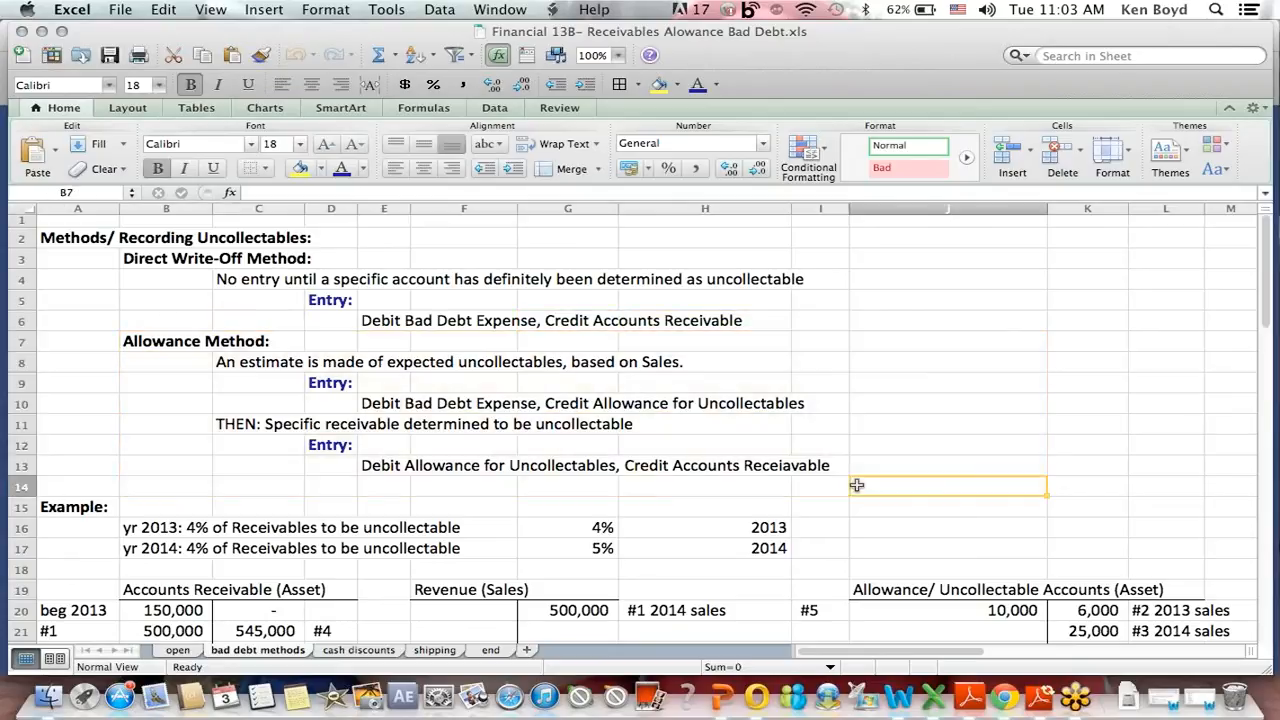
pyautogui.click(258, 362)
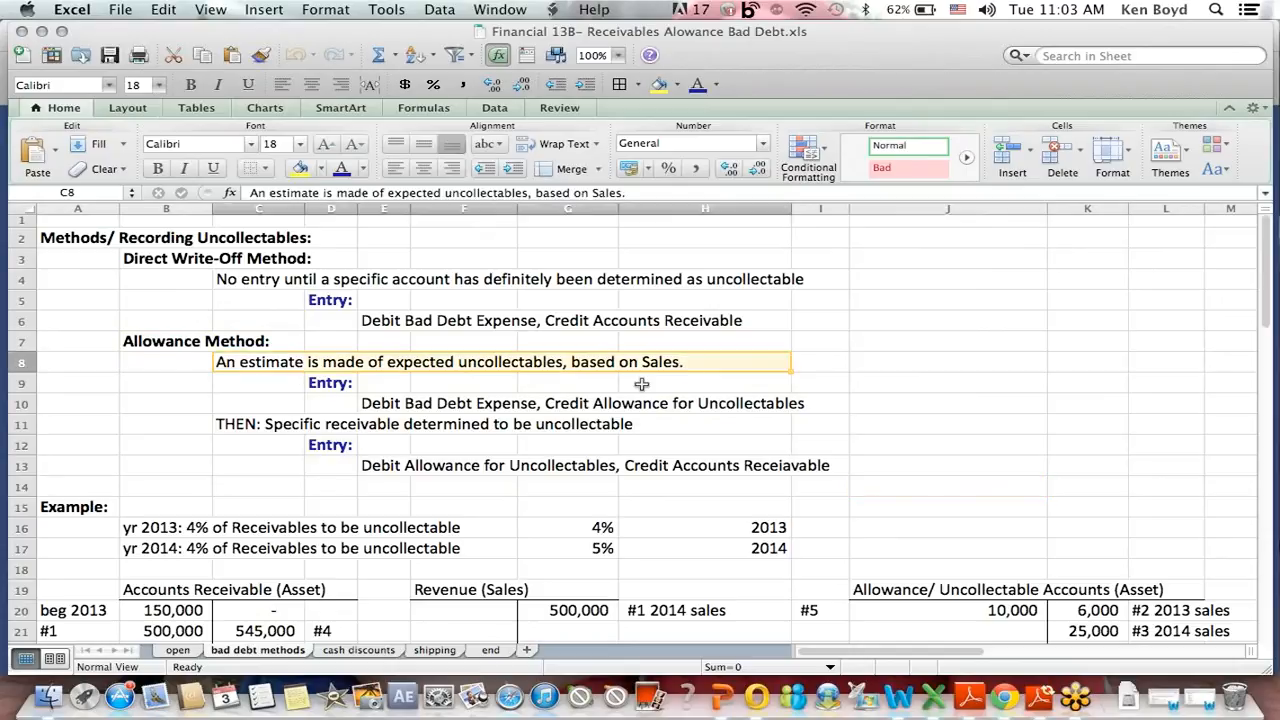
pyautogui.click(568, 527)
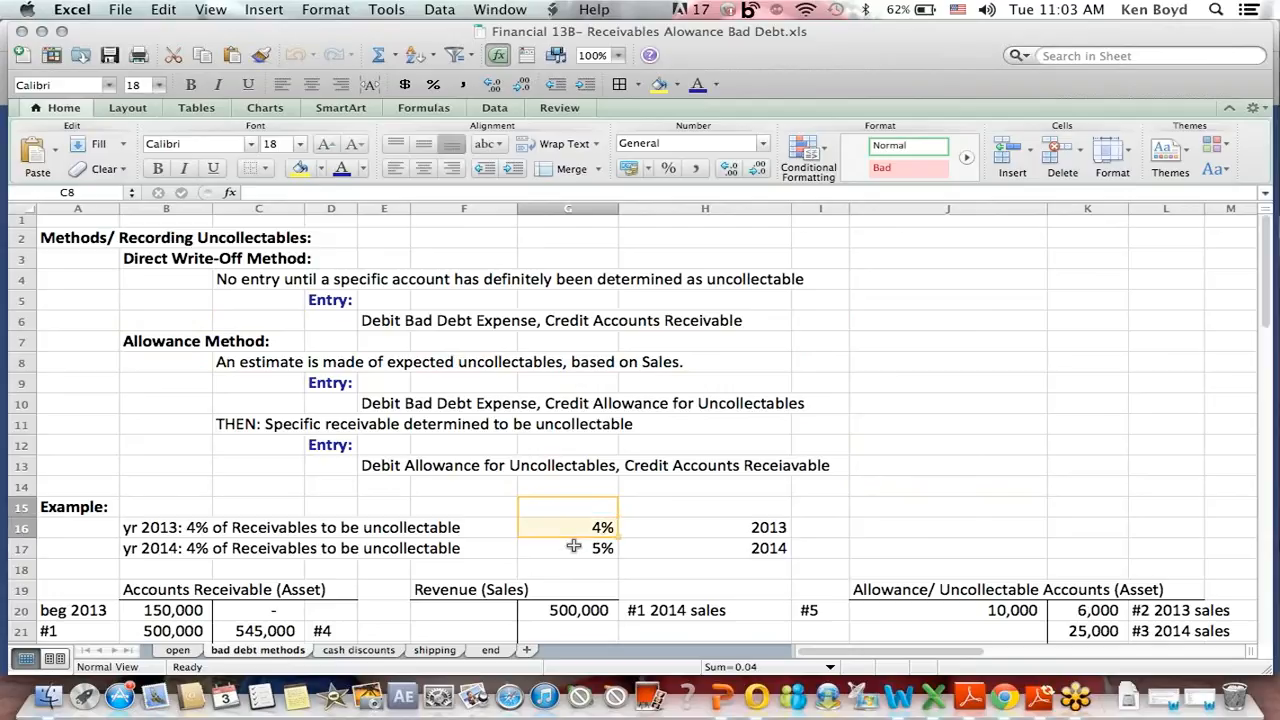
pyautogui.moveTo(568, 507); pyautogui.dragTo(568, 568)
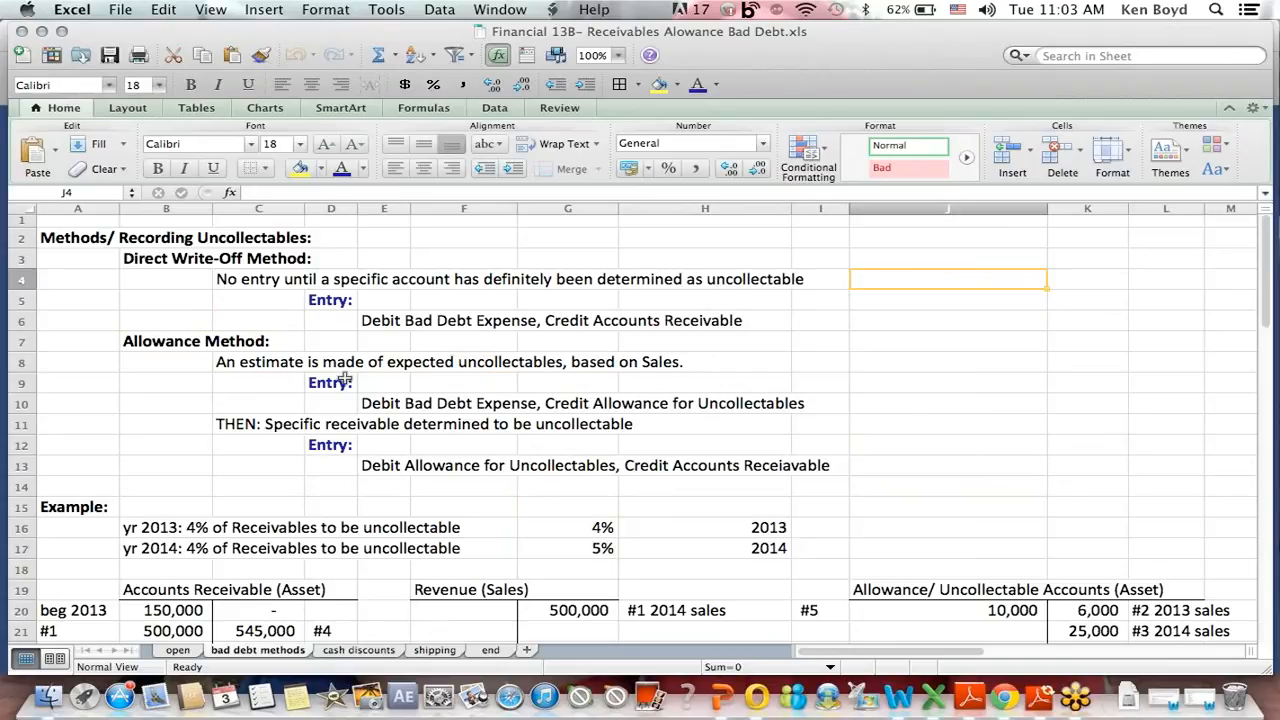
pyautogui.click(330, 383)
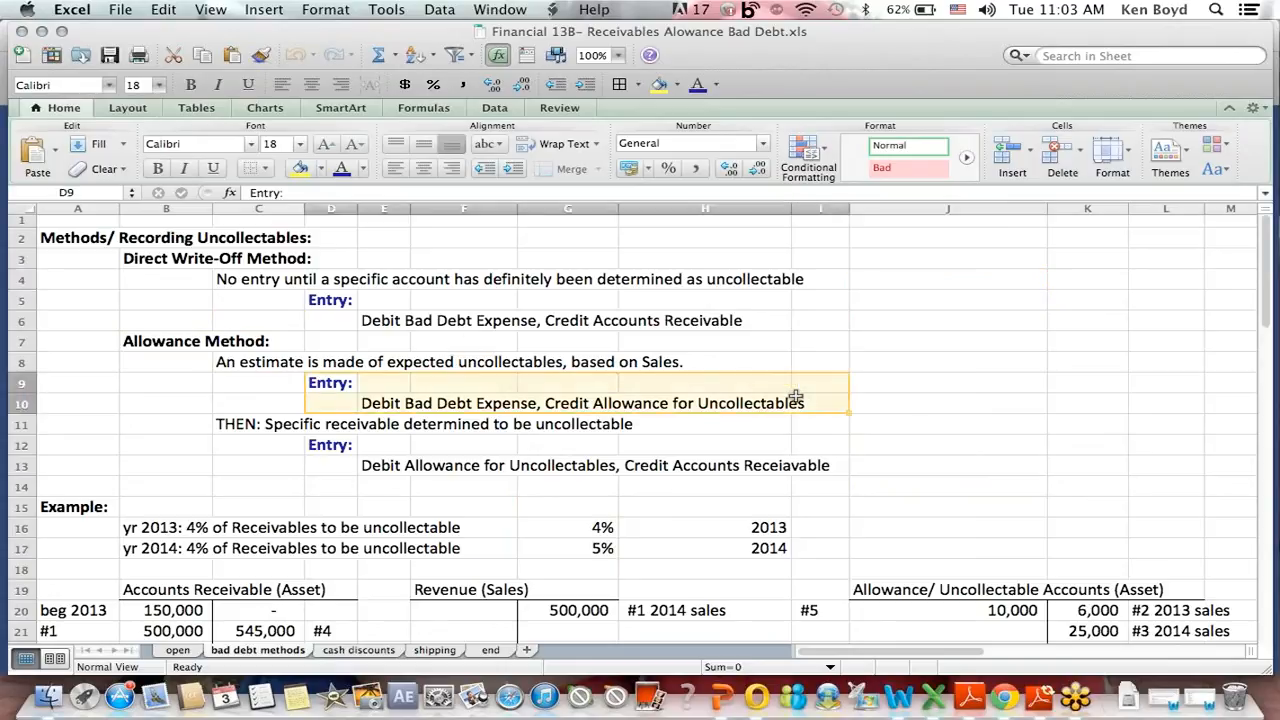
pyautogui.click(190, 84)
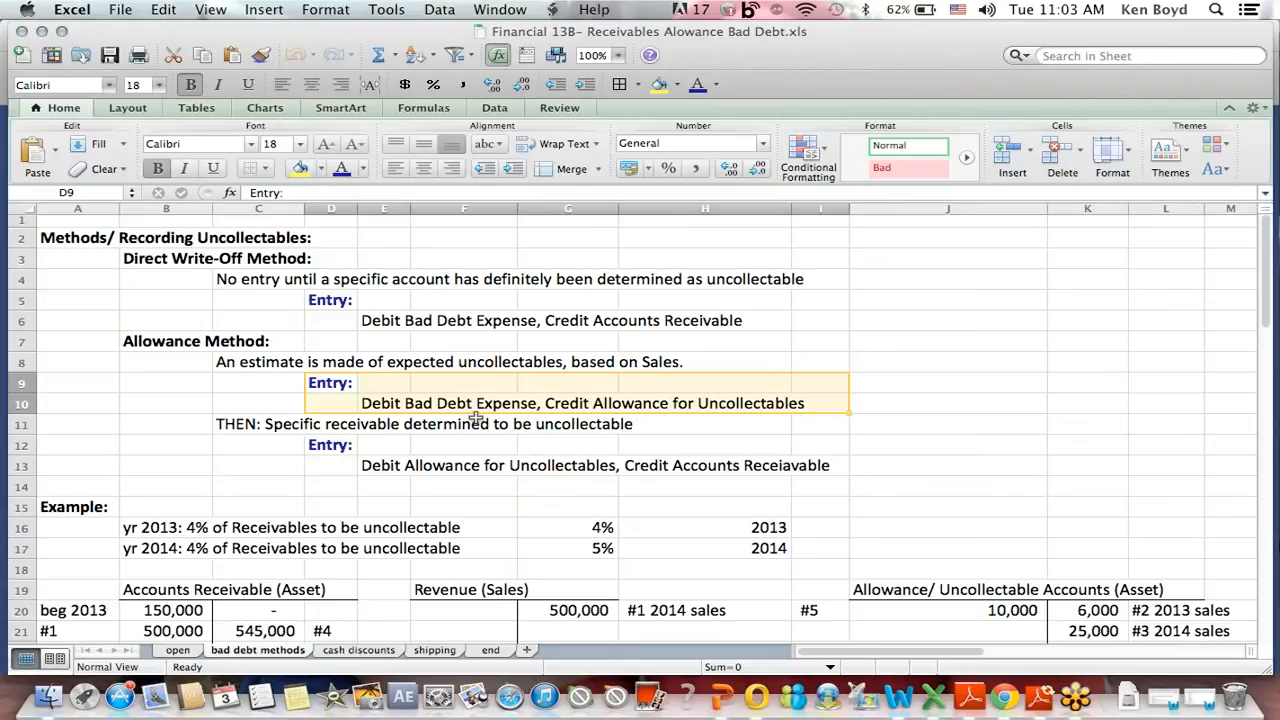
pyautogui.moveTo(747, 411)
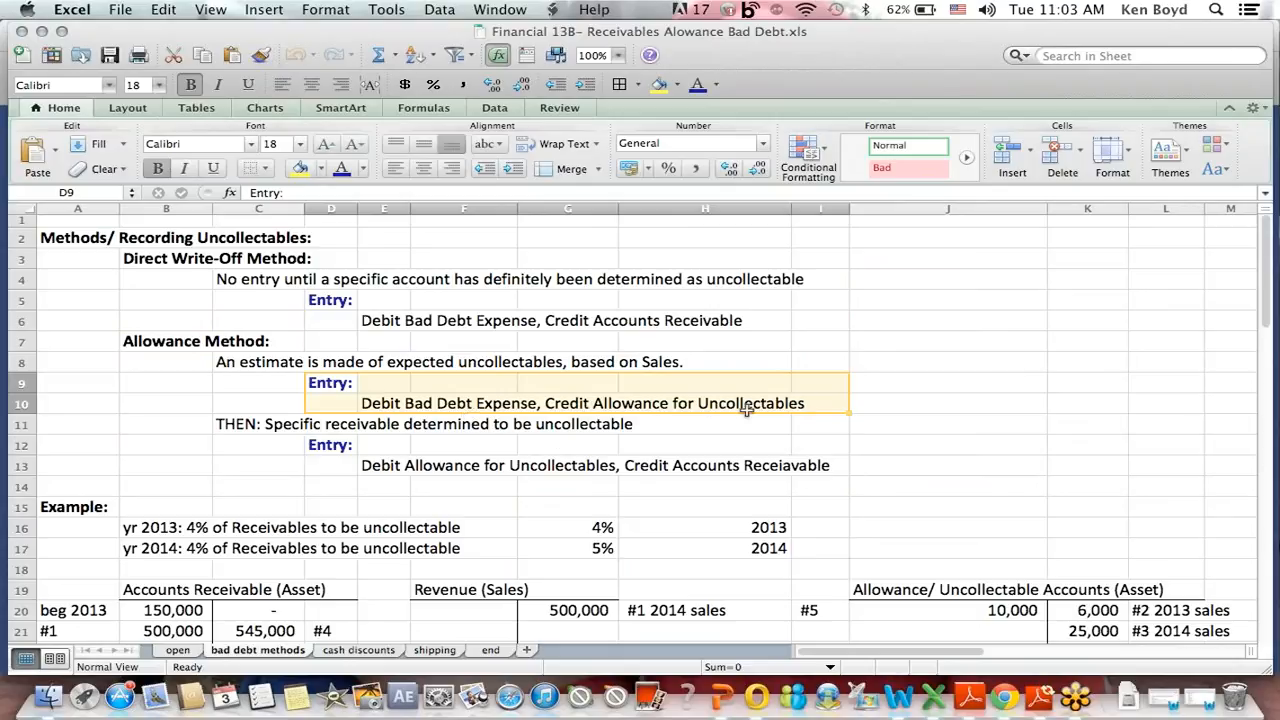
pyautogui.moveTo(384, 459)
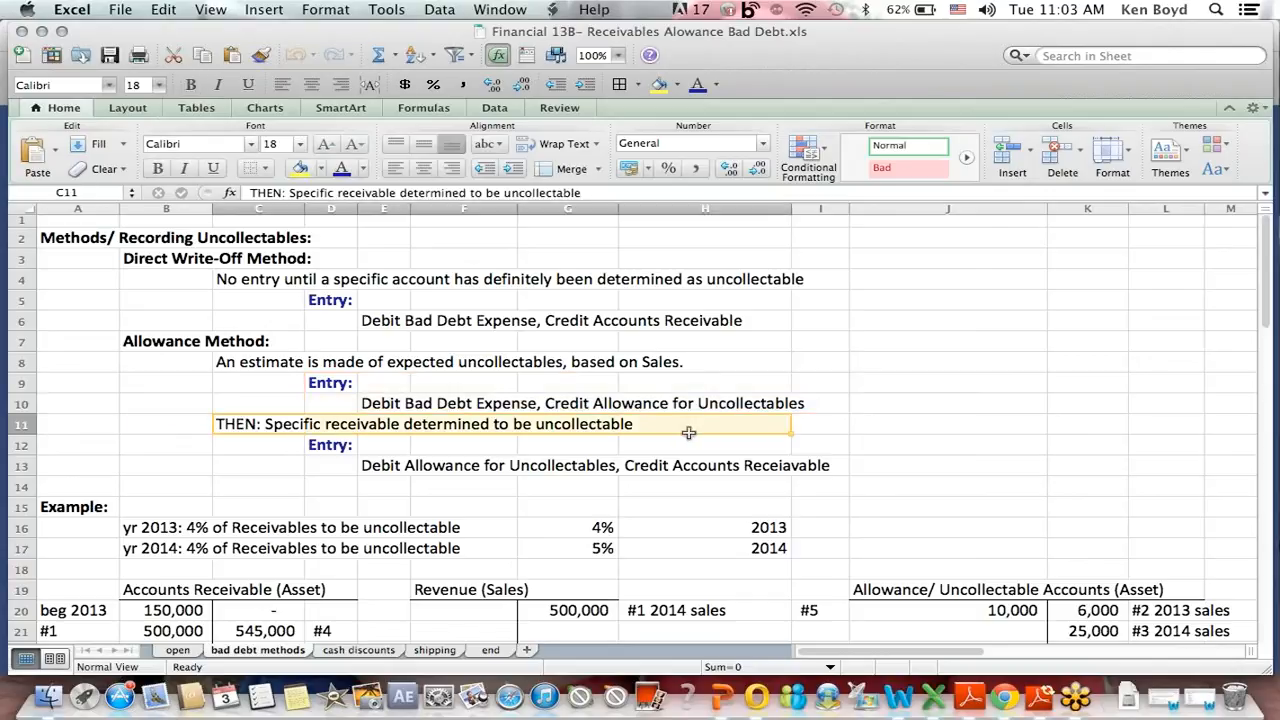
pyautogui.moveTo(638, 442)
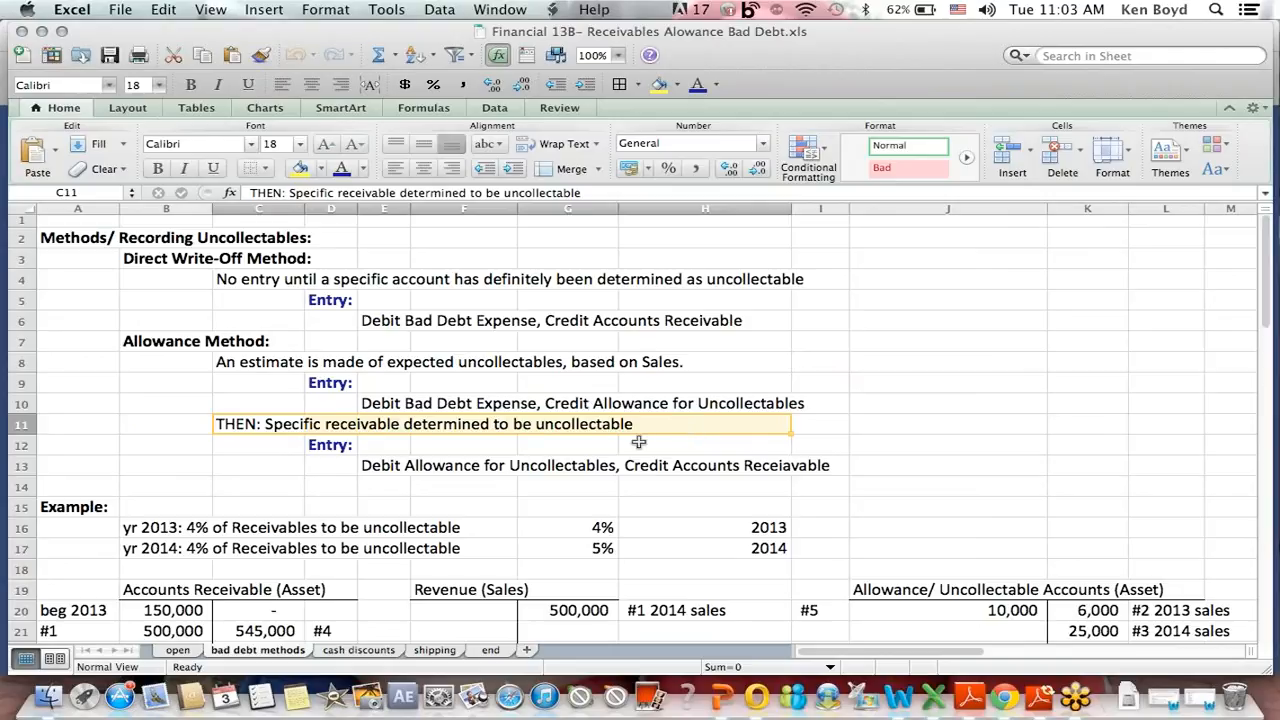
pyautogui.click(385, 465)
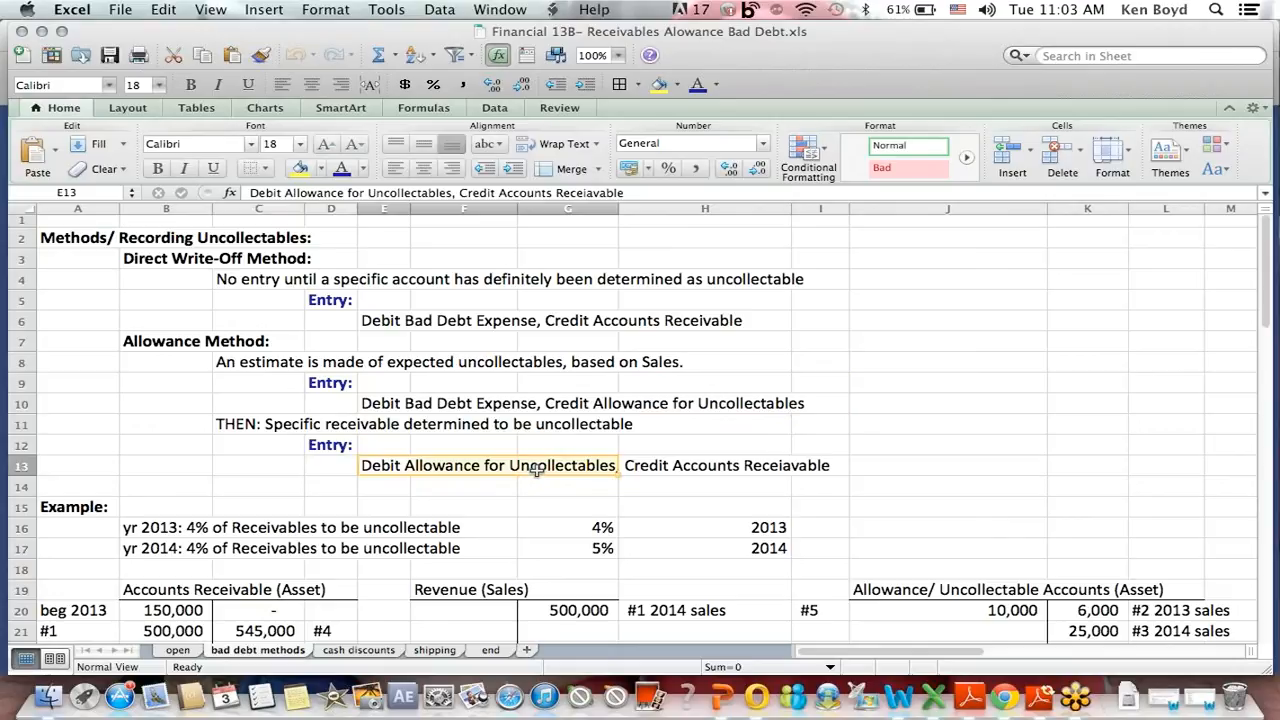
pyautogui.moveTo(694, 472)
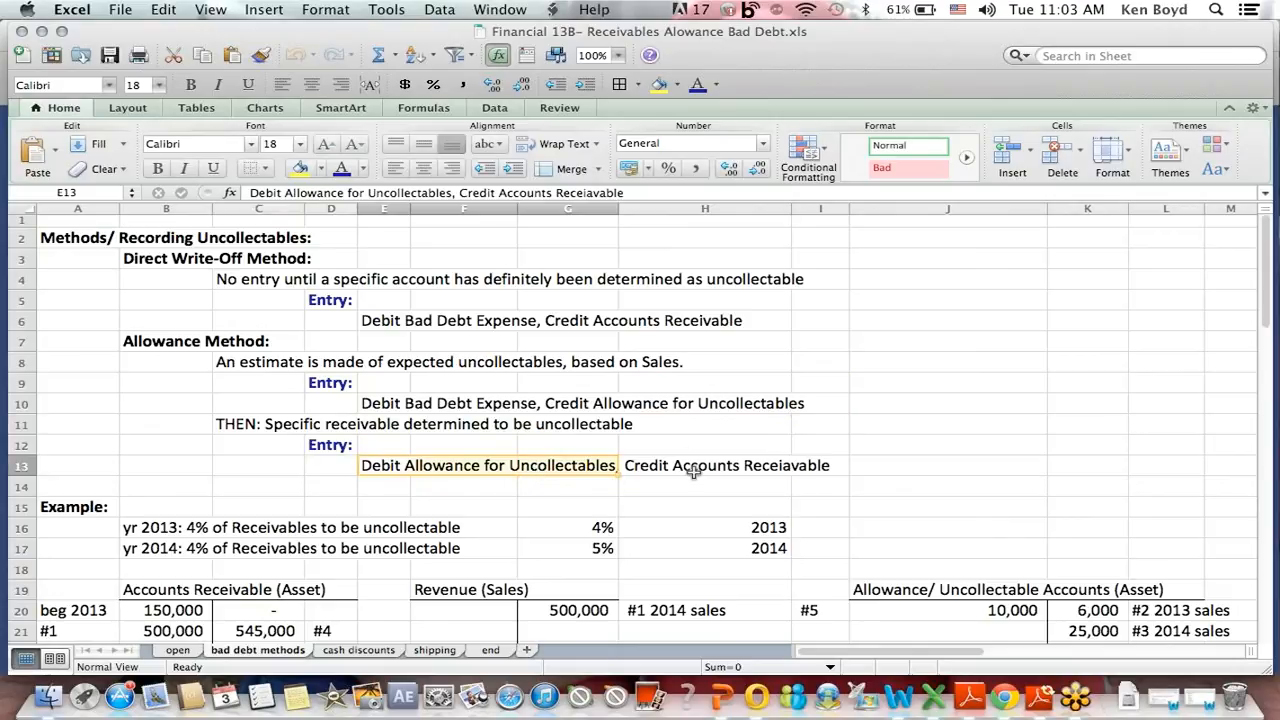
pyautogui.click(705, 465)
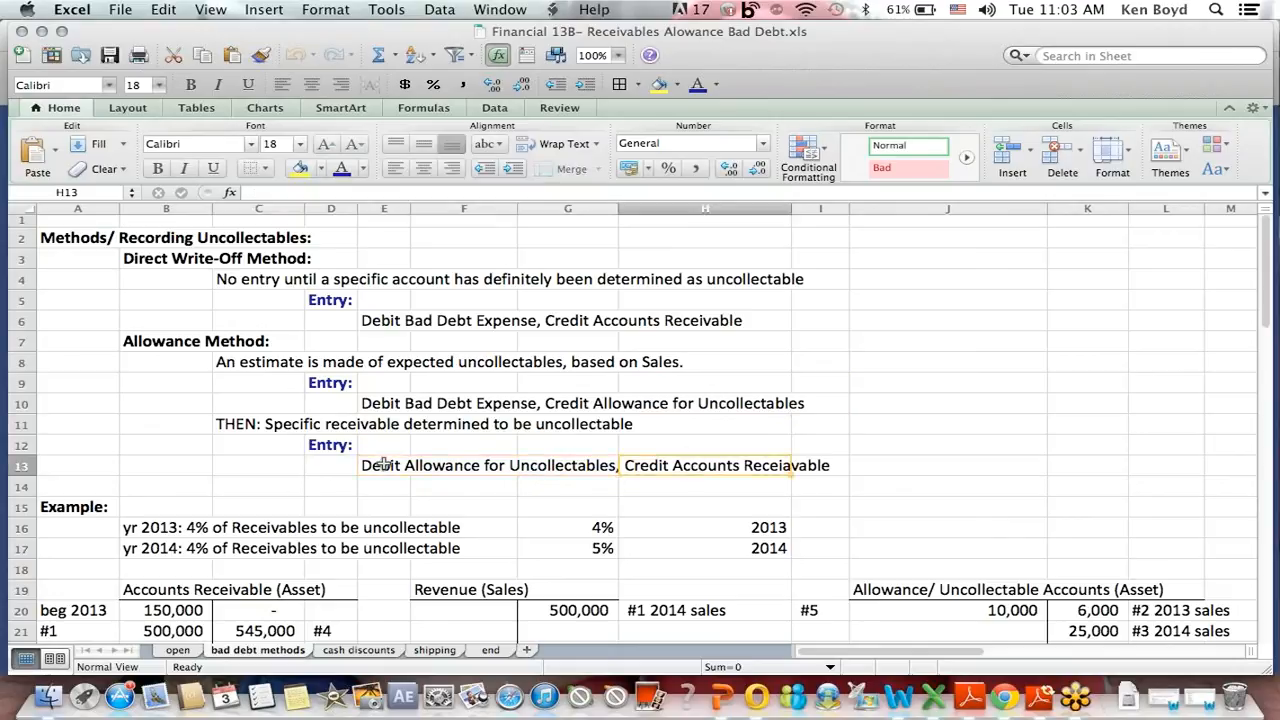
pyautogui.click(384, 465)
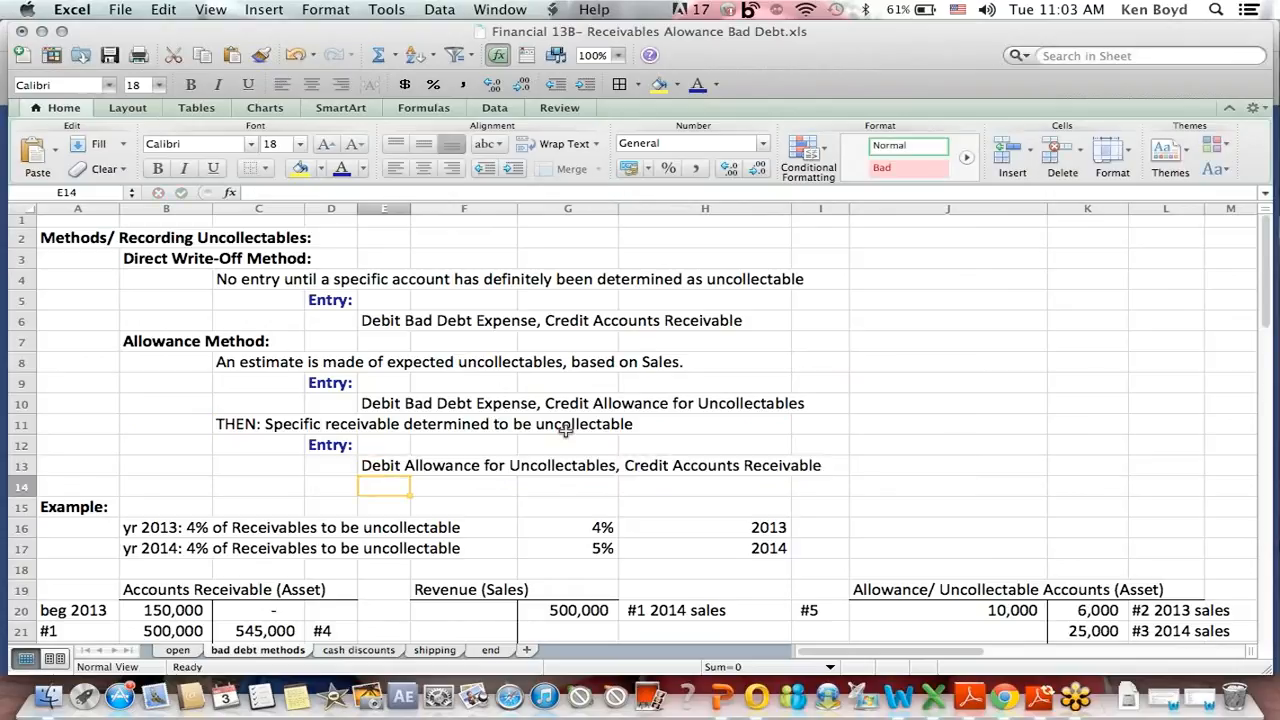
pyautogui.moveTo(1003, 444)
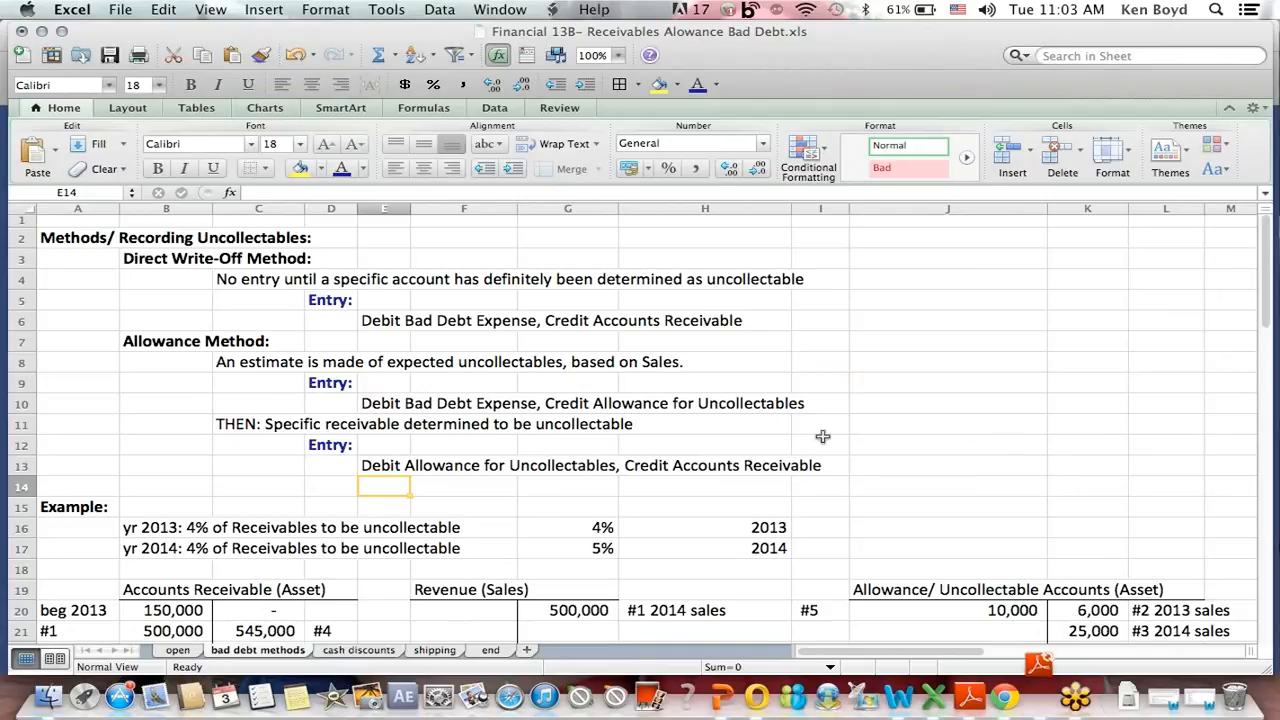
pyautogui.click(156, 445)
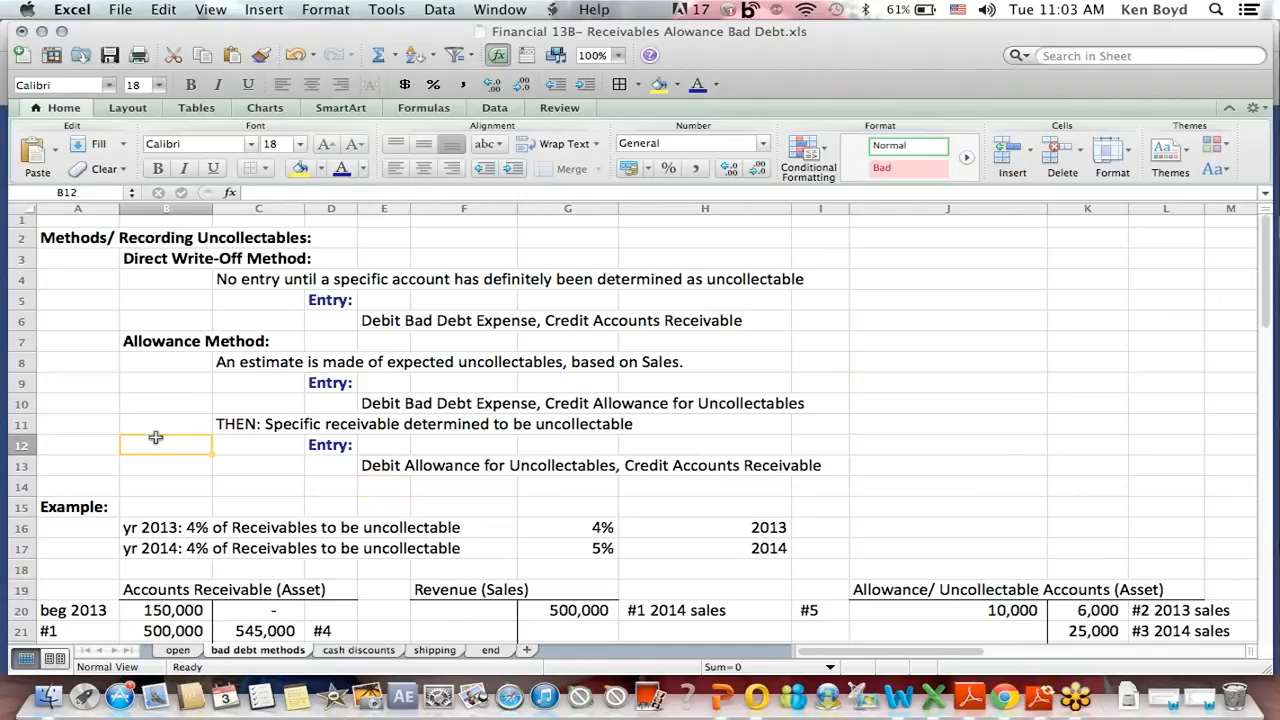
pyautogui.click(172, 610)
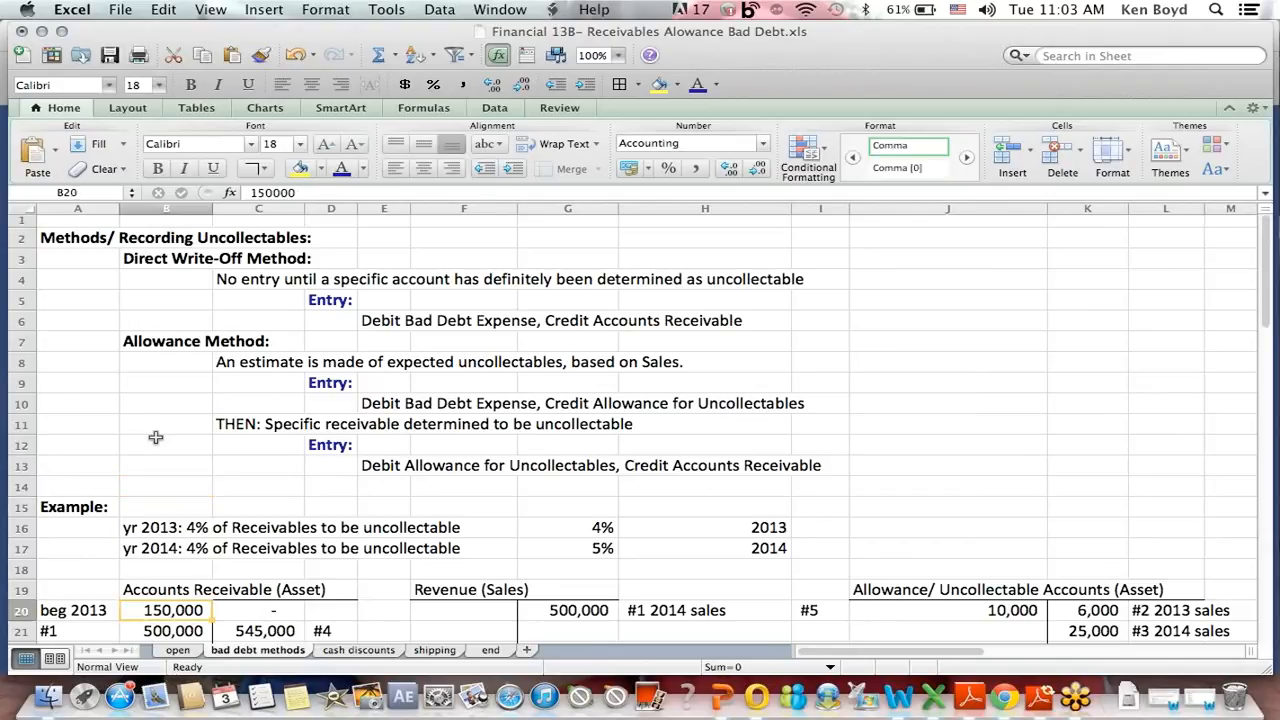
# Edit cell B17 so the 2014 example reads 5% of receivables uncollectable instead of 4%
pyautogui.scroll(-3)
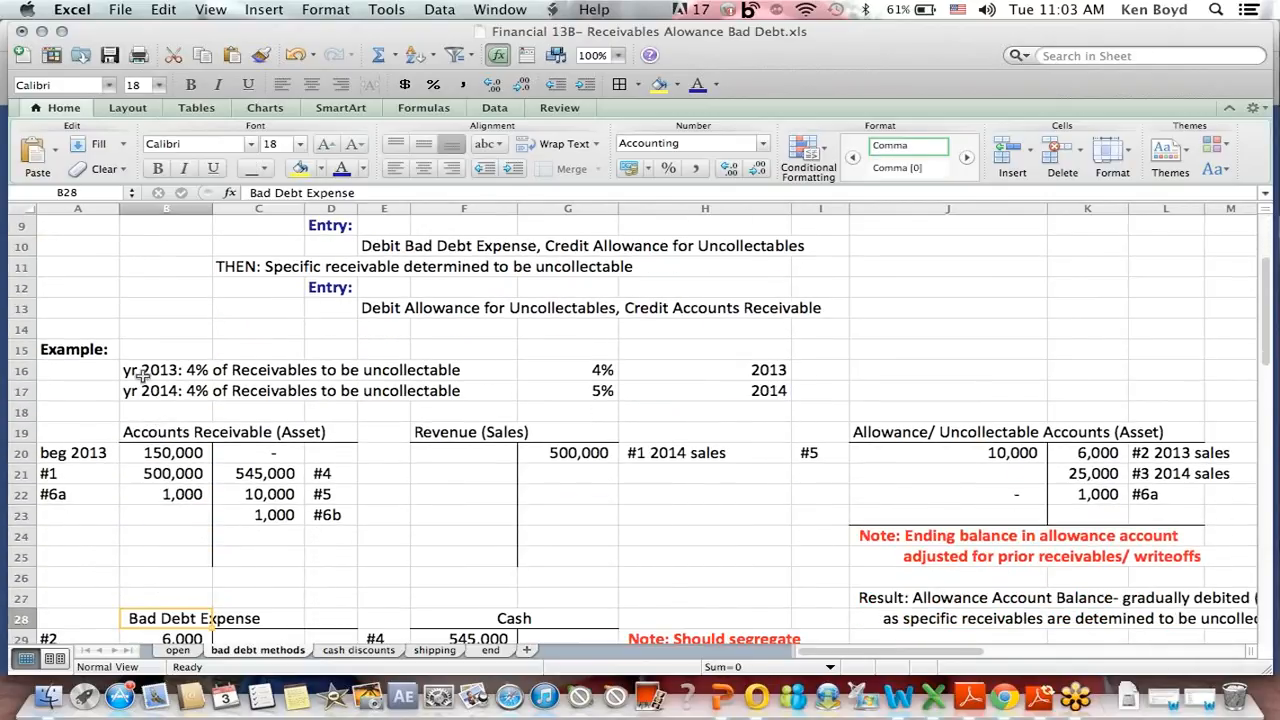
pyautogui.click(167, 390)
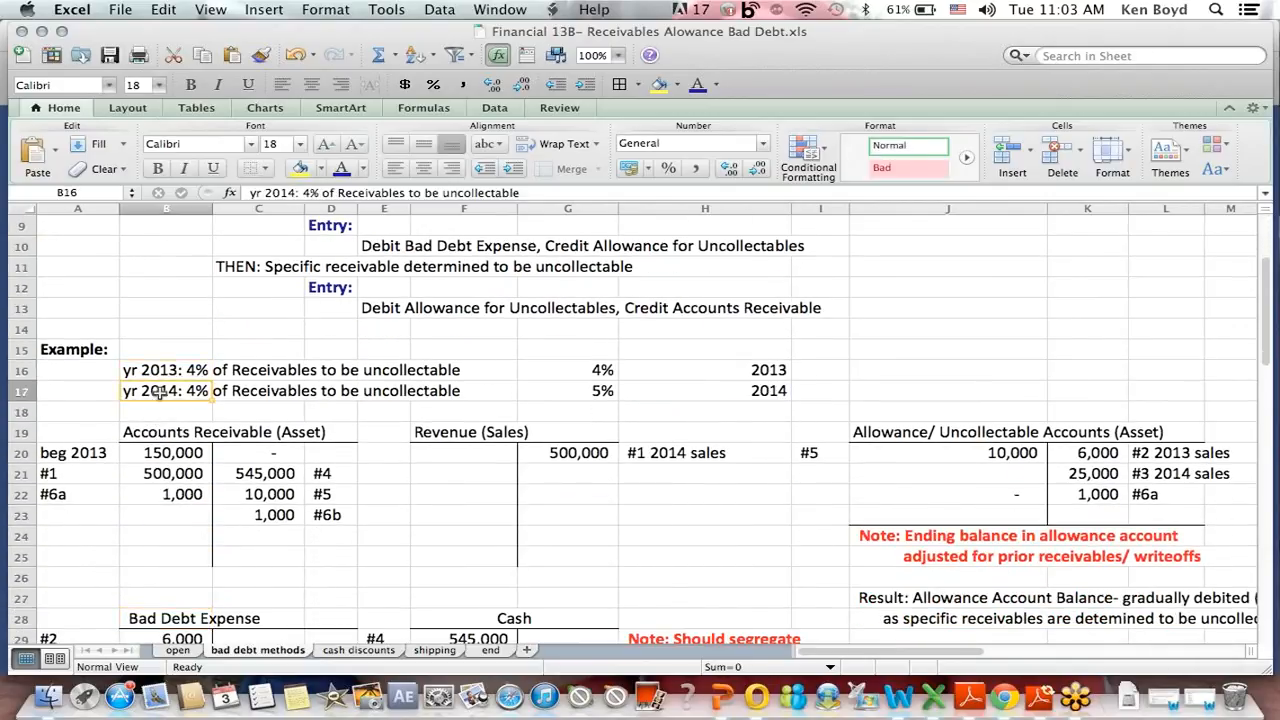
pyautogui.write('e')
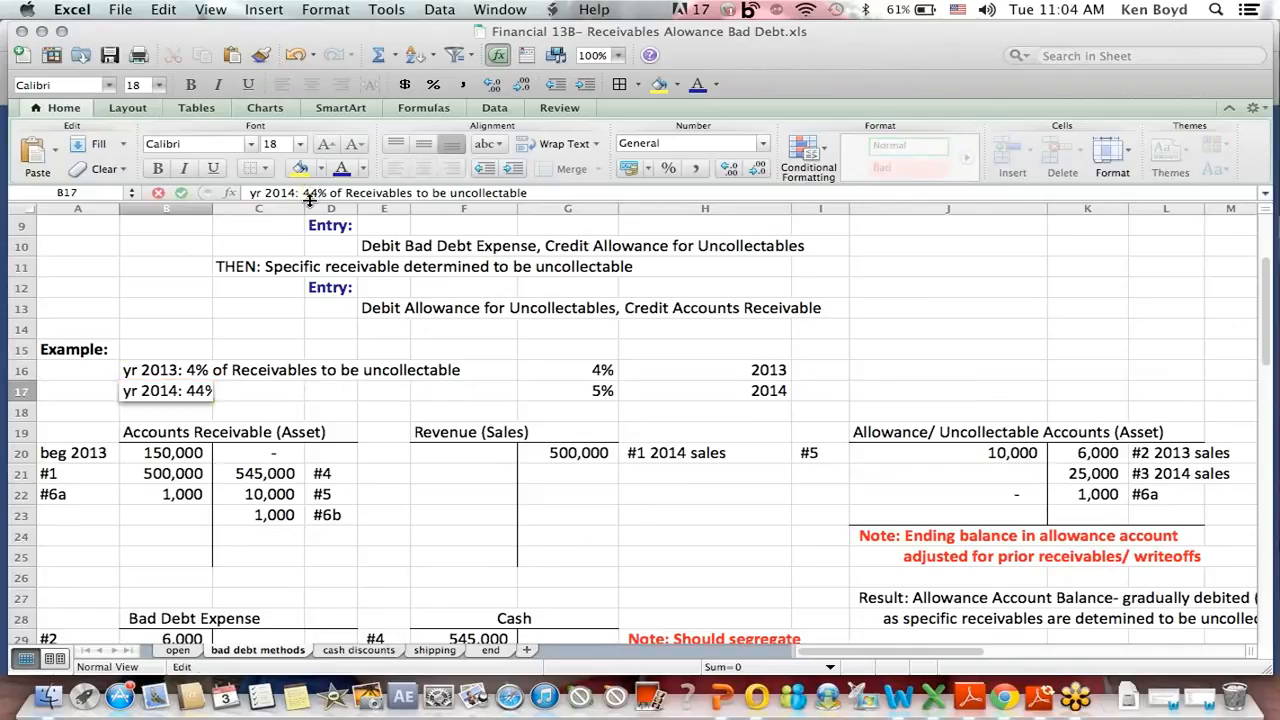
pyautogui.write('5%')
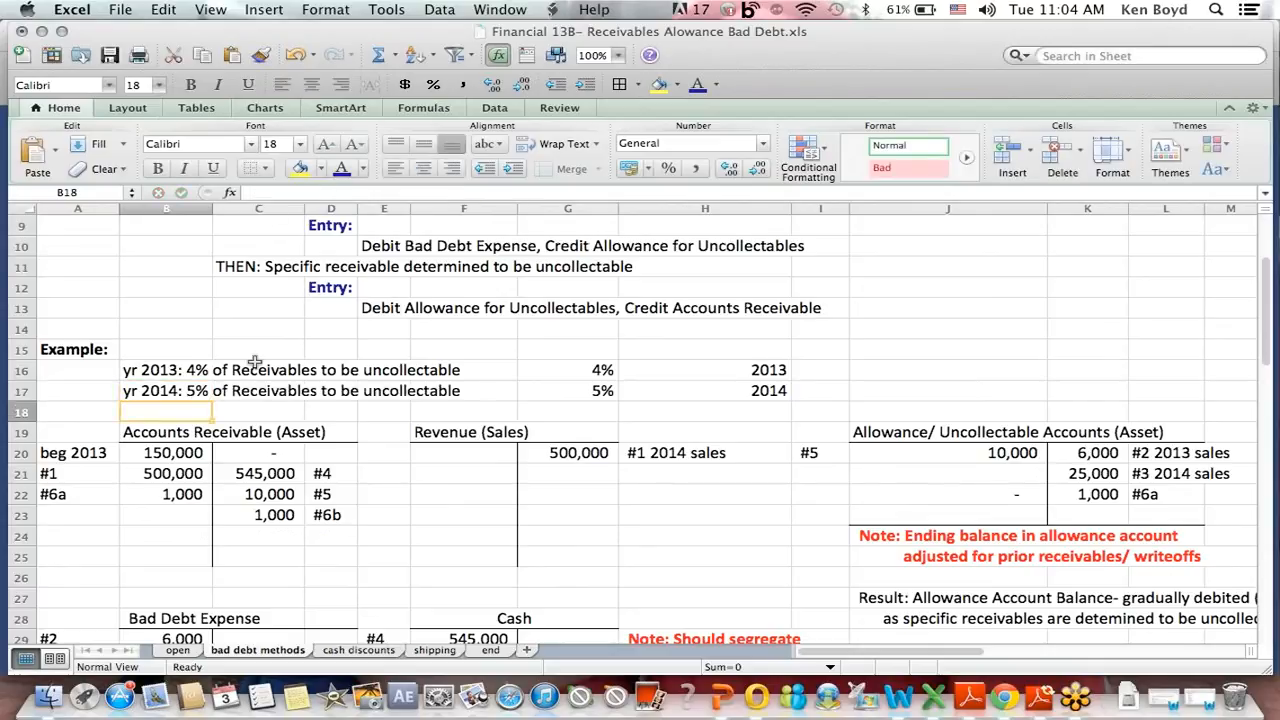
pyautogui.moveTo(320, 360)
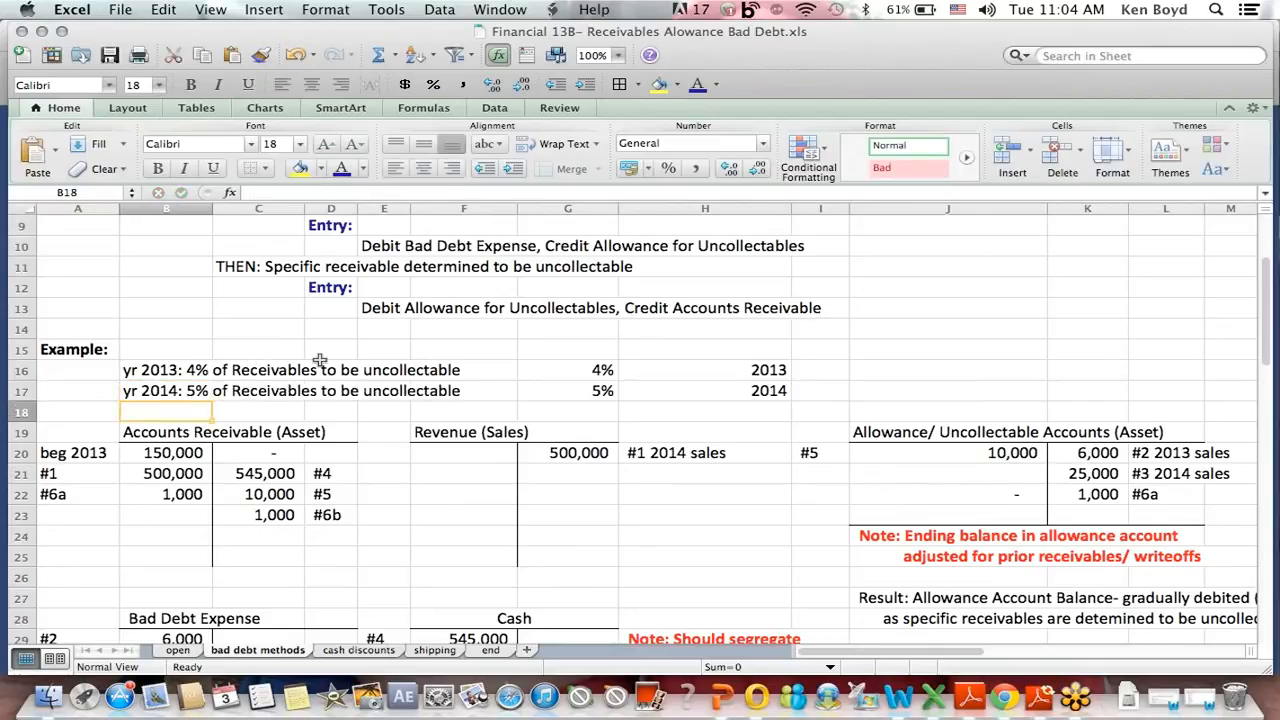
pyautogui.click(567, 370)
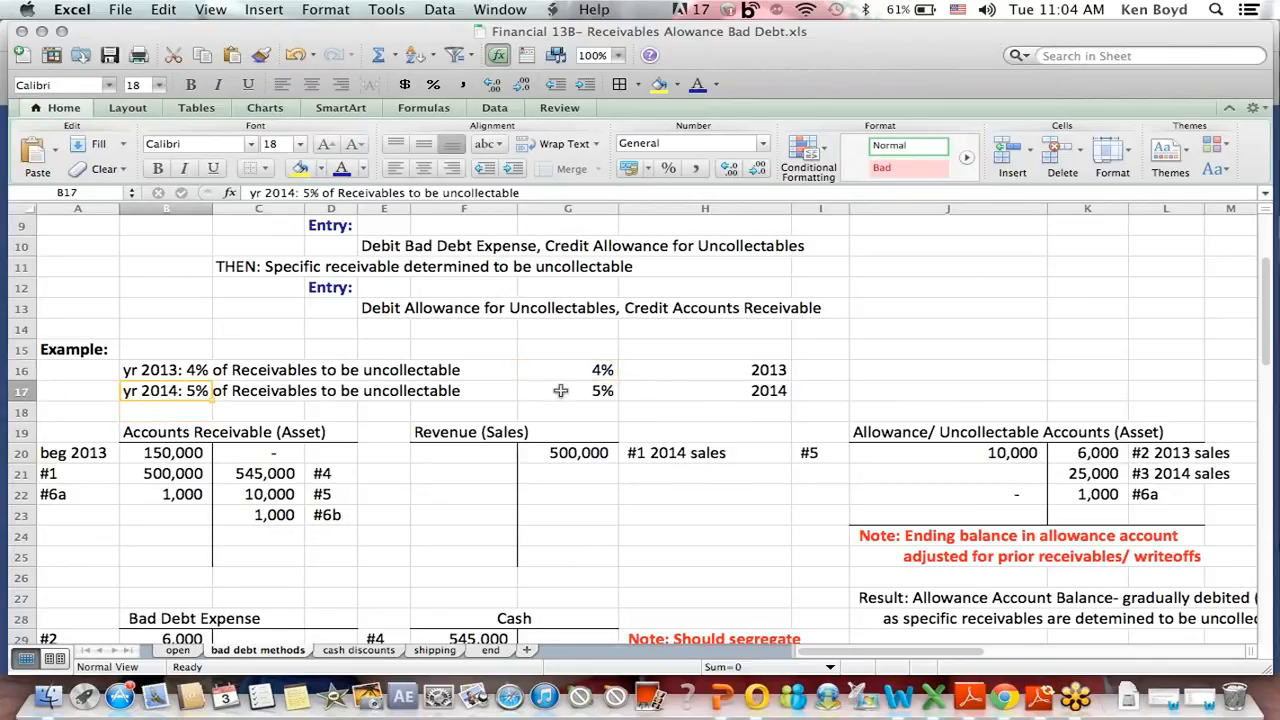
pyautogui.click(567, 390)
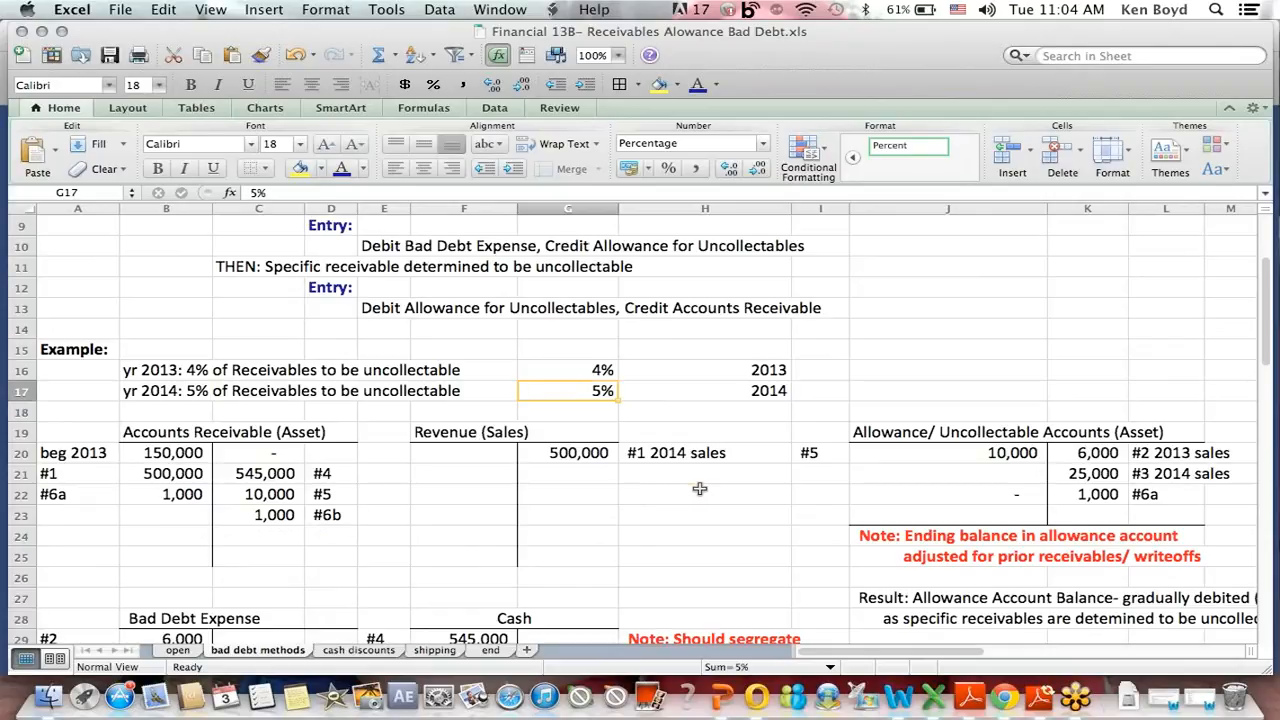
pyautogui.click(705, 597)
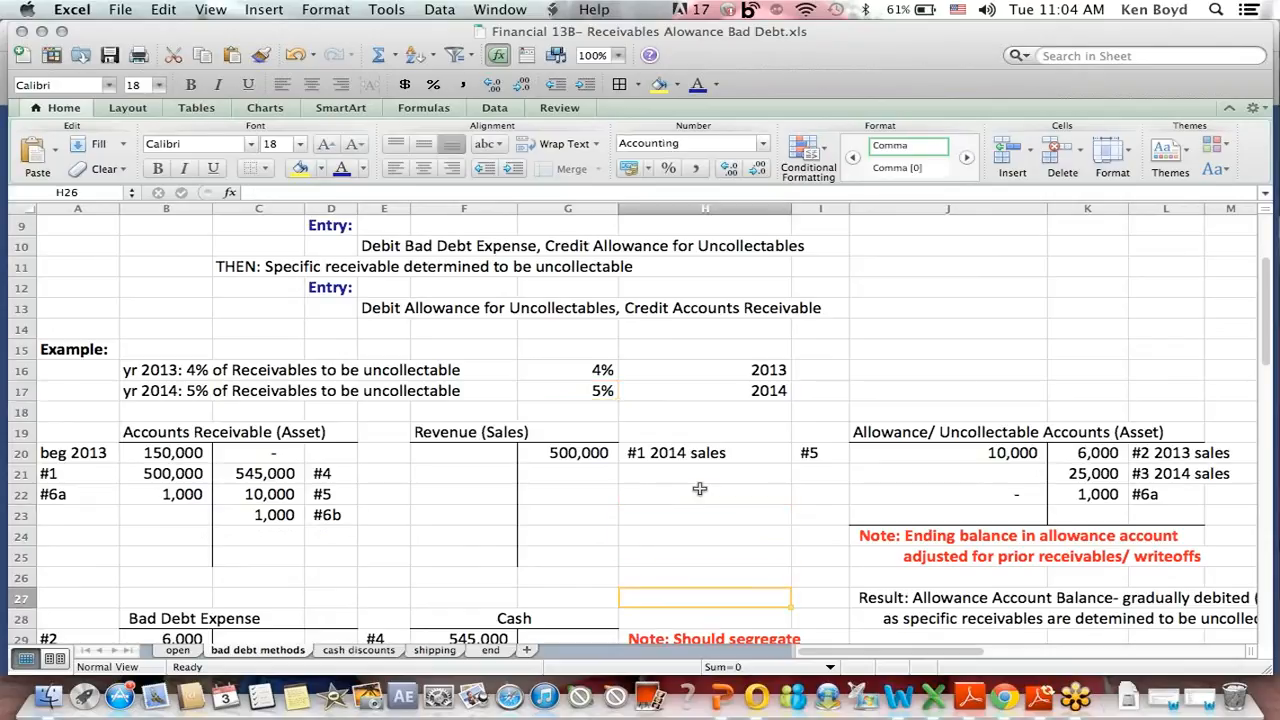
pyautogui.scroll(-3)
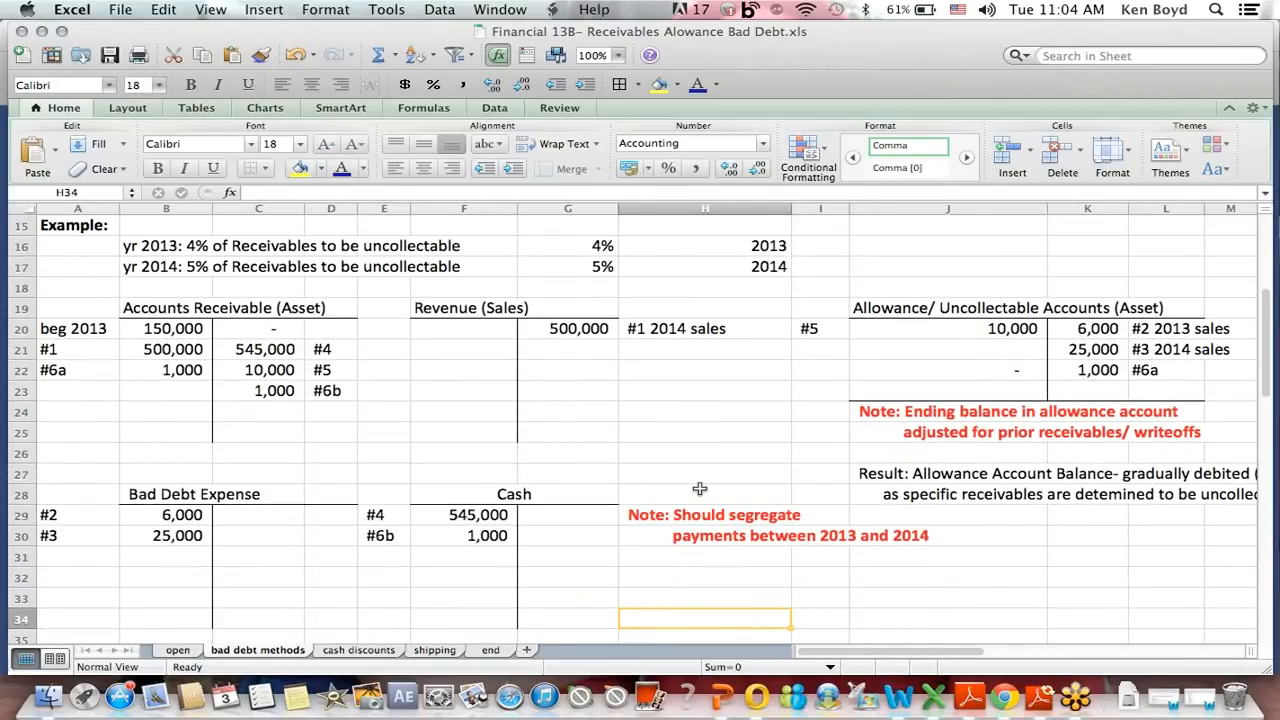
pyautogui.scroll(-3)
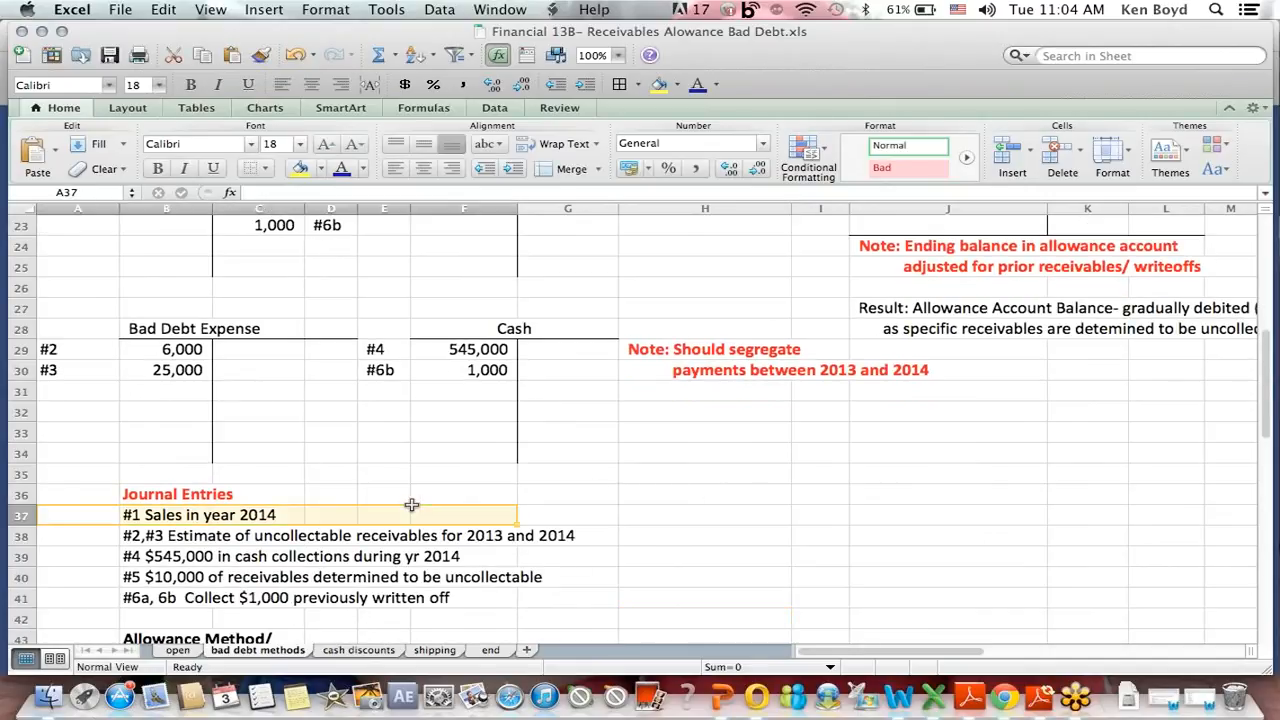
pyautogui.moveTo(667, 249)
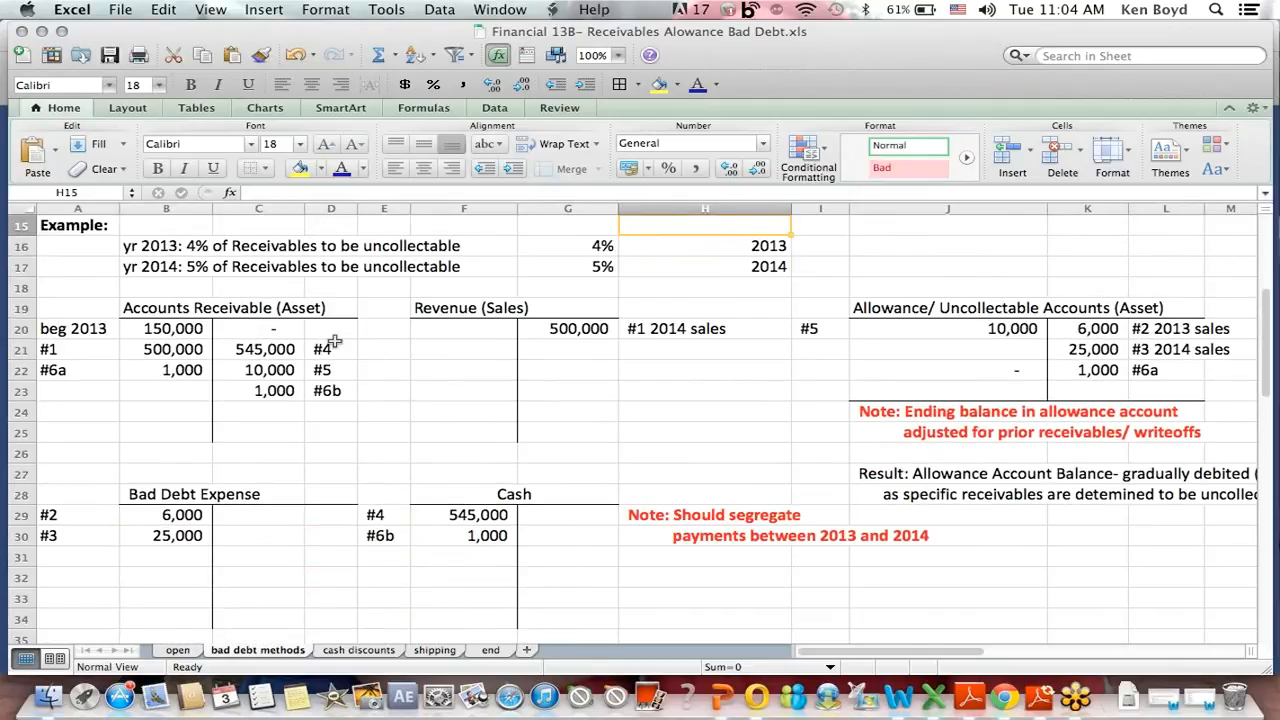
pyautogui.click(259, 307)
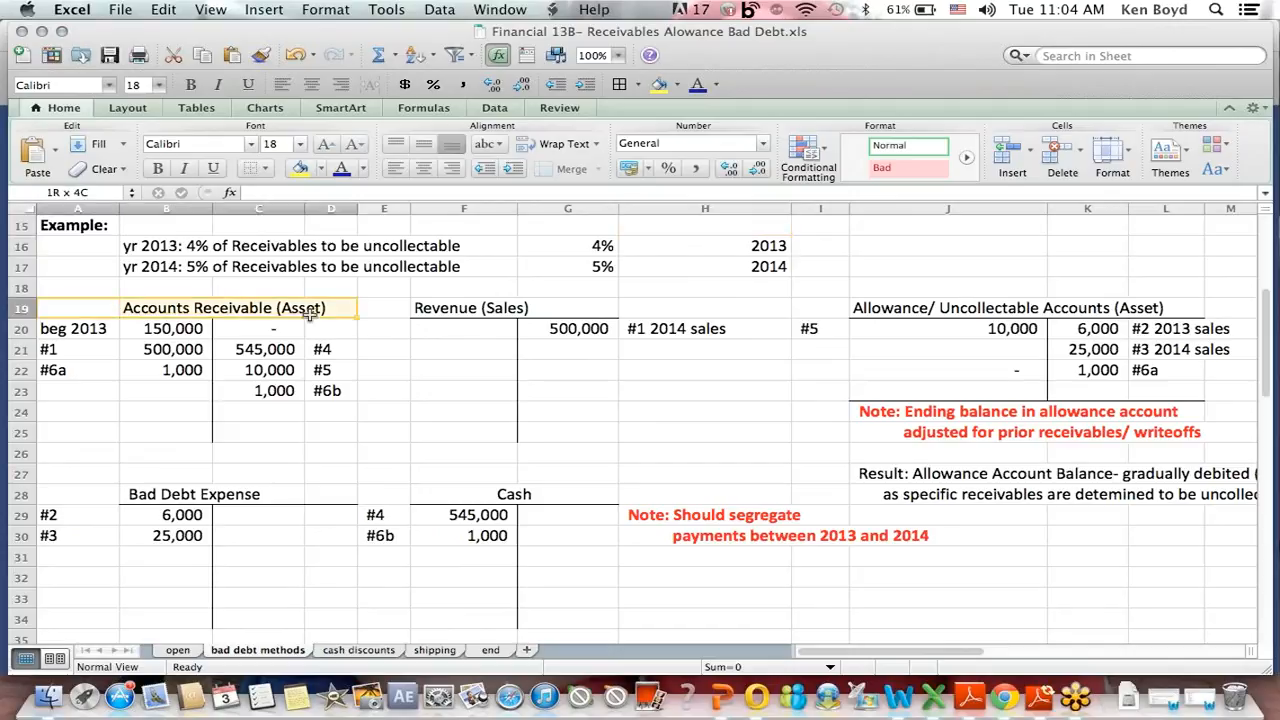
pyautogui.click(77, 328)
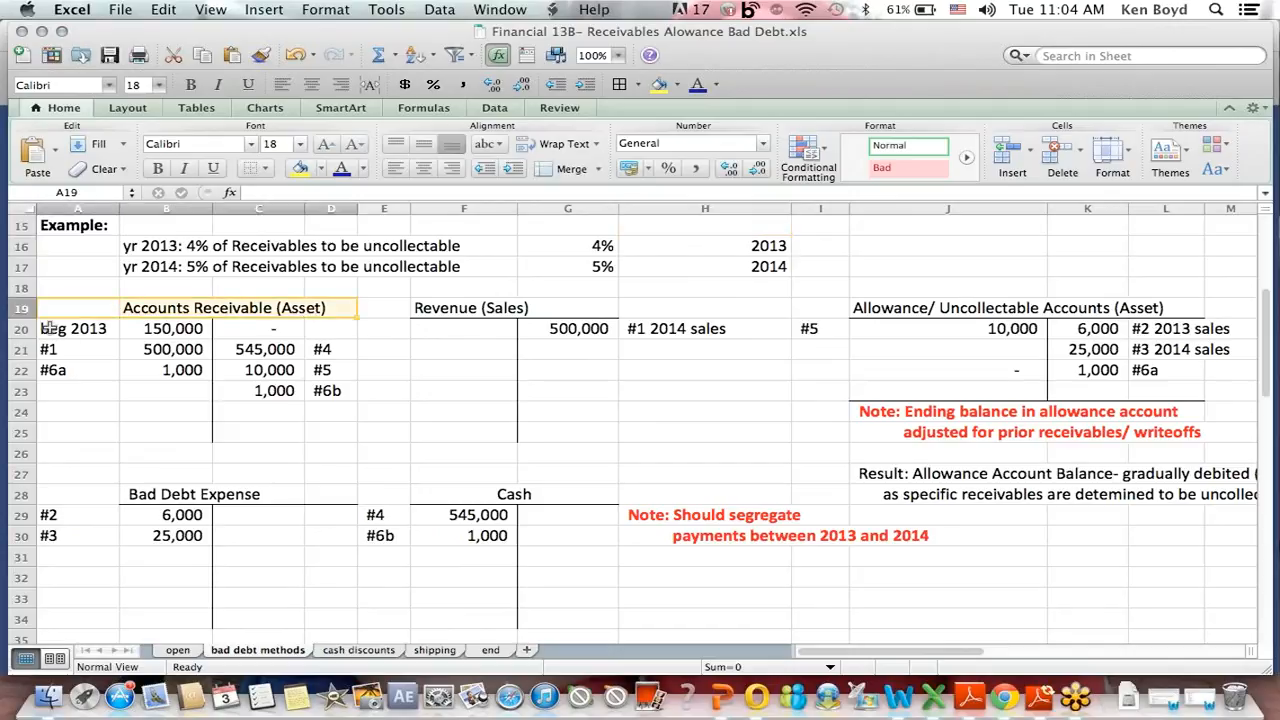
pyautogui.click(73, 328)
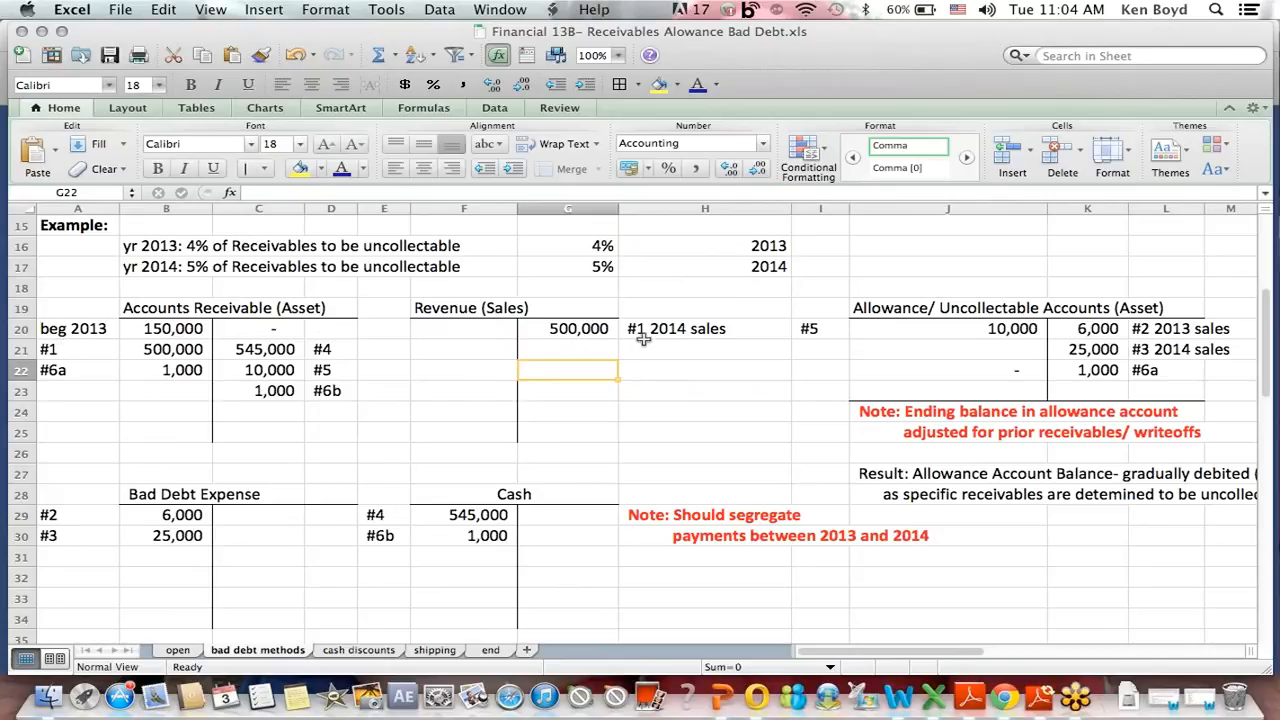
pyautogui.click(568, 328)
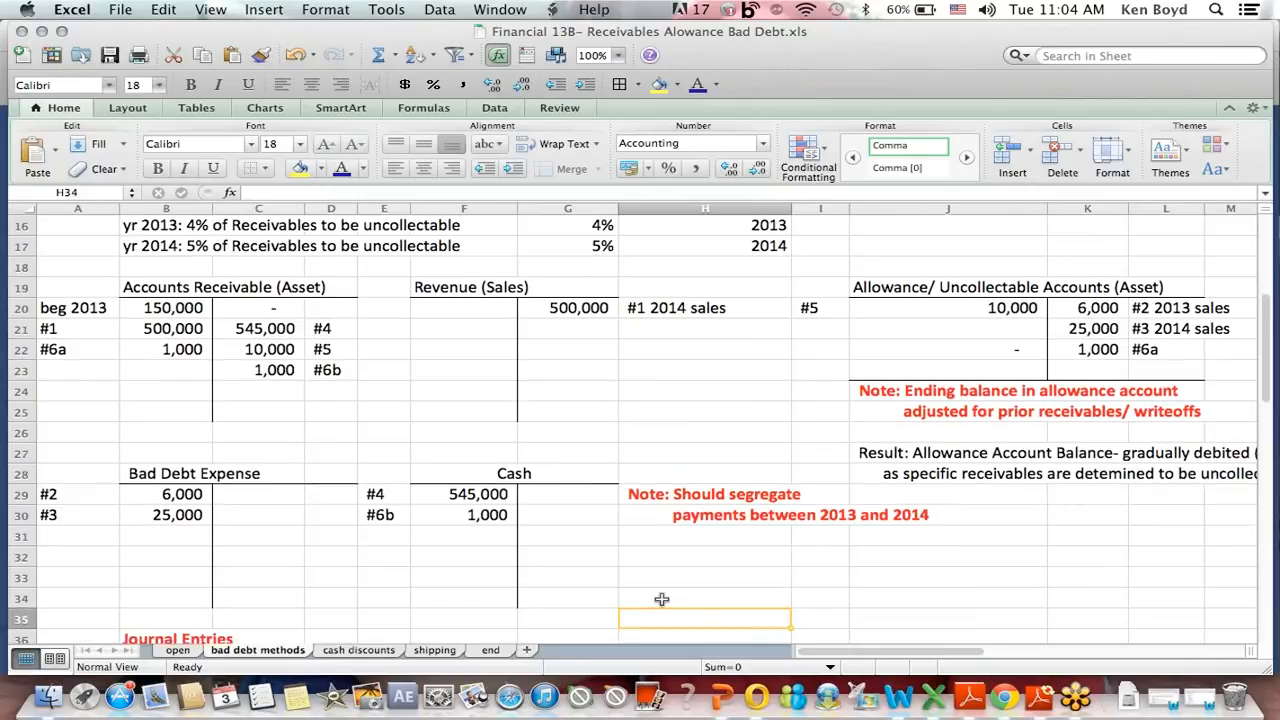
pyautogui.scroll(-3)
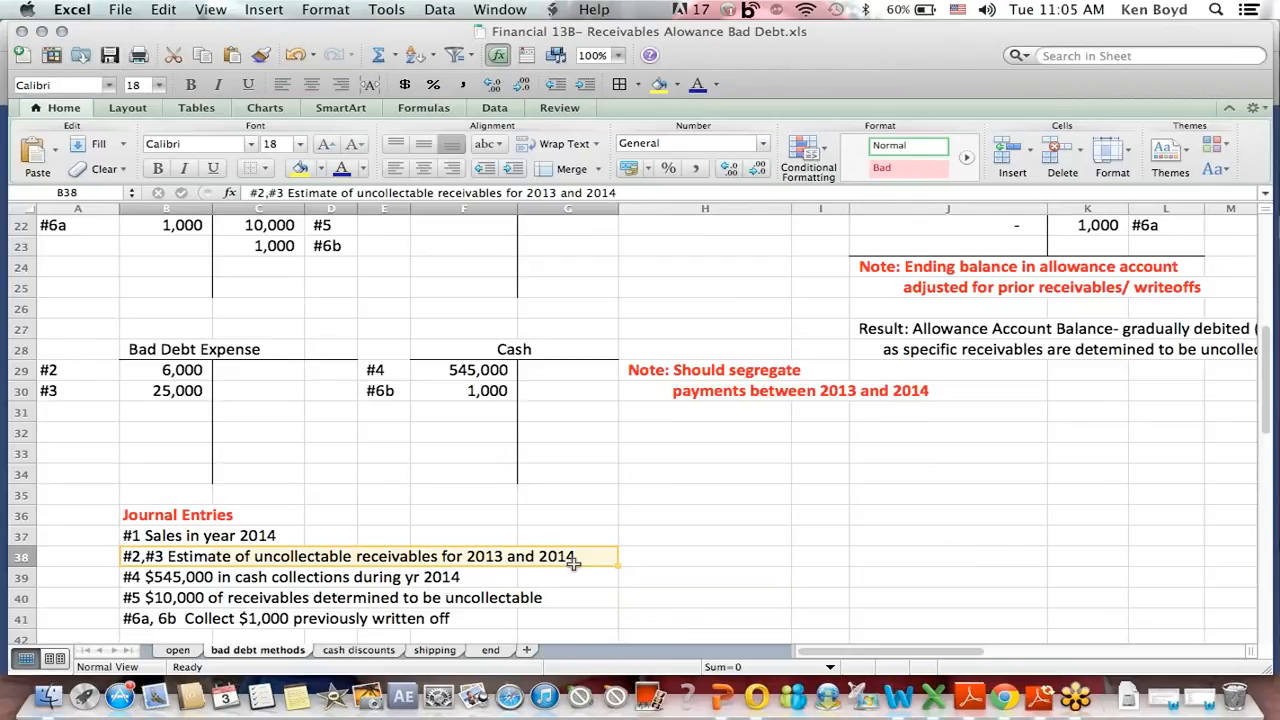
pyautogui.moveTo(723, 543)
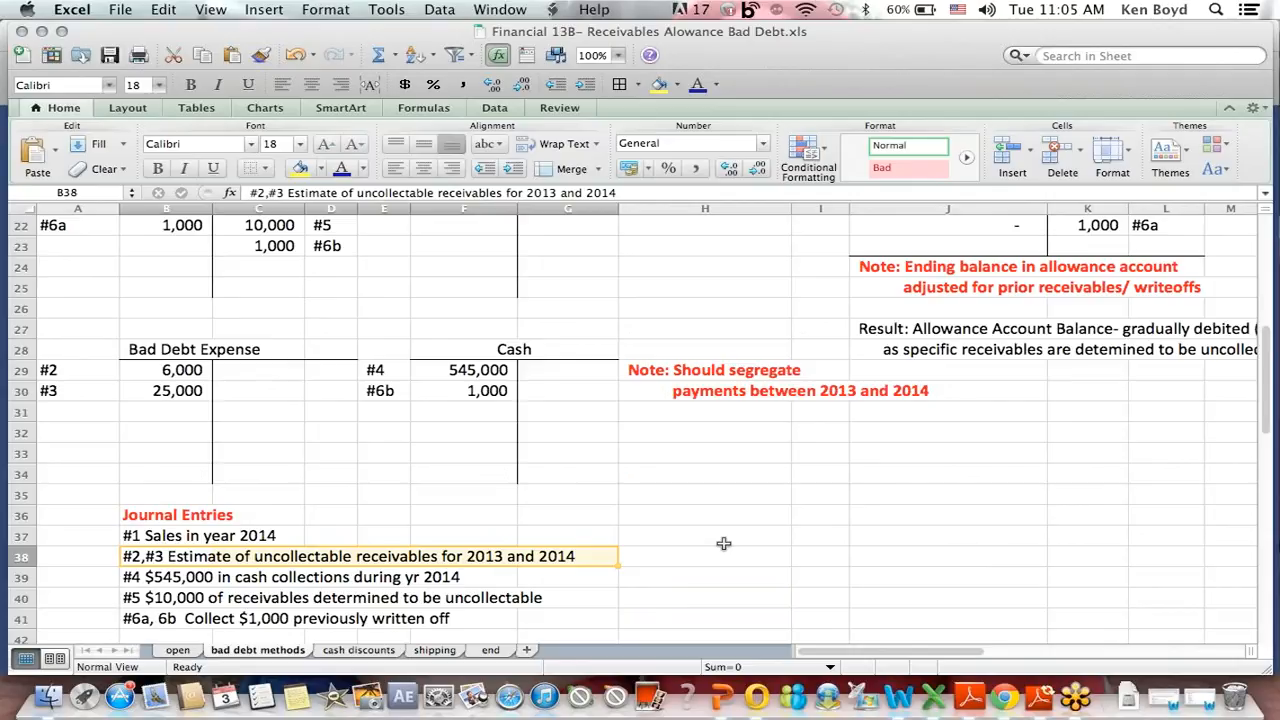
pyautogui.moveTo(375, 556)
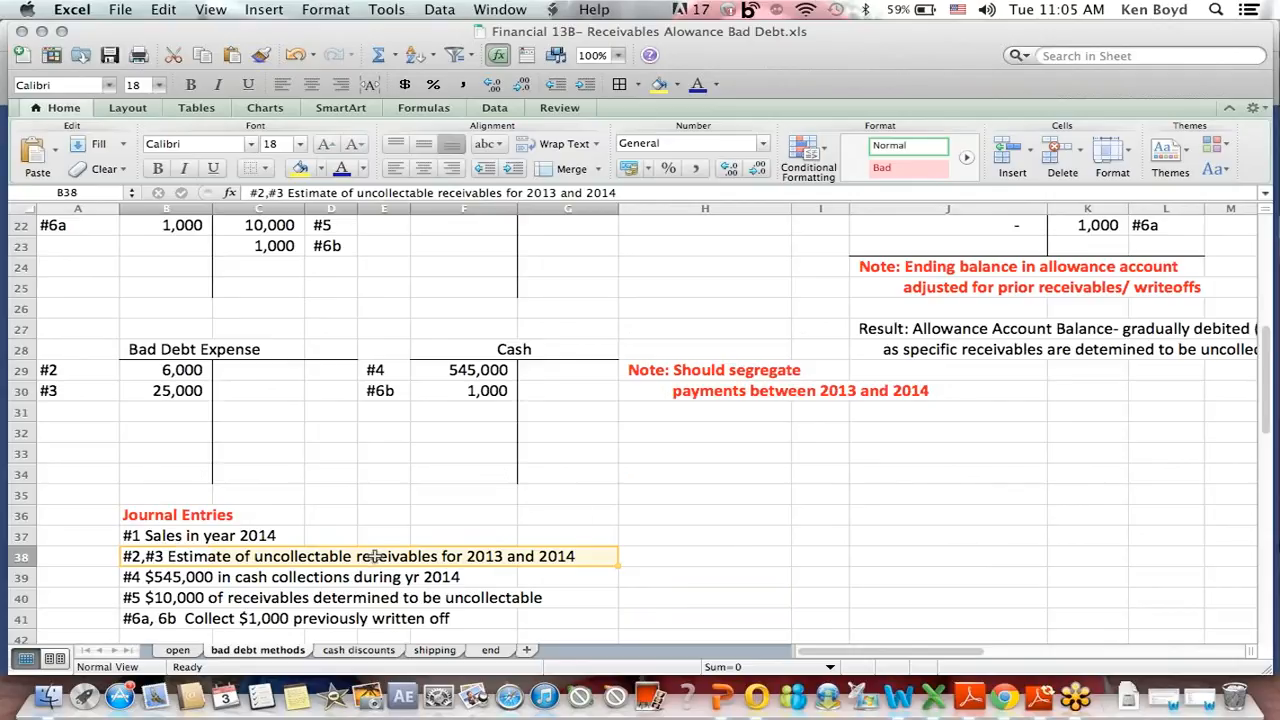
pyautogui.click(385, 556)
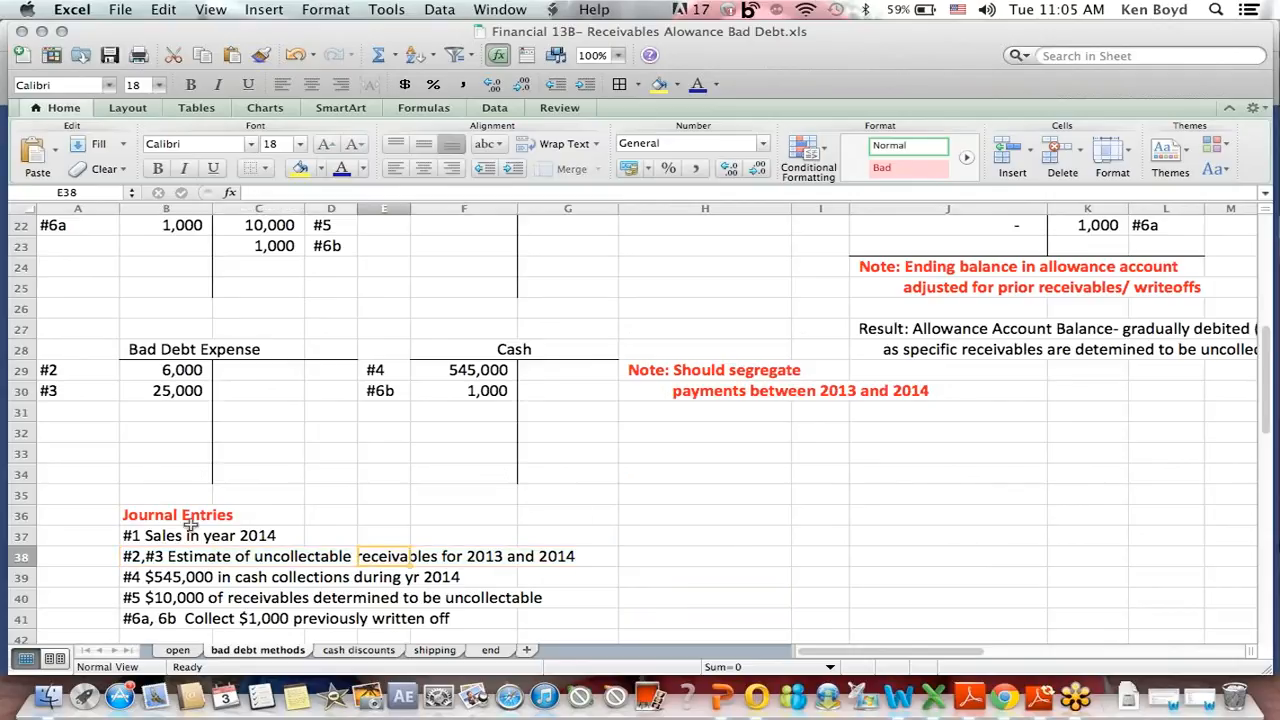
pyautogui.click(190, 535)
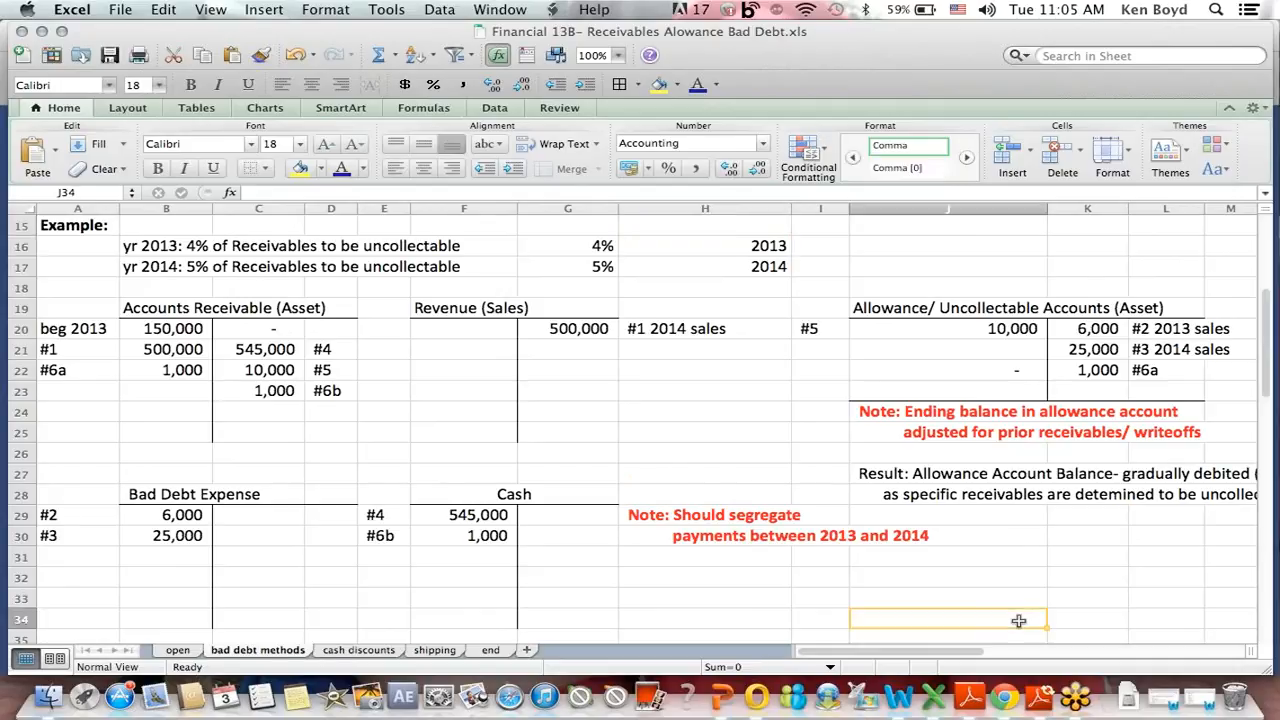
pyautogui.scroll(-3)
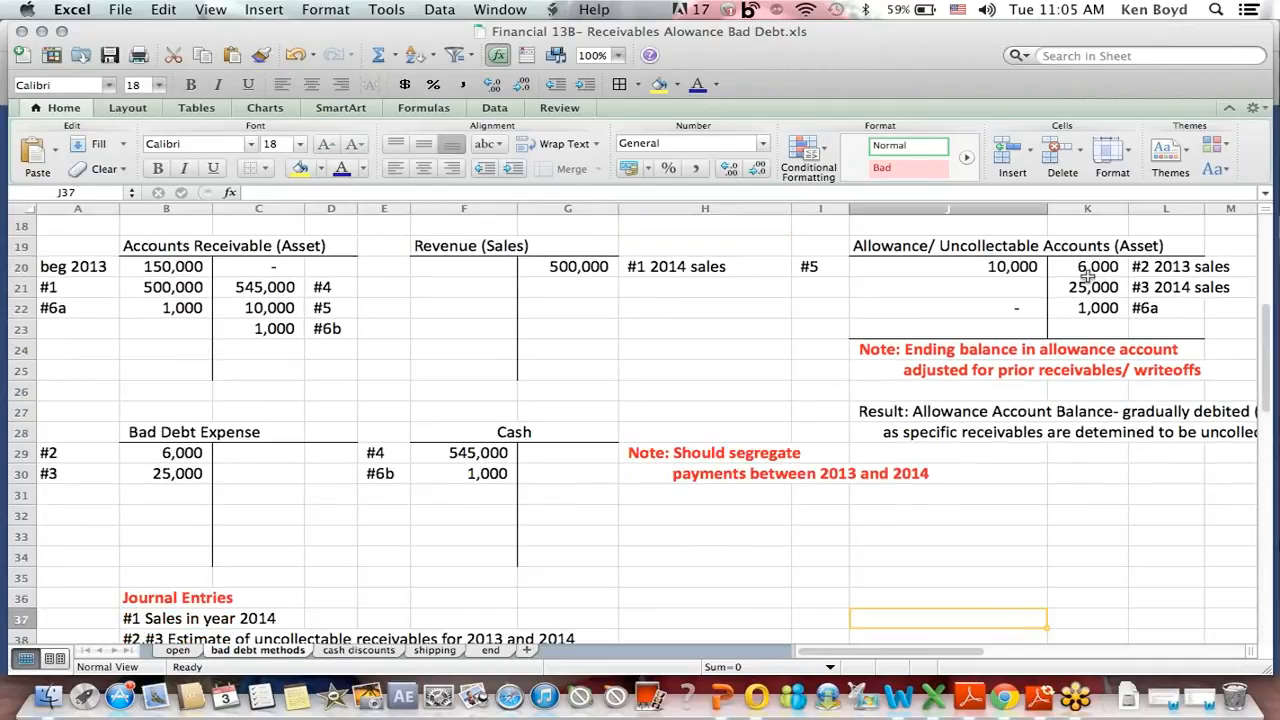
pyautogui.click(1007, 246)
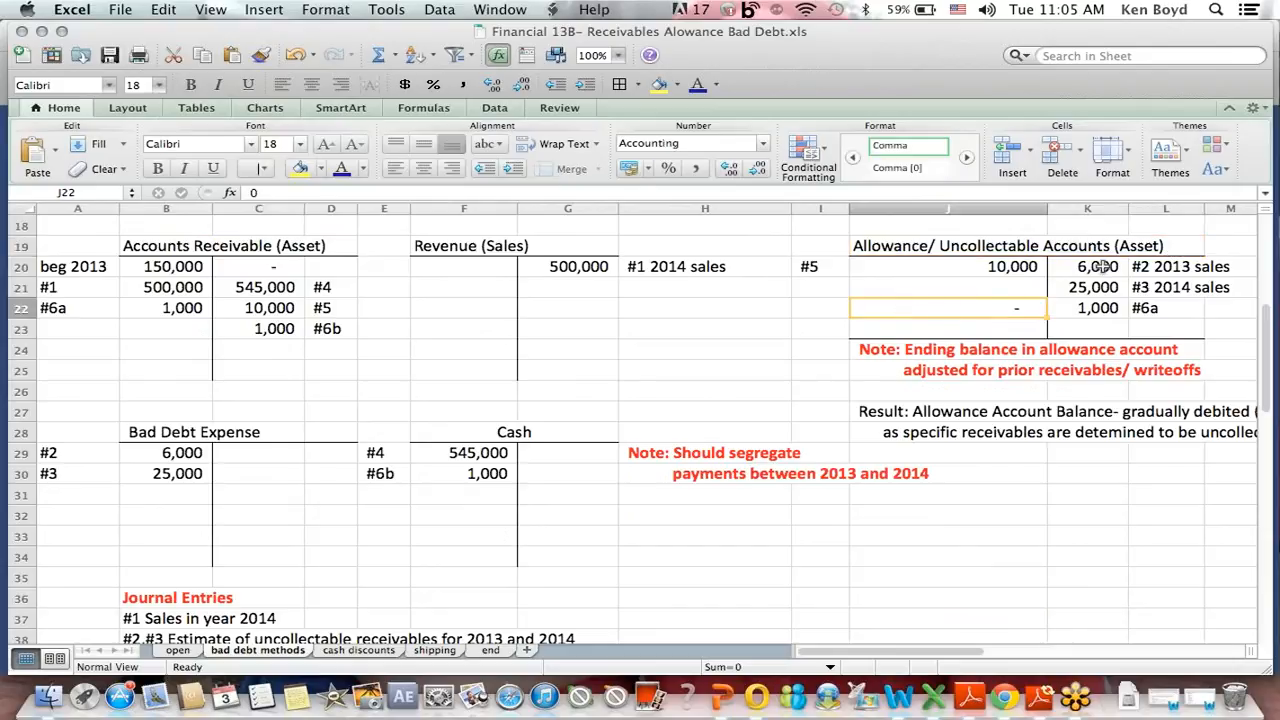
pyautogui.click(1087, 225)
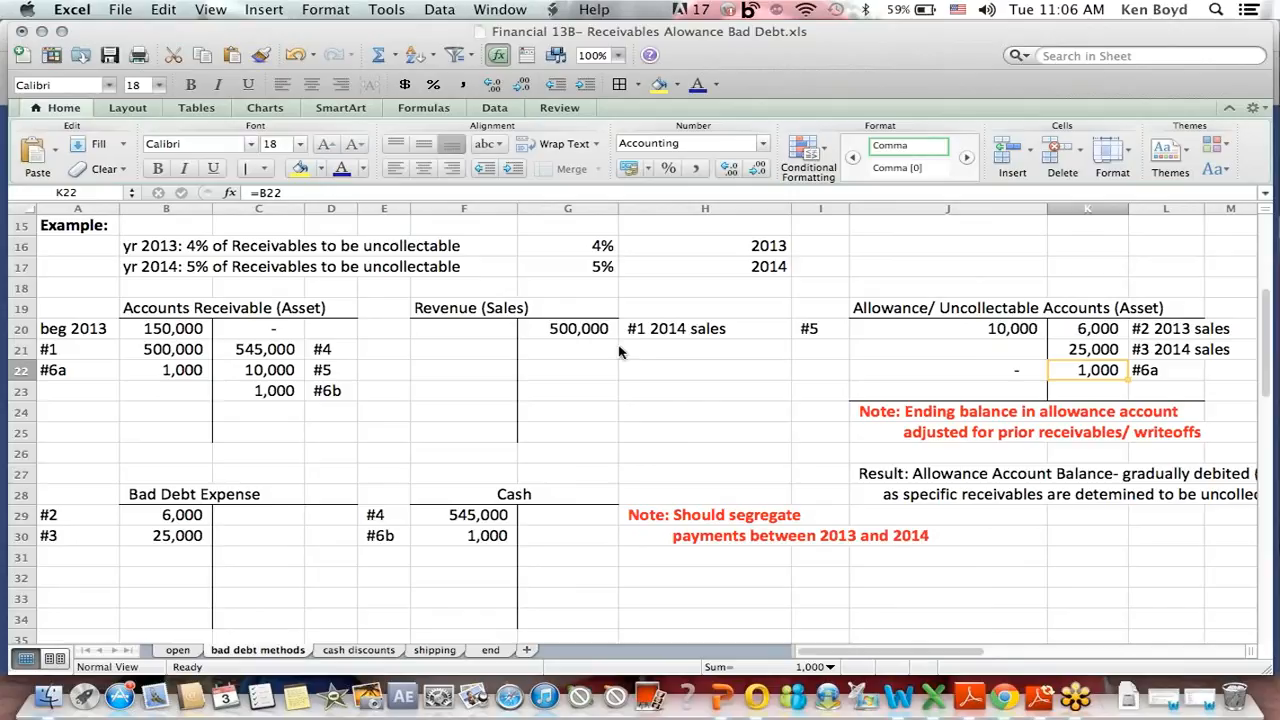
pyautogui.moveTo(1074, 339)
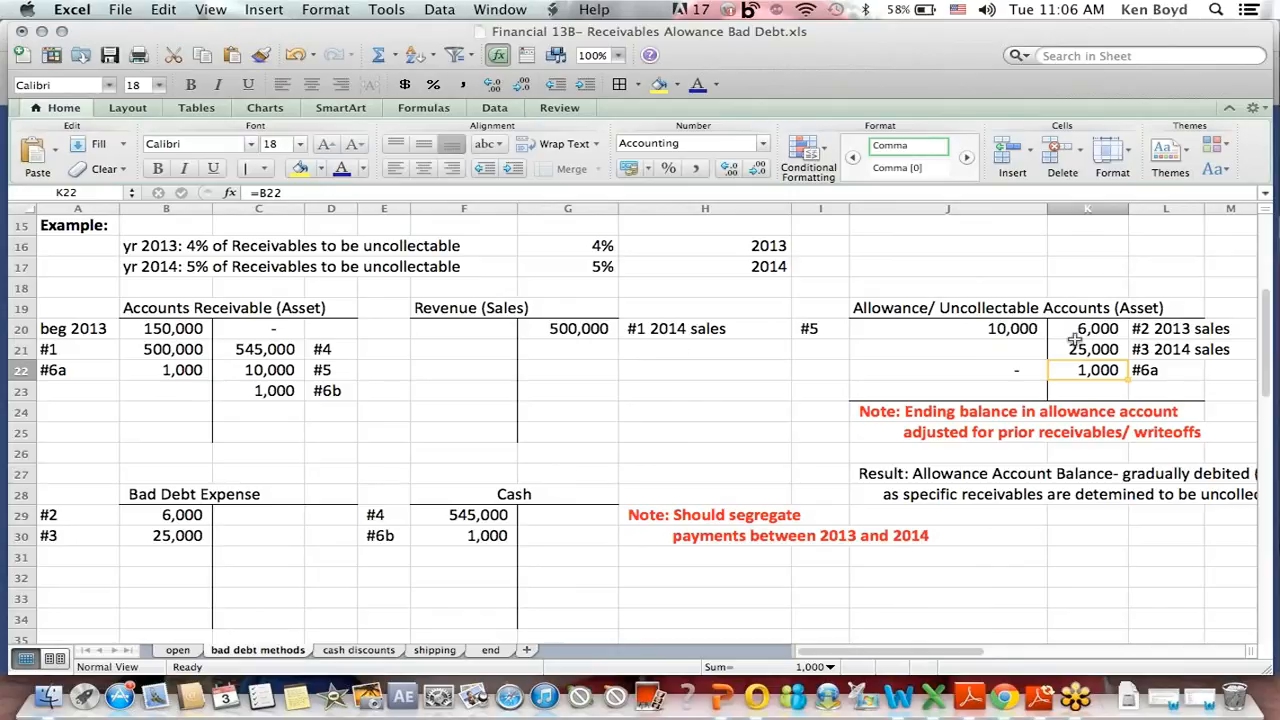
pyautogui.click(1087, 328)
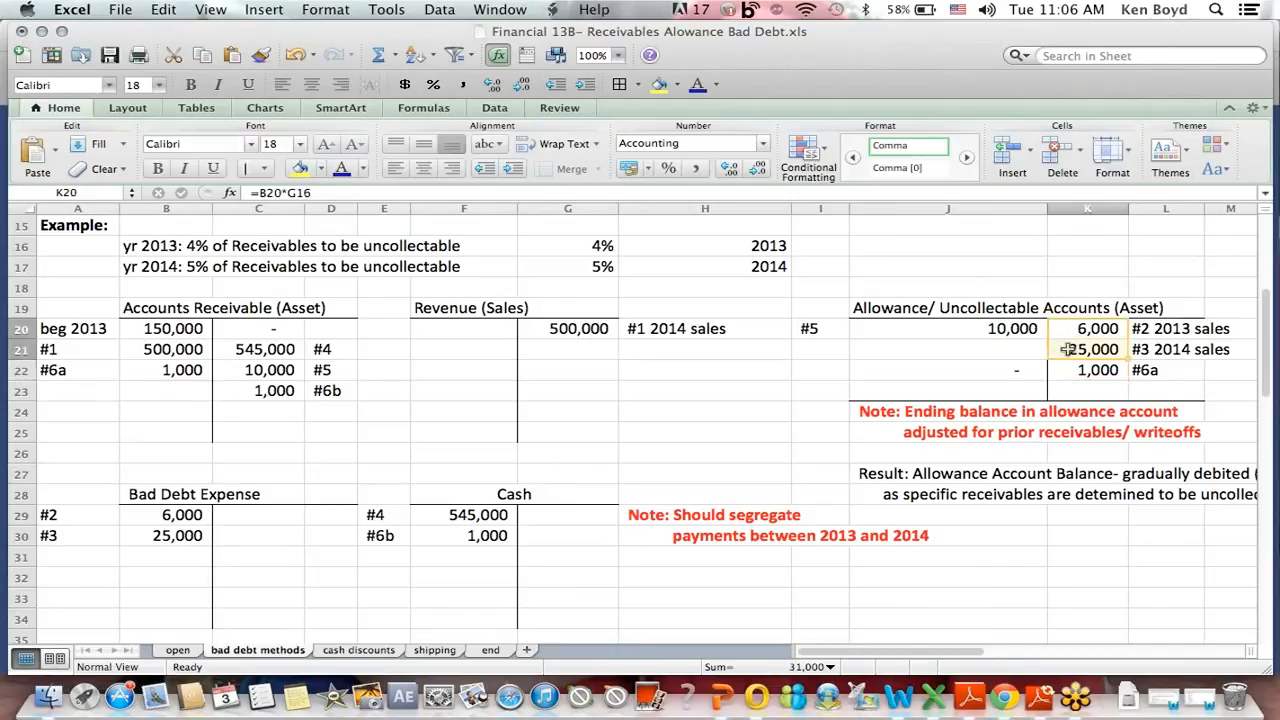
pyautogui.click(945, 307)
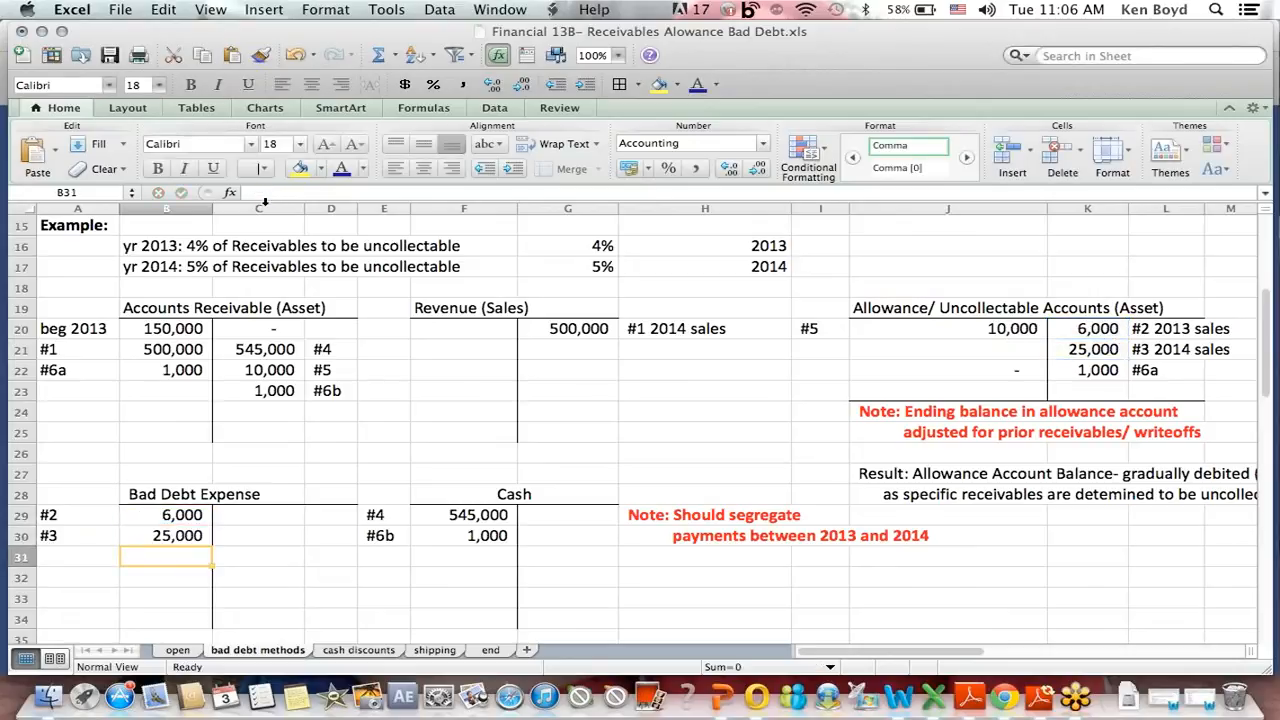
pyautogui.click(567, 598)
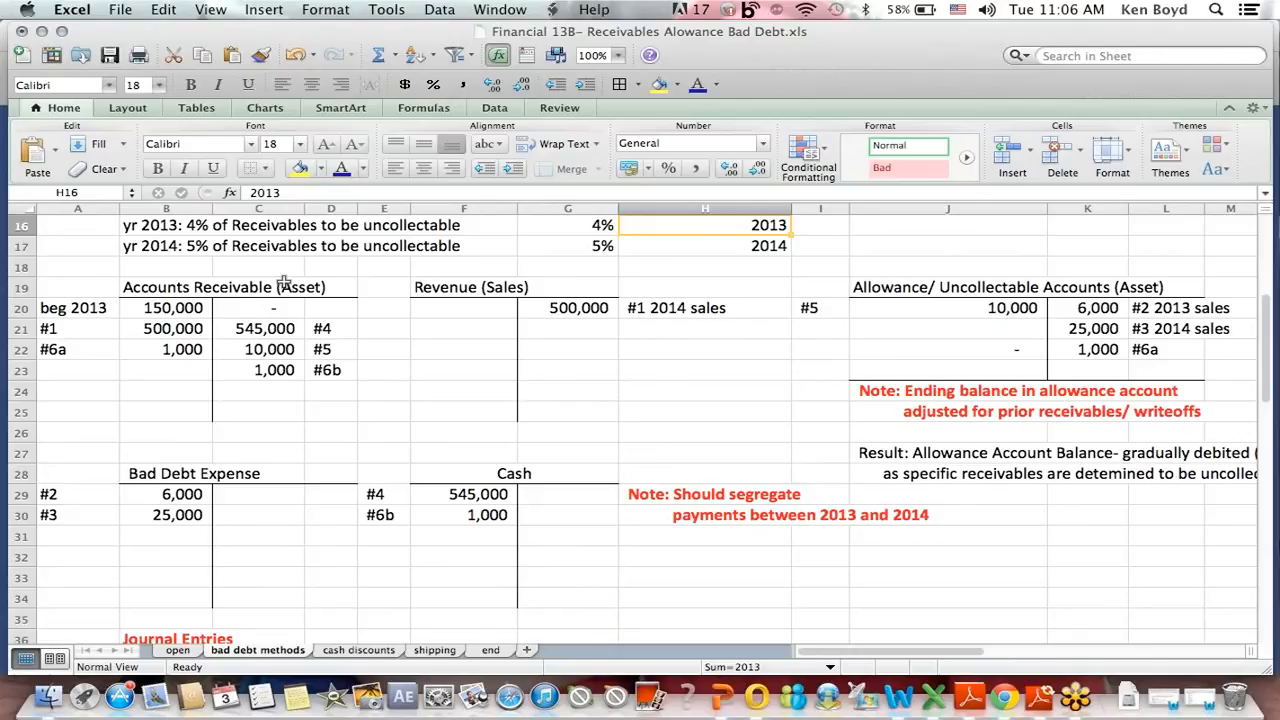
pyautogui.moveTo(477, 493)
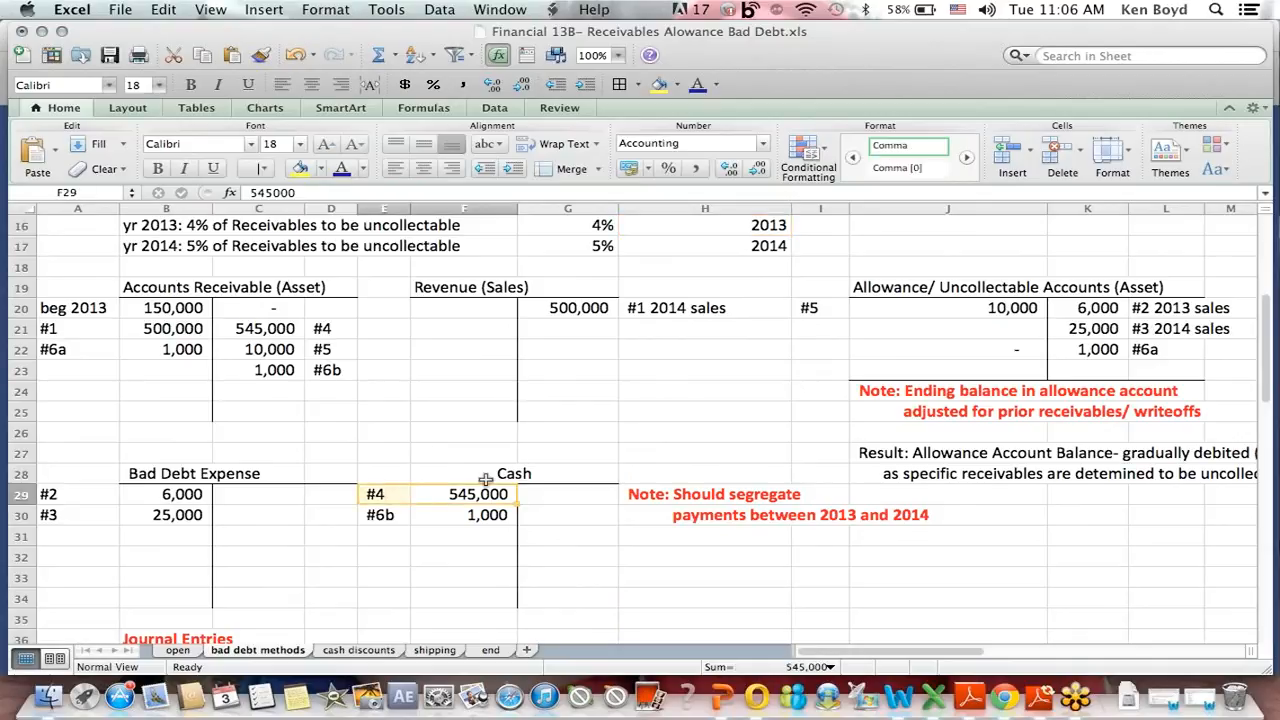
pyautogui.click(166, 287)
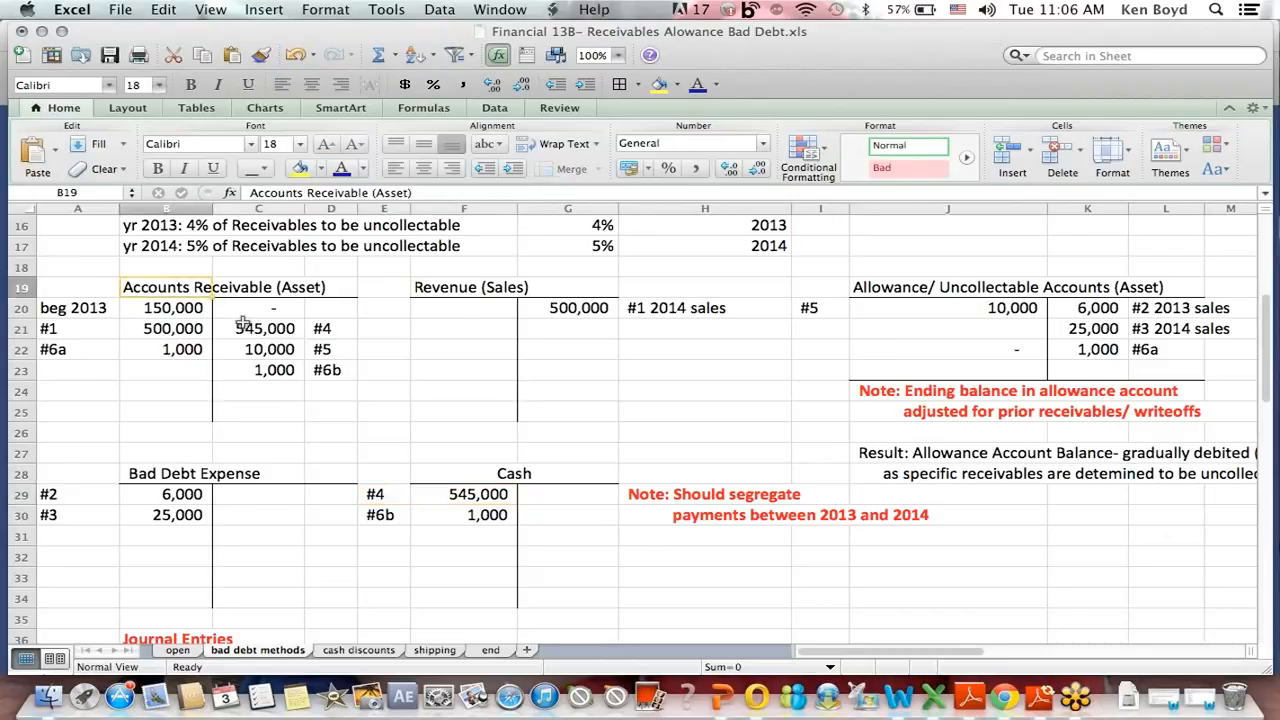
pyautogui.click(265, 328)
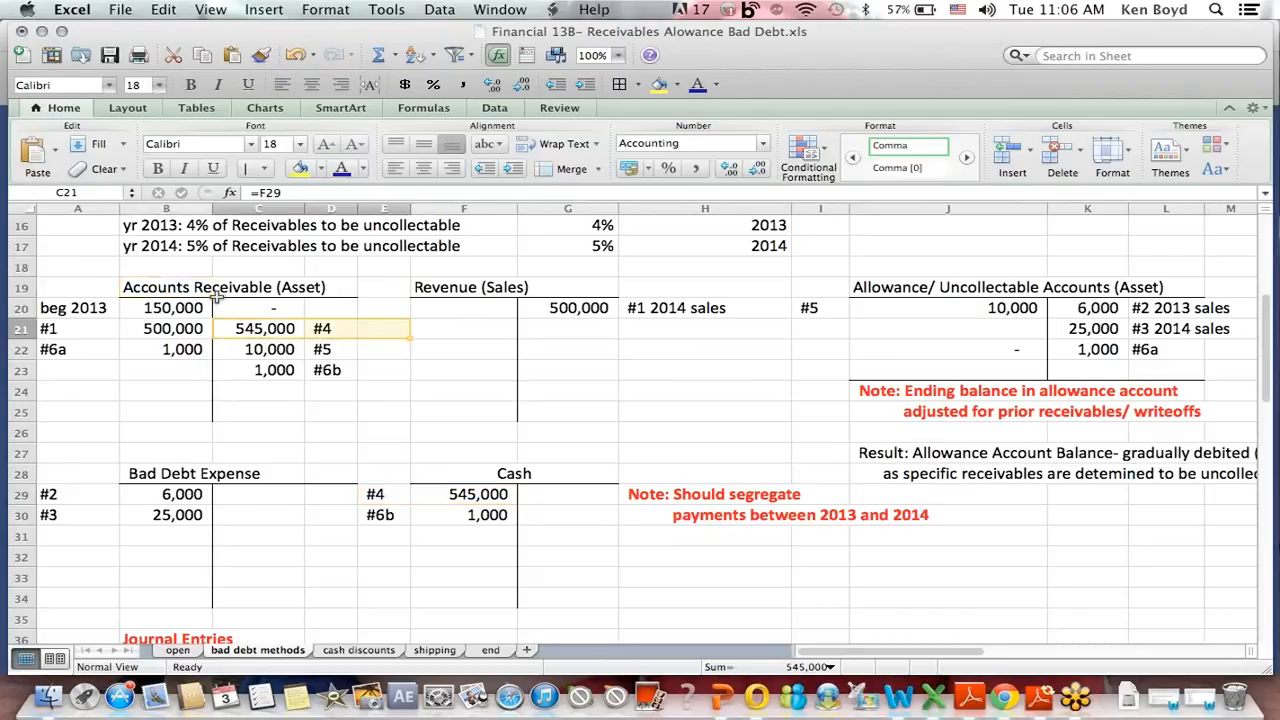
pyautogui.click(463, 494)
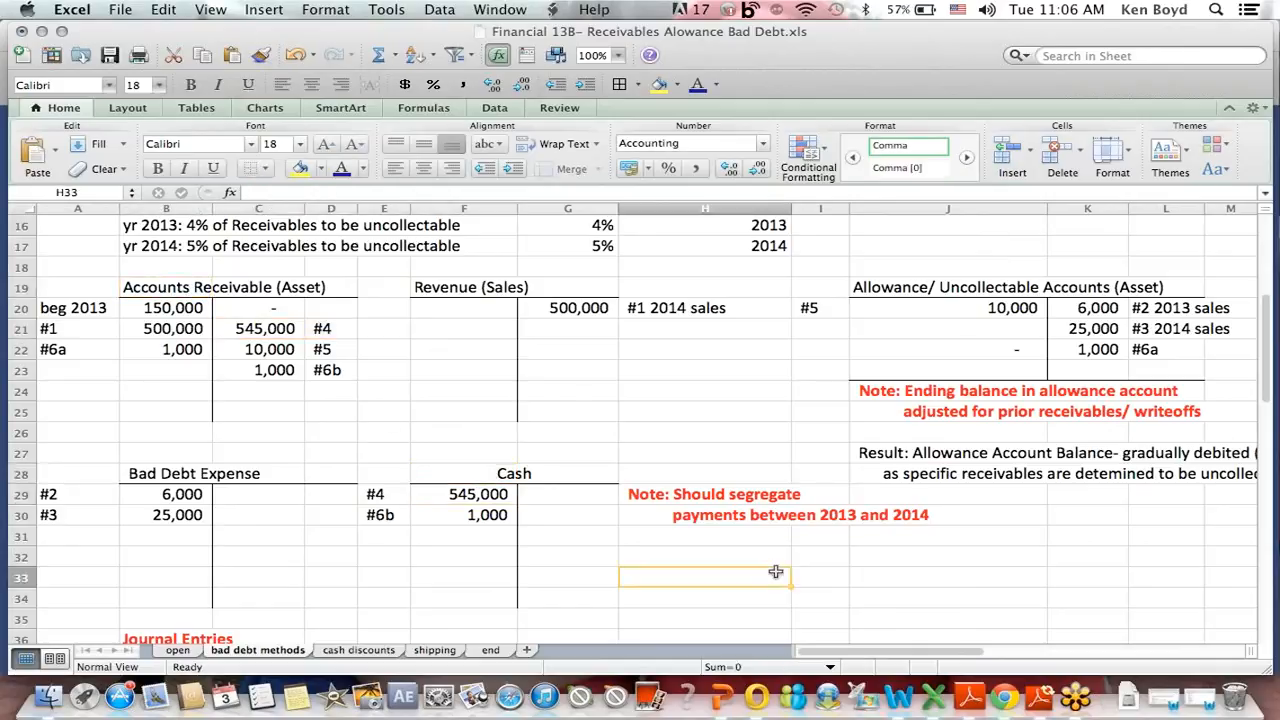
pyautogui.scroll(-3)
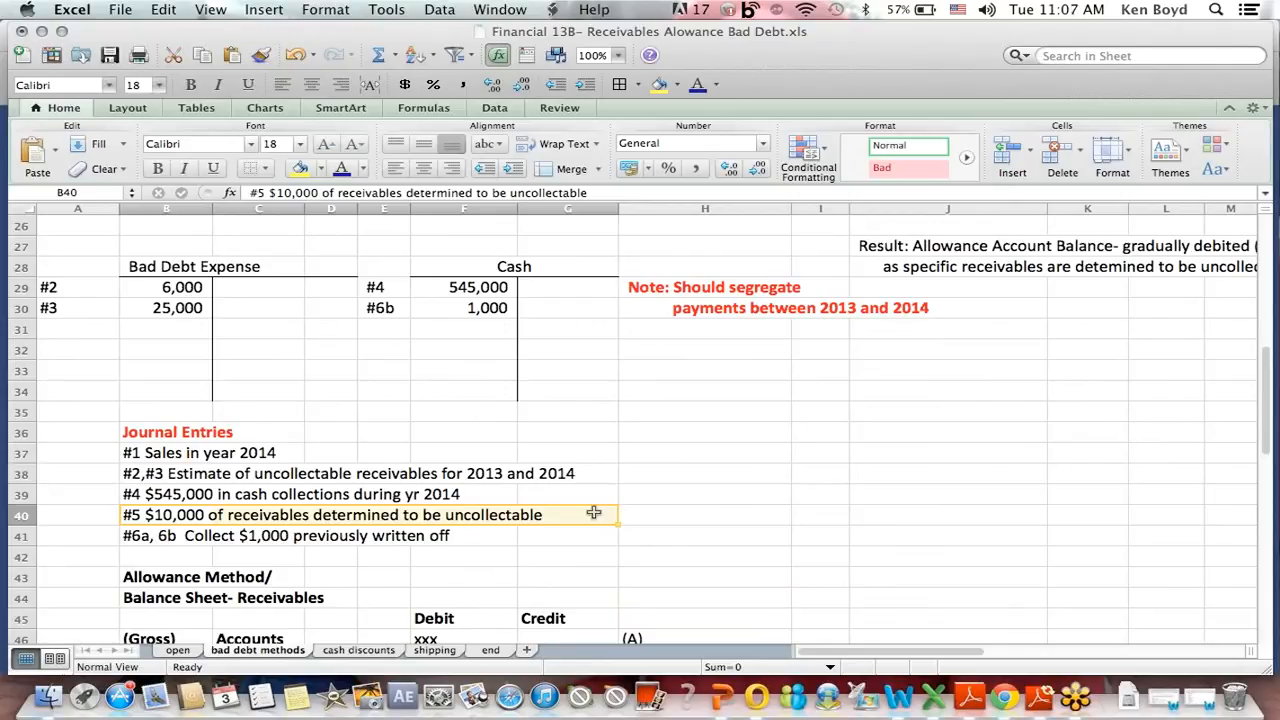
pyautogui.moveTo(627, 400)
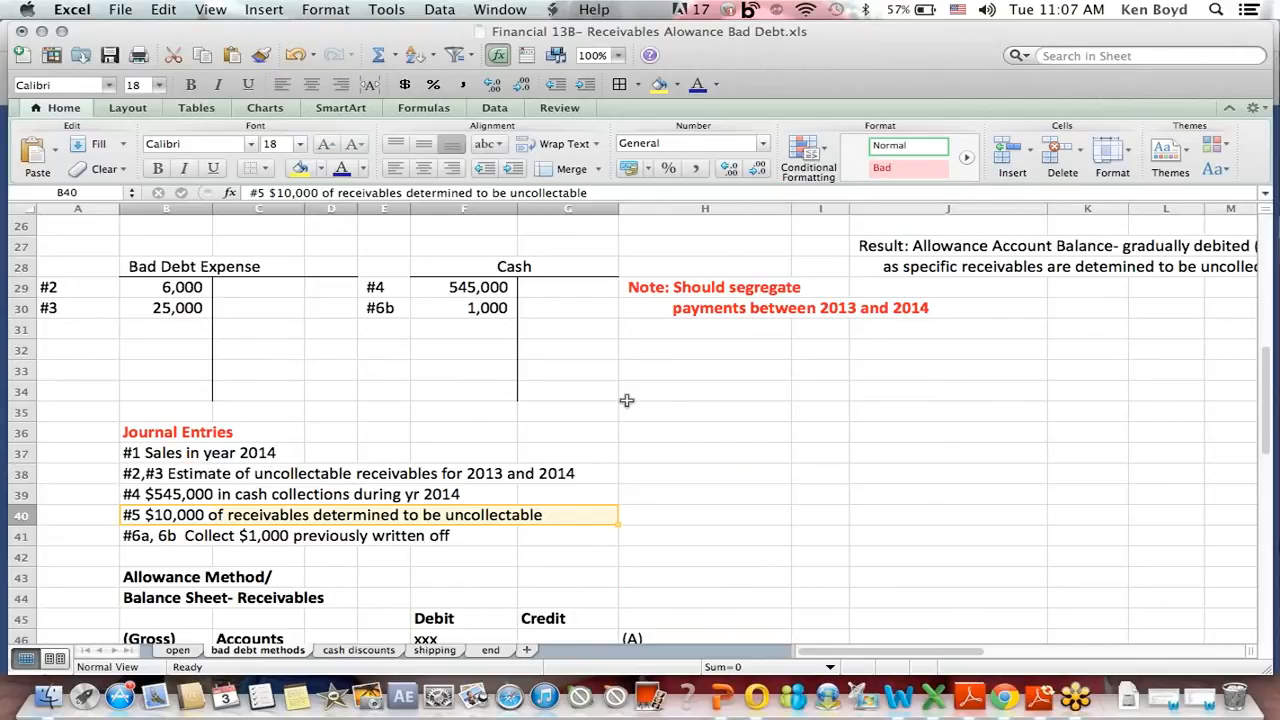
pyautogui.click(948, 370)
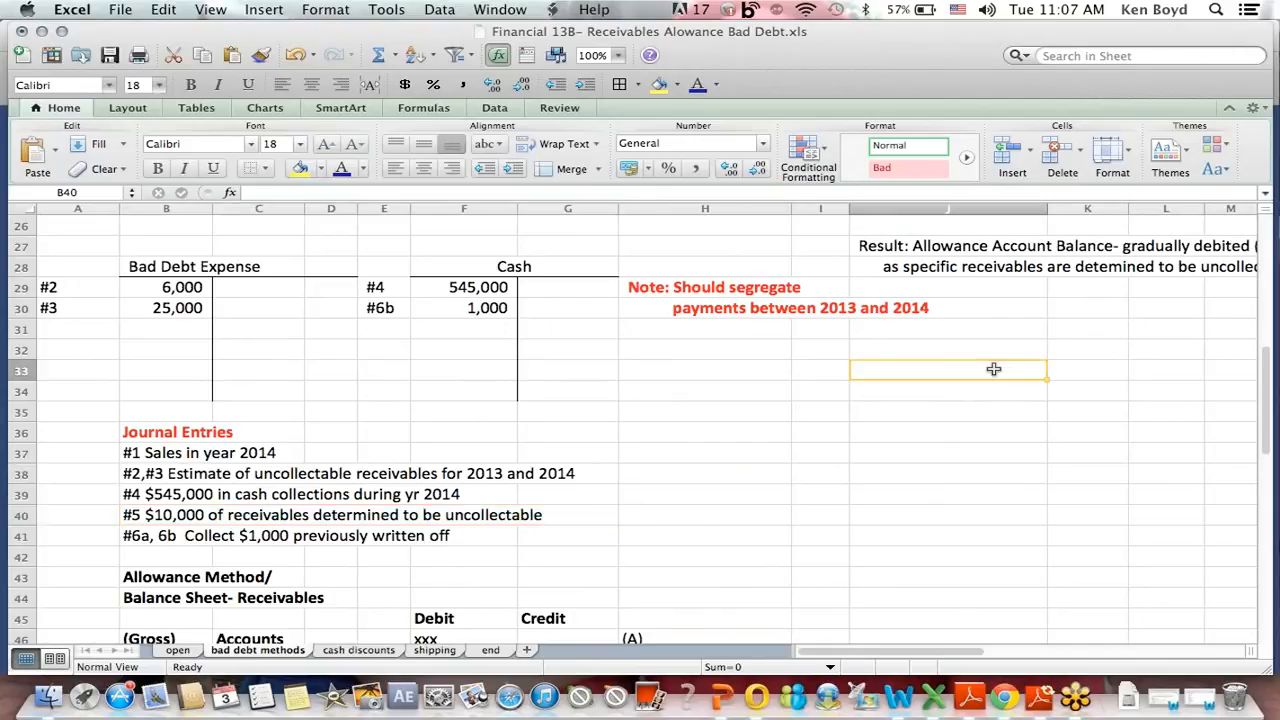
pyautogui.click(948, 266)
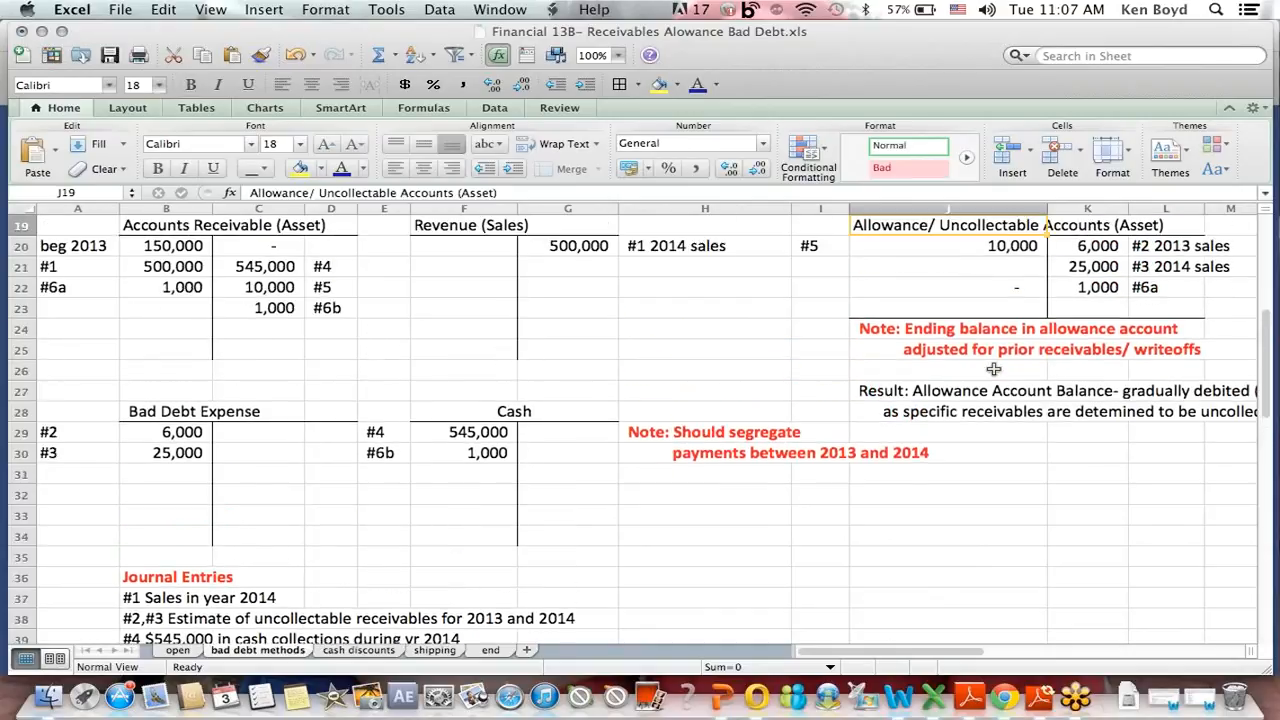
pyautogui.scroll(3)
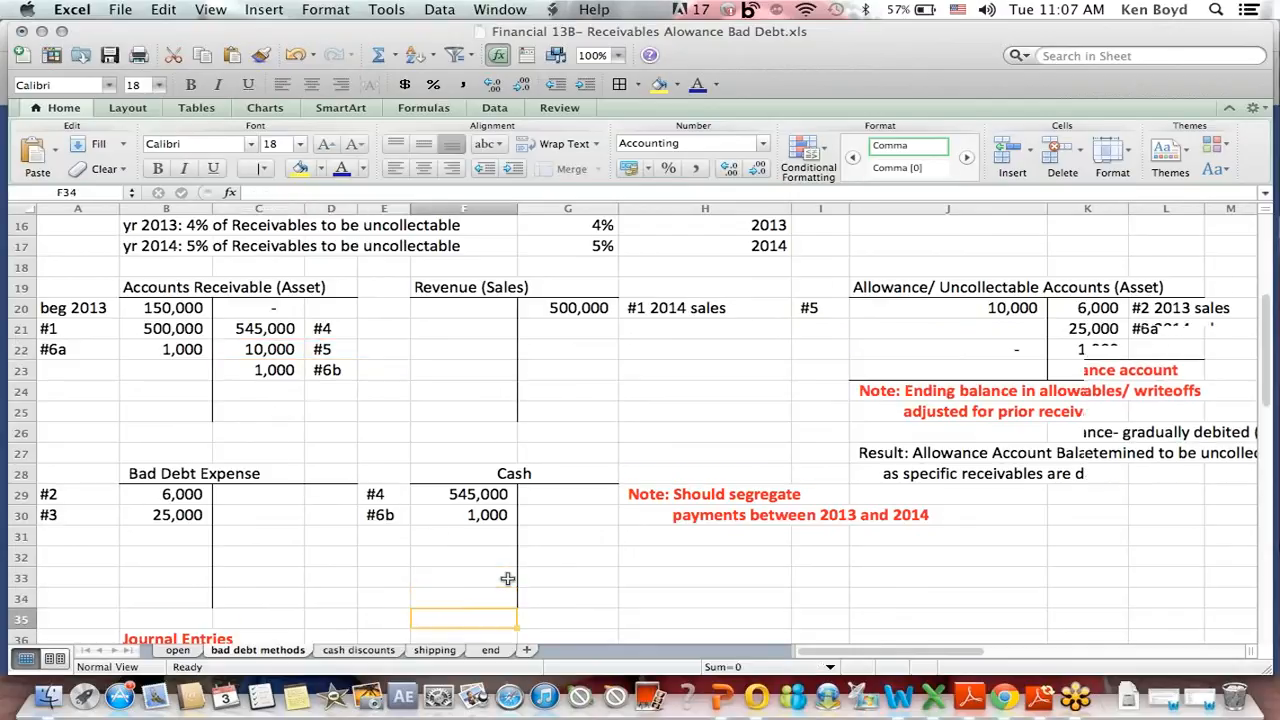
pyautogui.scroll(-3)
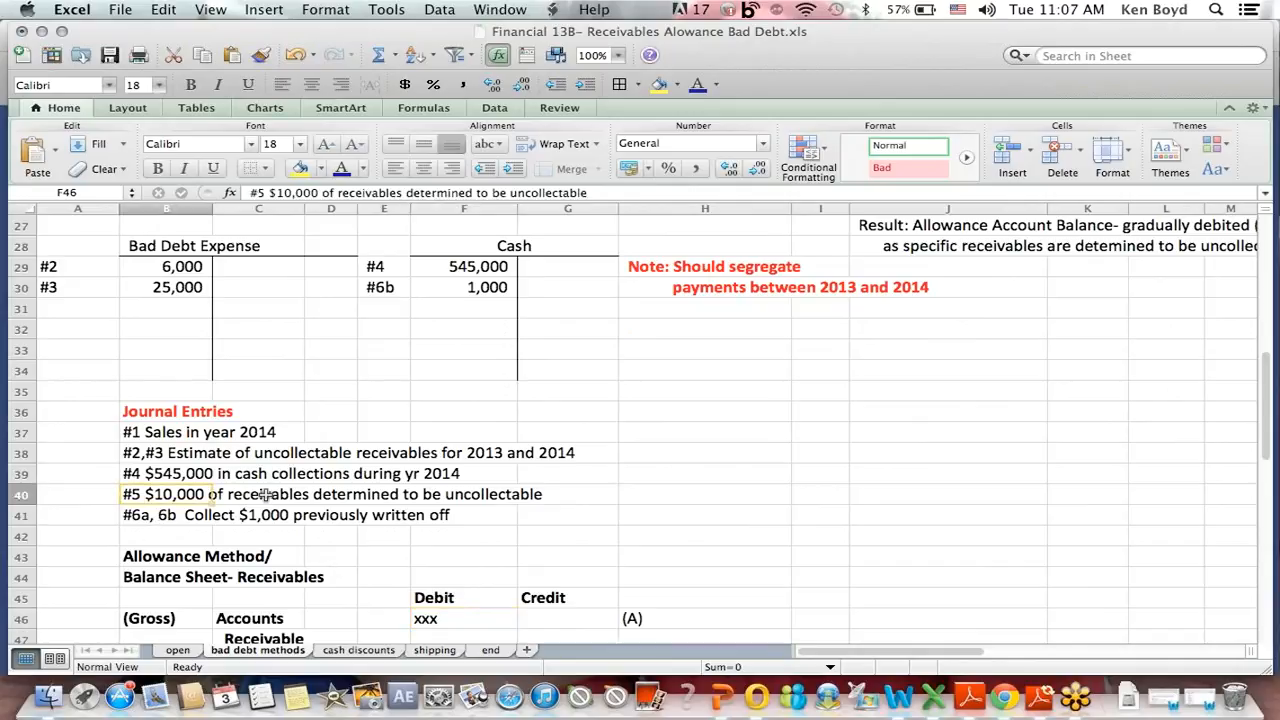
pyautogui.click(265, 494)
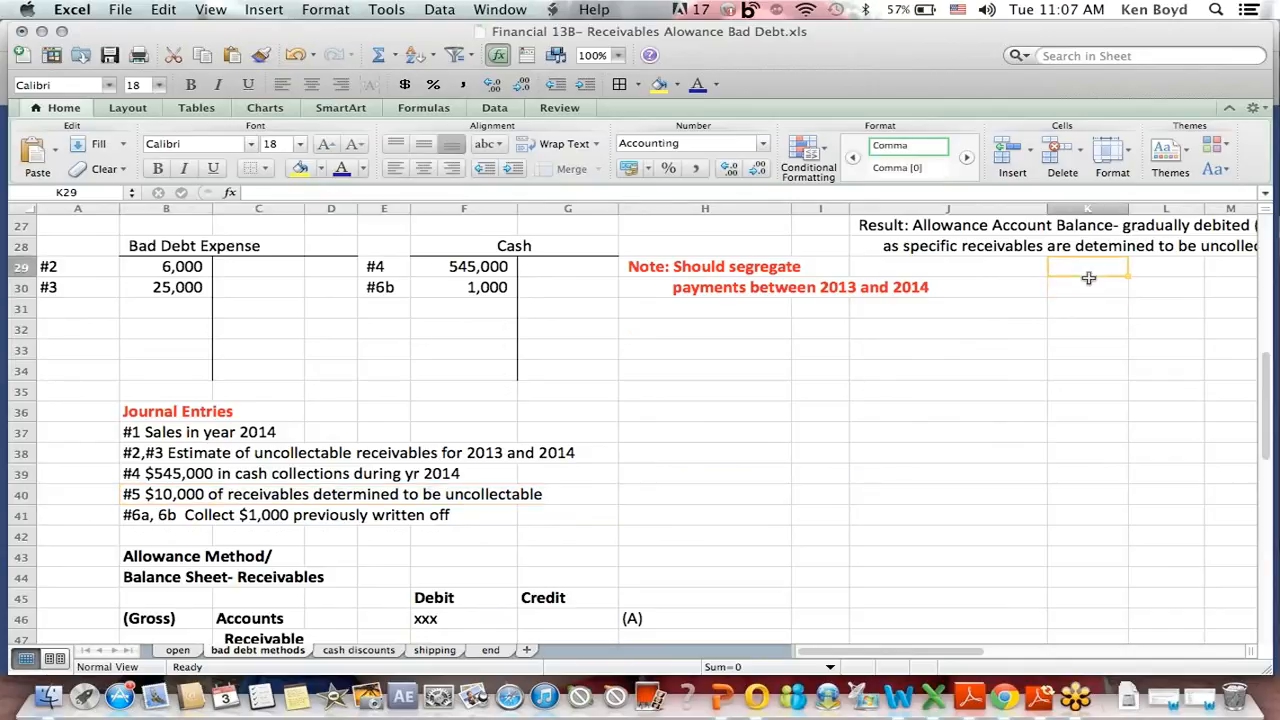
pyautogui.scroll(3)
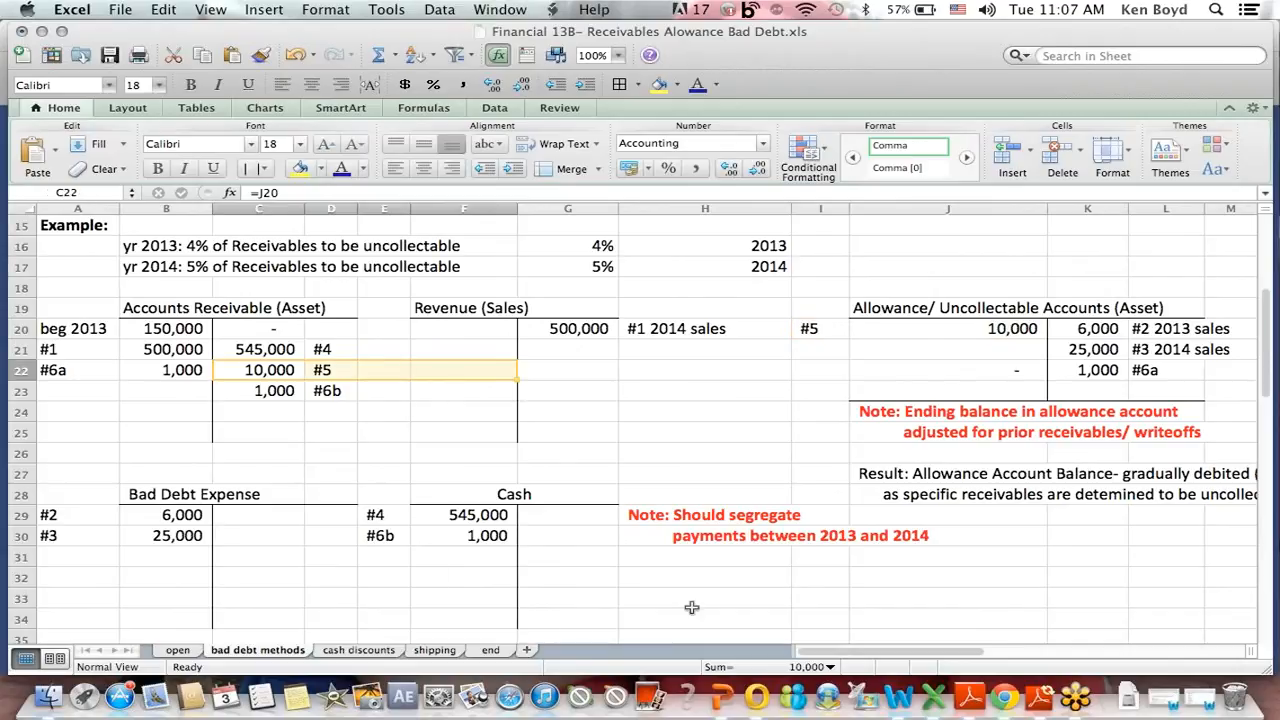
pyautogui.click(705, 597)
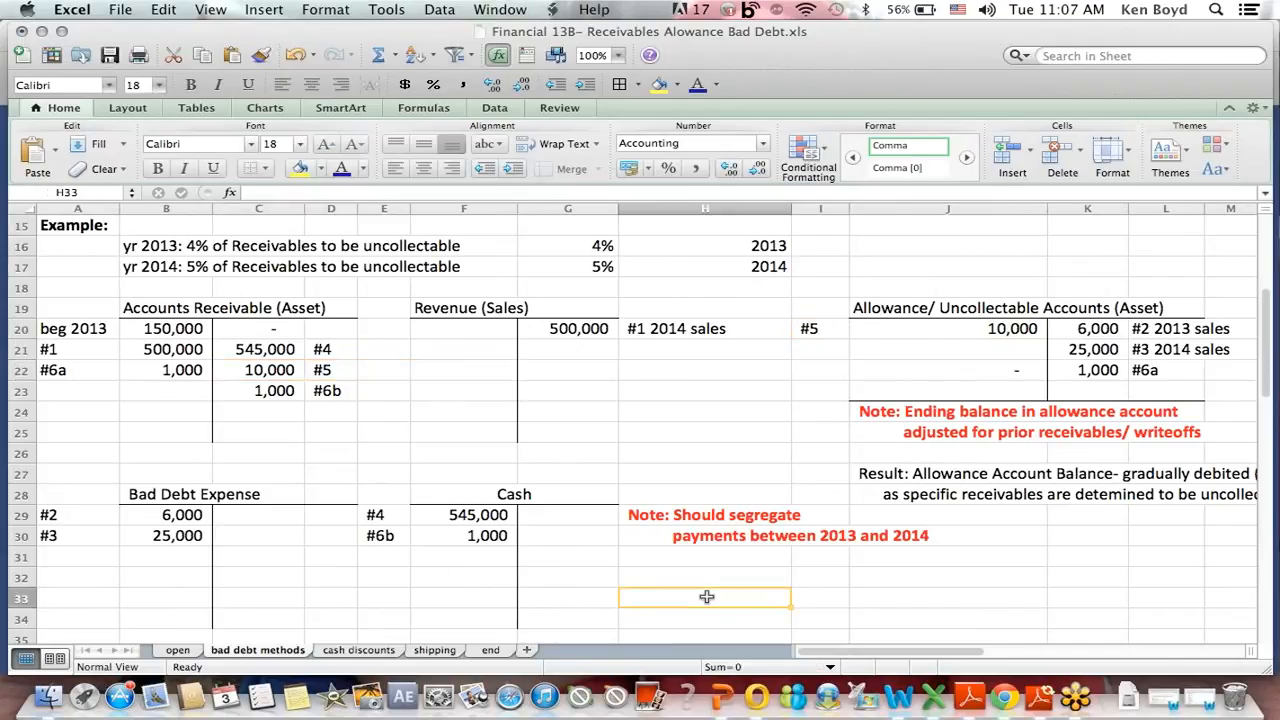
pyautogui.scroll(-3)
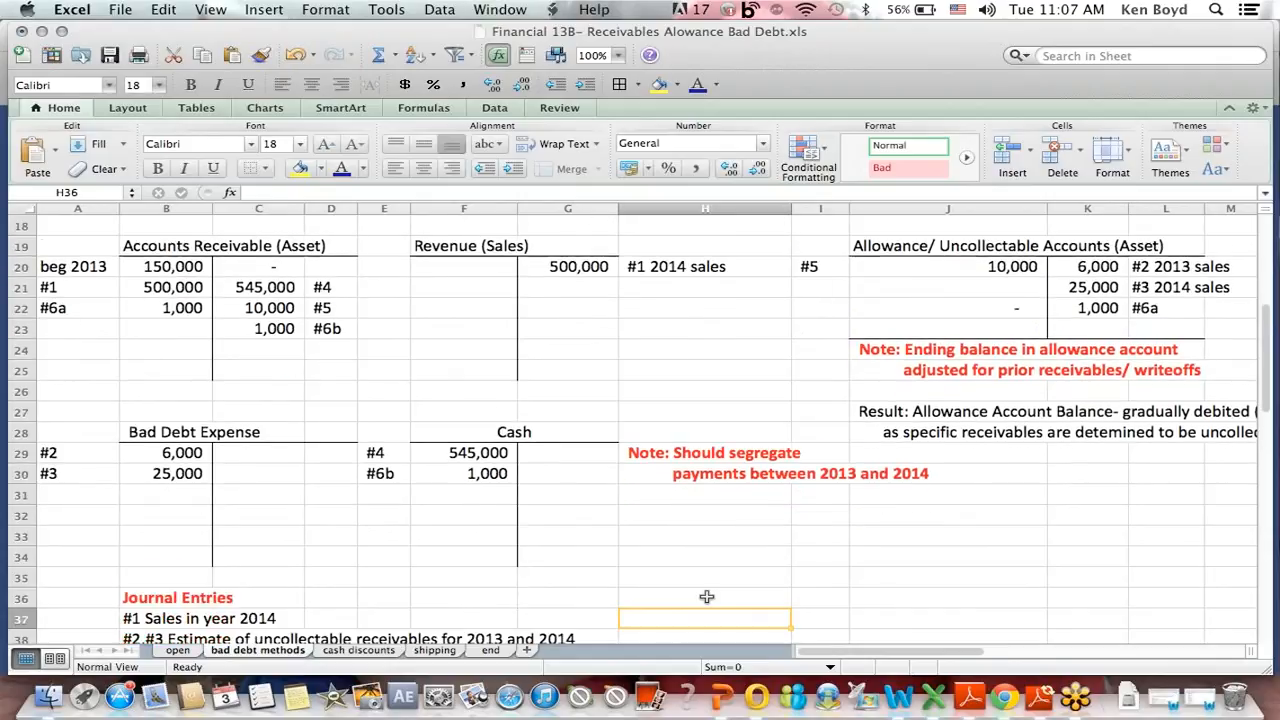
pyautogui.scroll(-3)
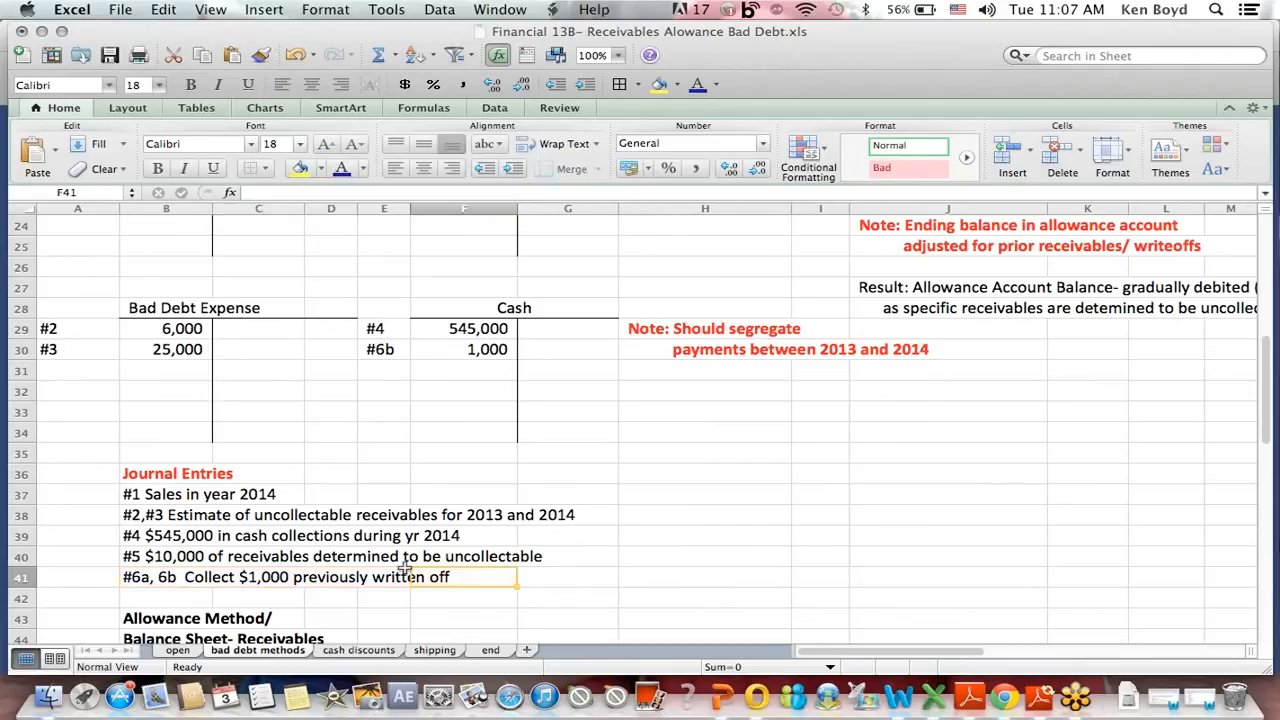
pyautogui.click(330, 556)
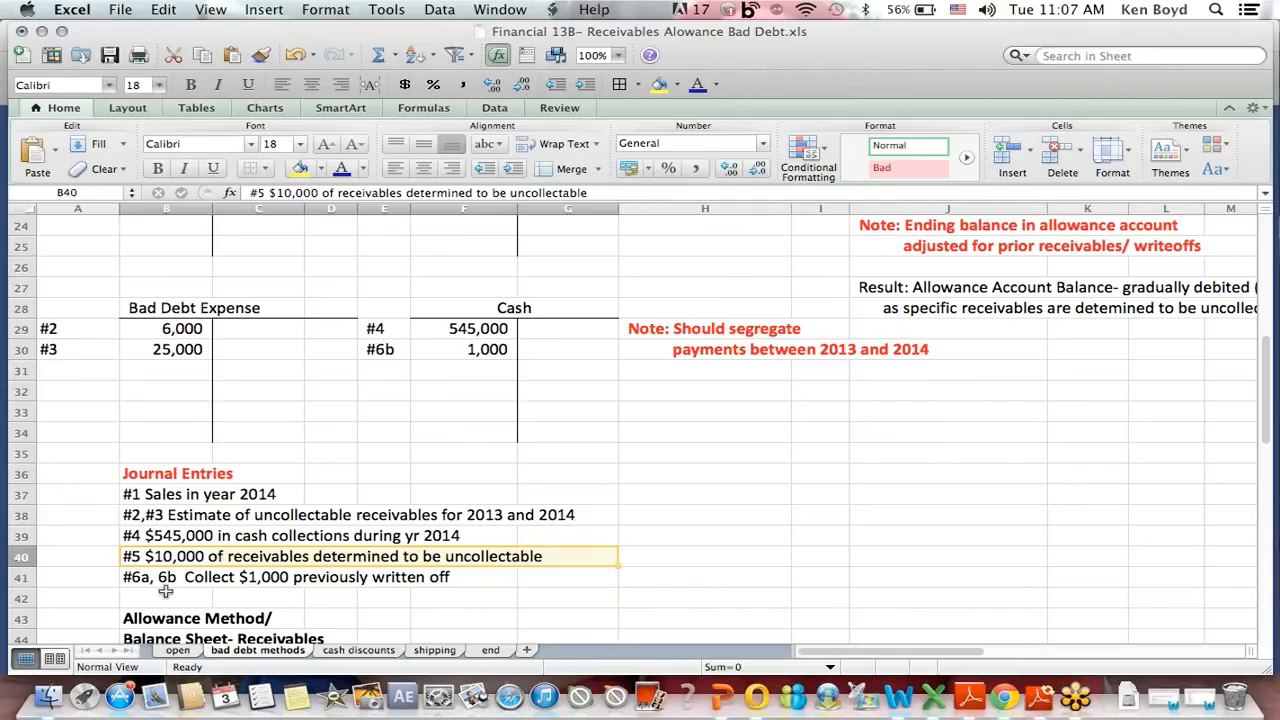
pyautogui.click(166, 577)
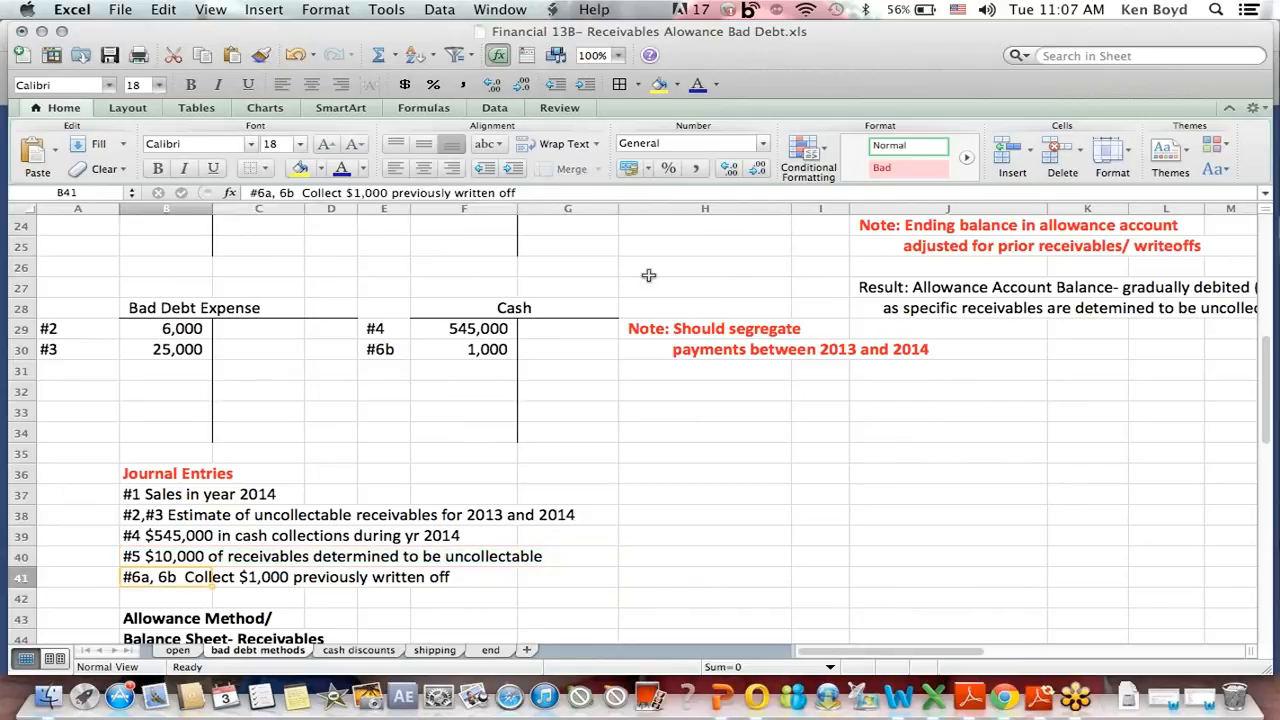
pyautogui.click(705, 246)
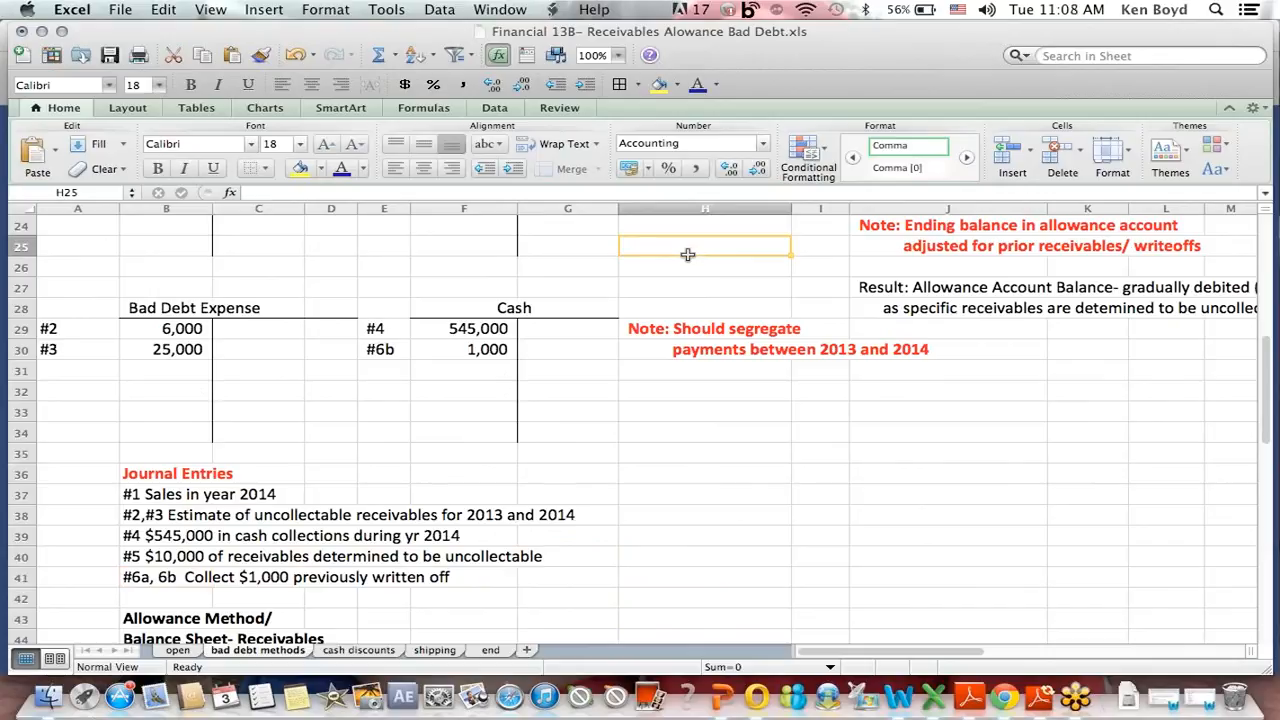
pyautogui.moveTo(480, 360)
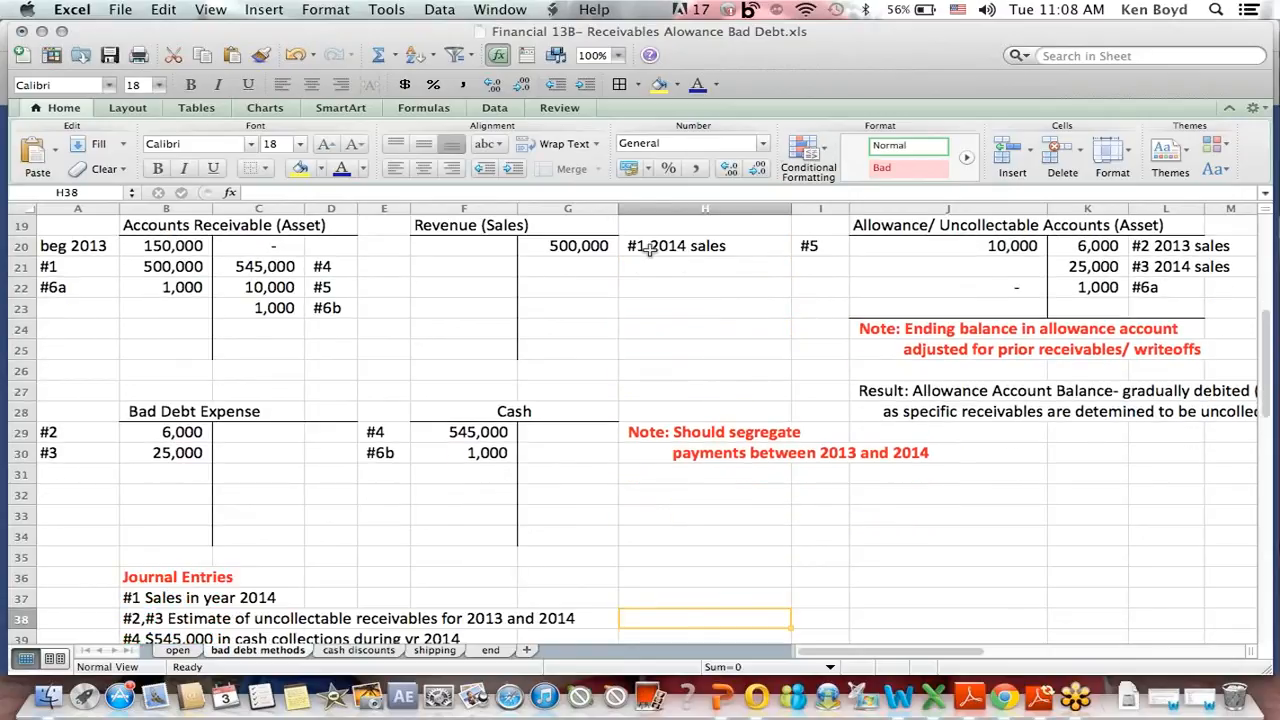
pyautogui.click(1120, 287)
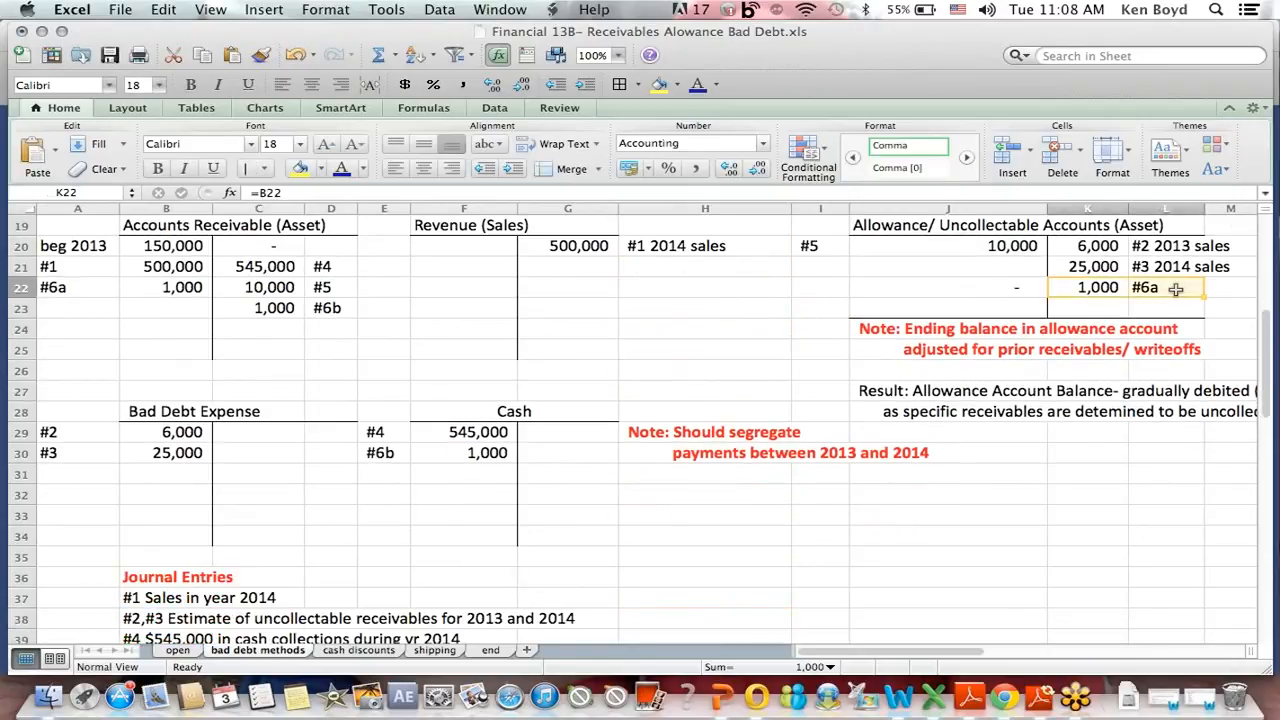
pyautogui.click(77, 287)
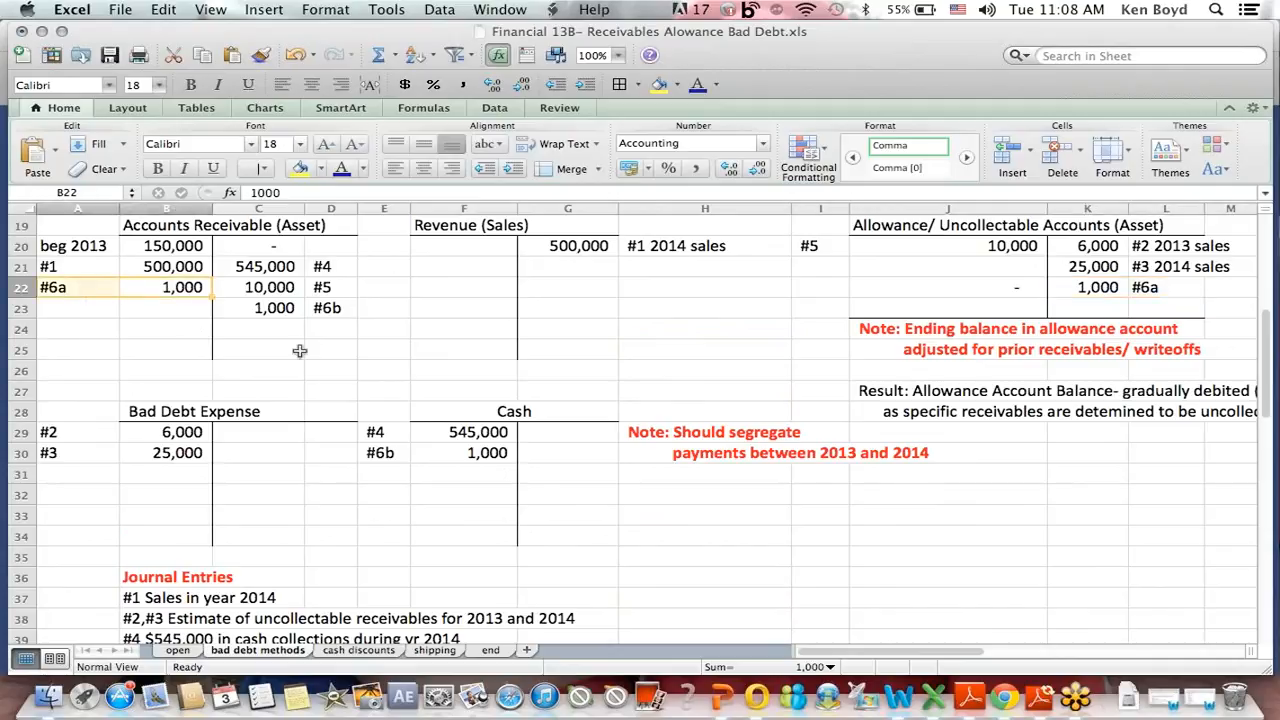
pyautogui.moveTo(305, 351)
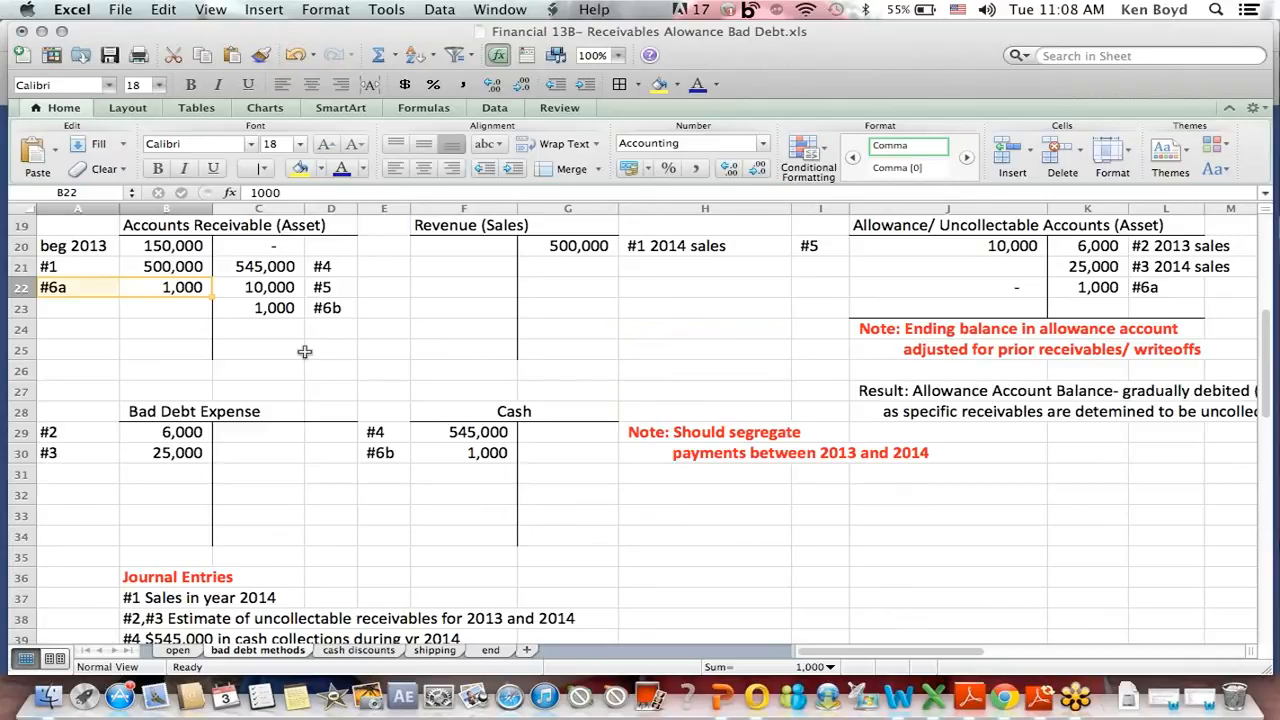
pyautogui.moveTo(446, 424)
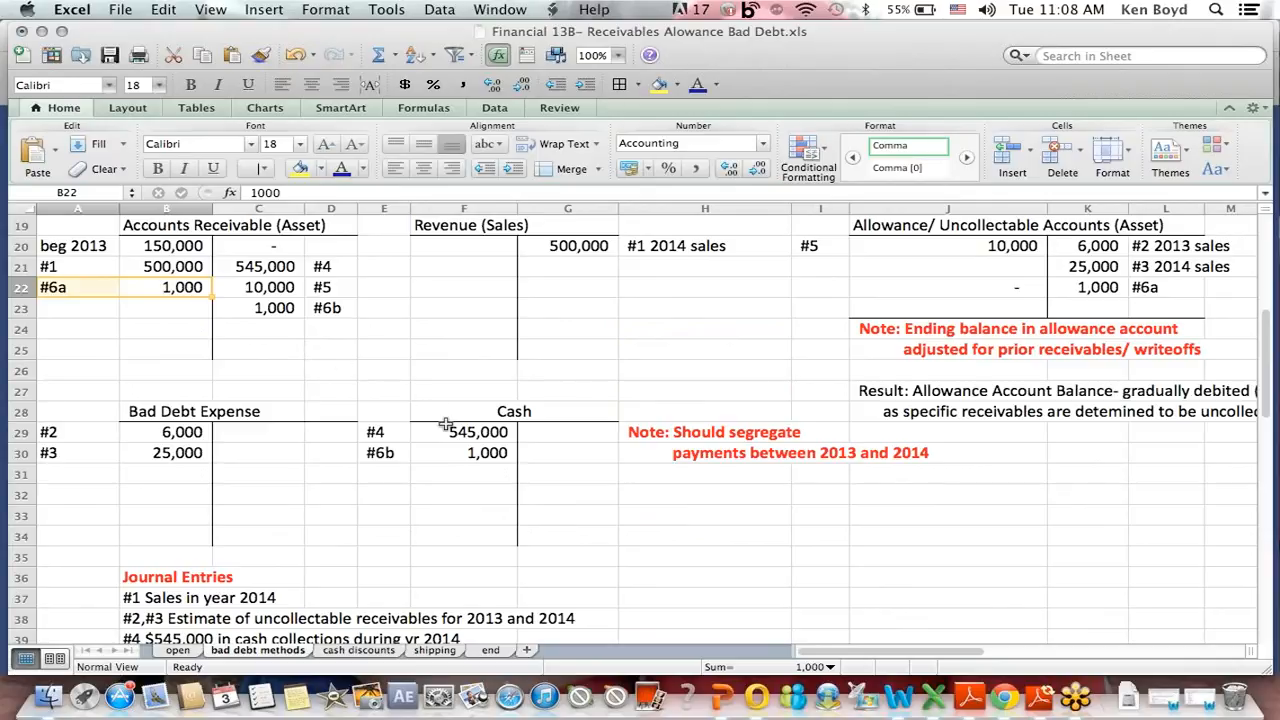
pyautogui.moveTo(465, 458)
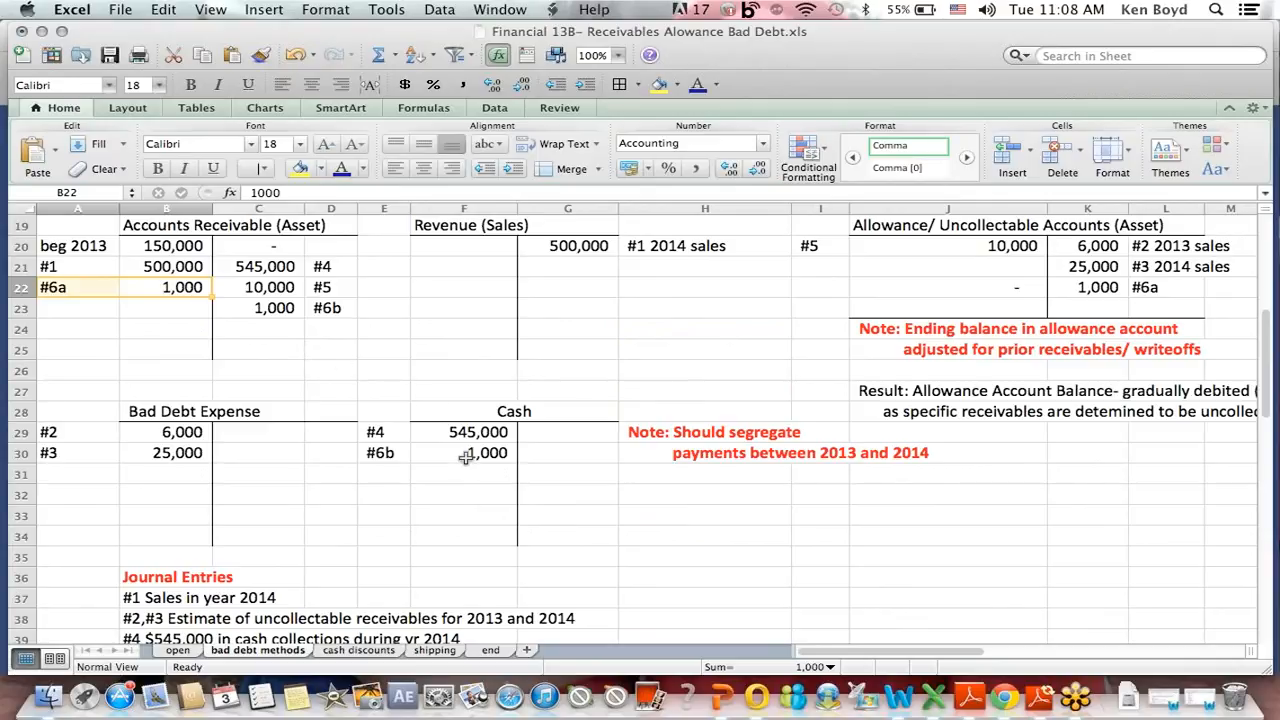
pyautogui.moveTo(465, 511)
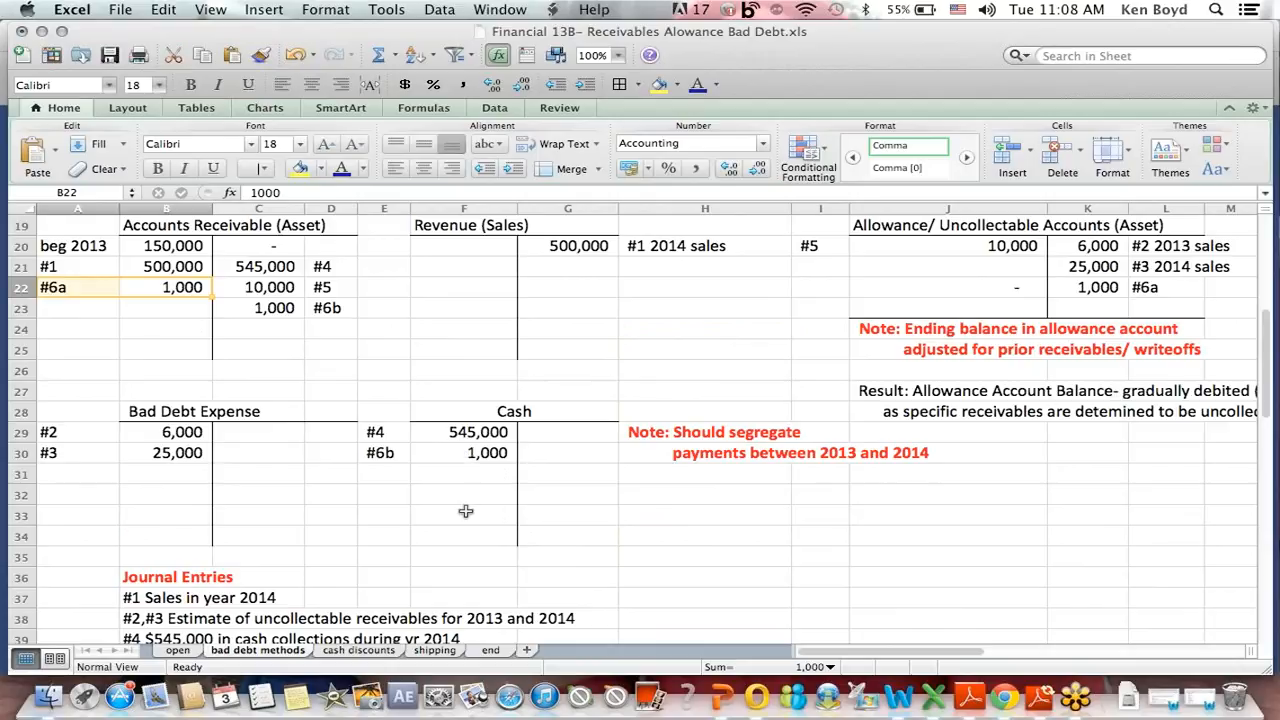
pyautogui.click(465, 452)
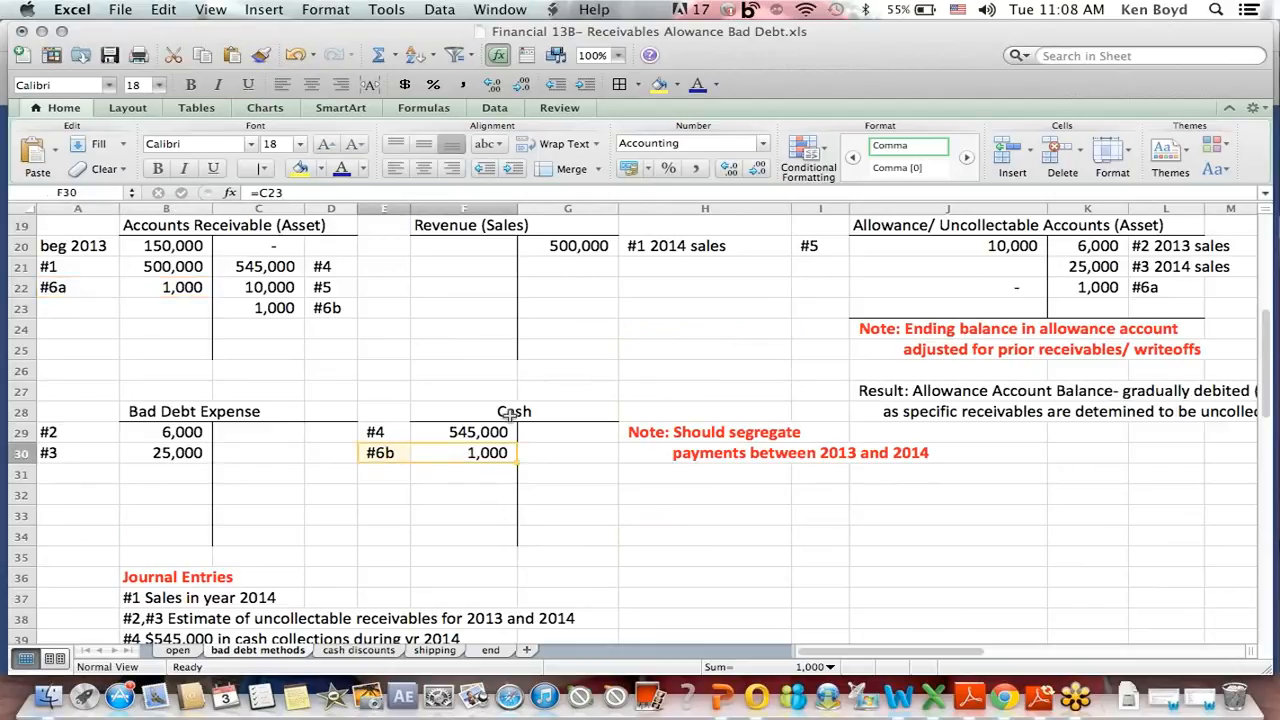
pyautogui.click(273, 307)
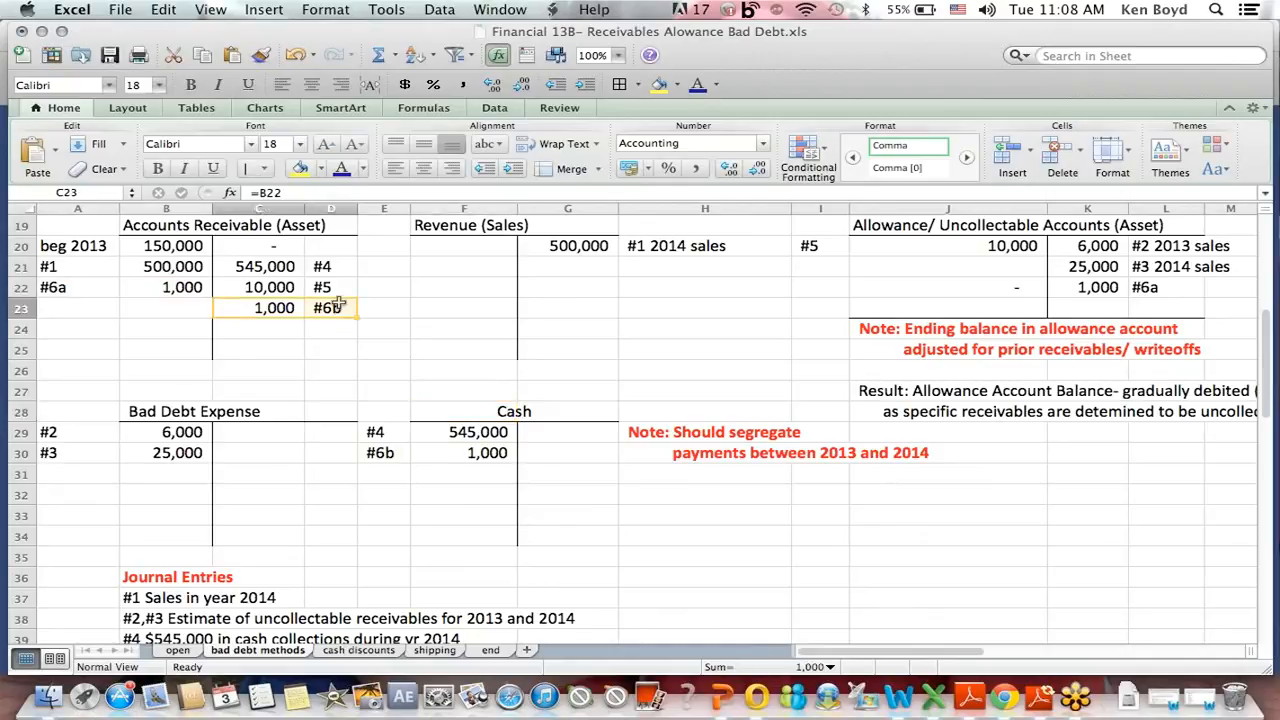
pyautogui.click(166, 225)
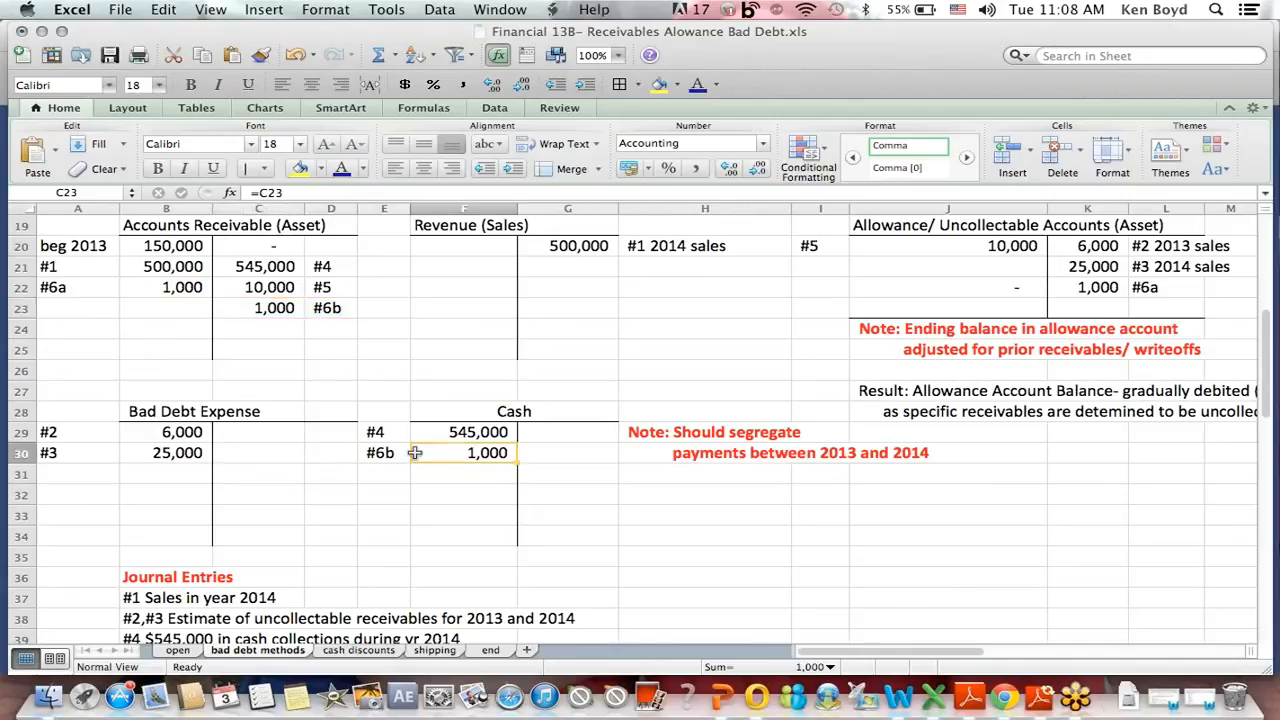
pyautogui.click(380, 452)
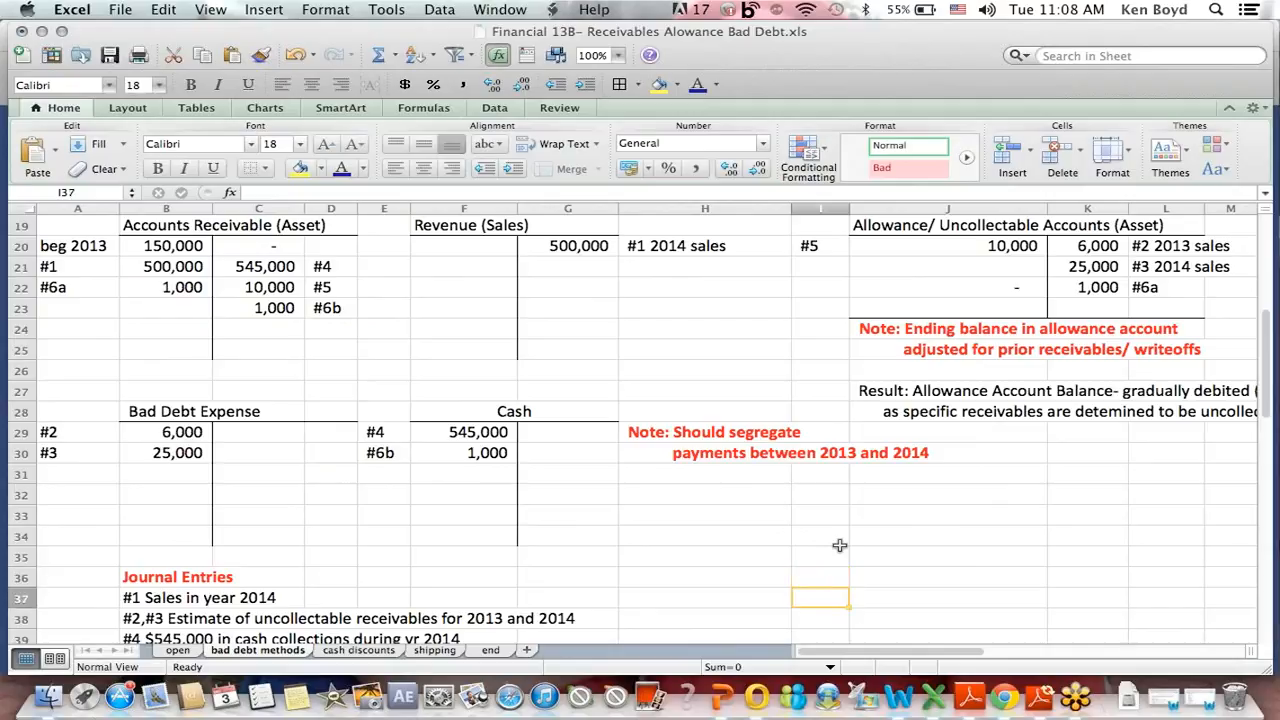
pyautogui.scroll(-3)
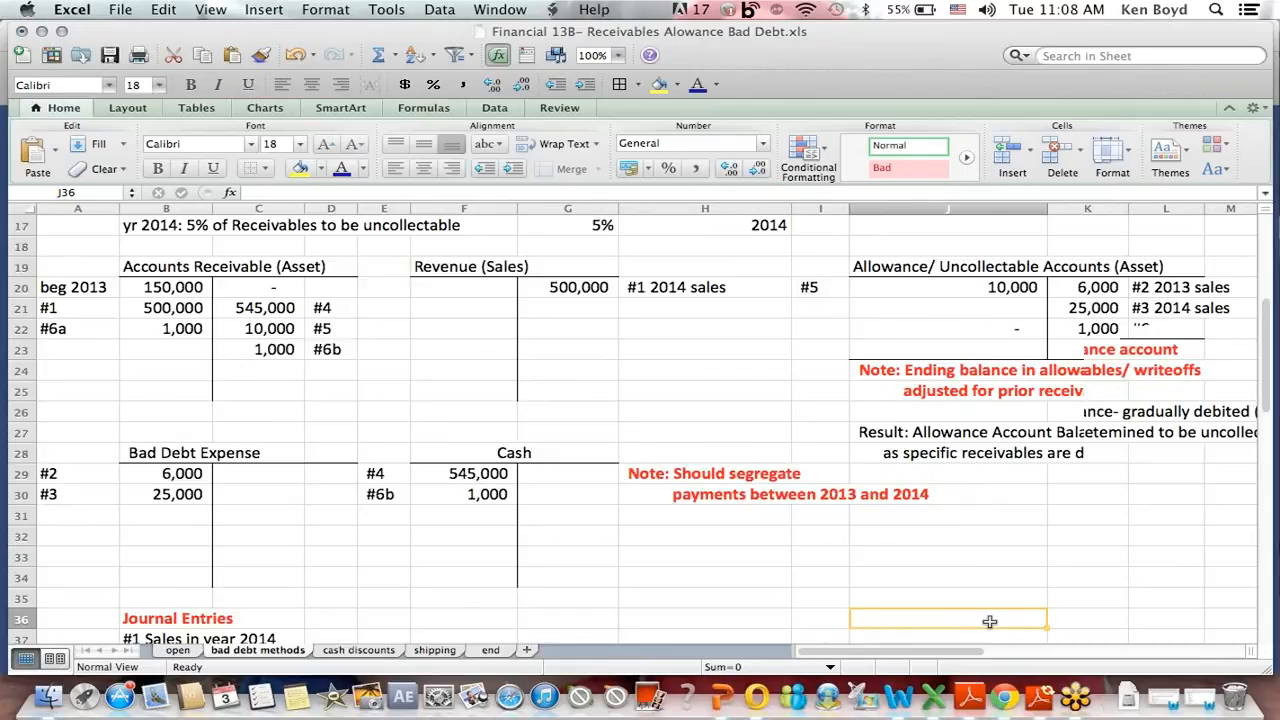
pyautogui.scroll(-3)
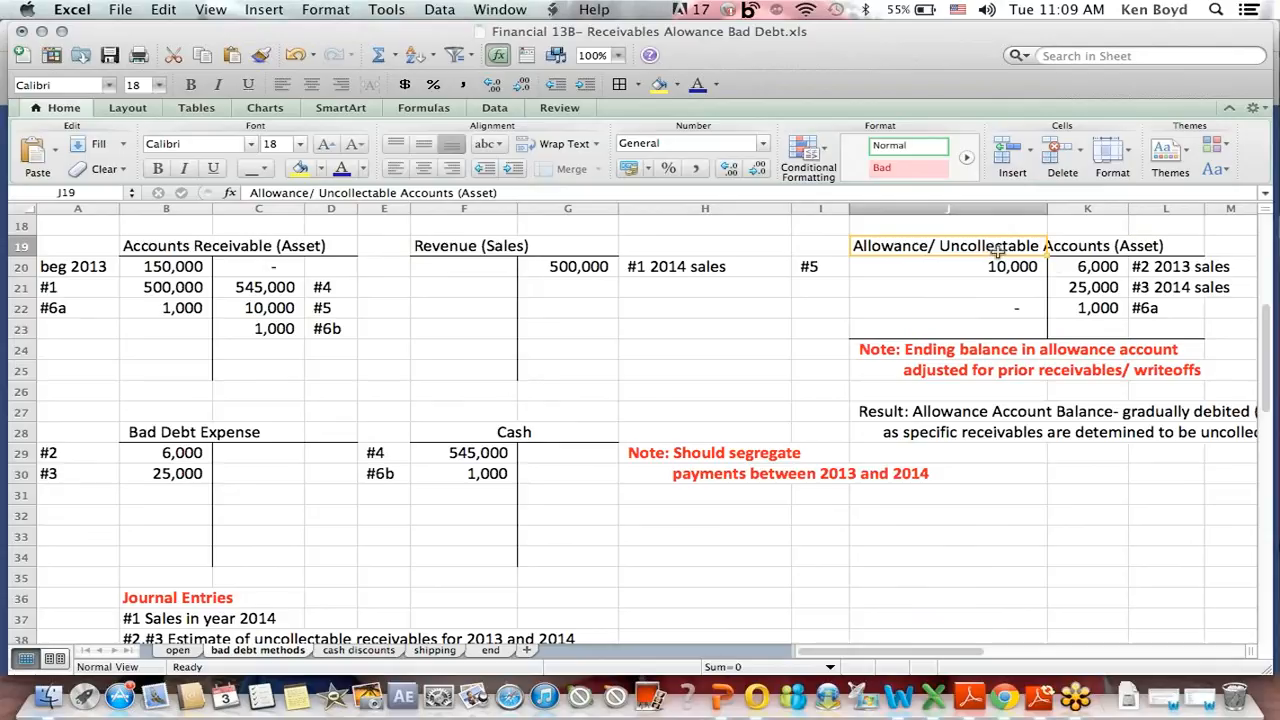
pyautogui.click(1087, 266)
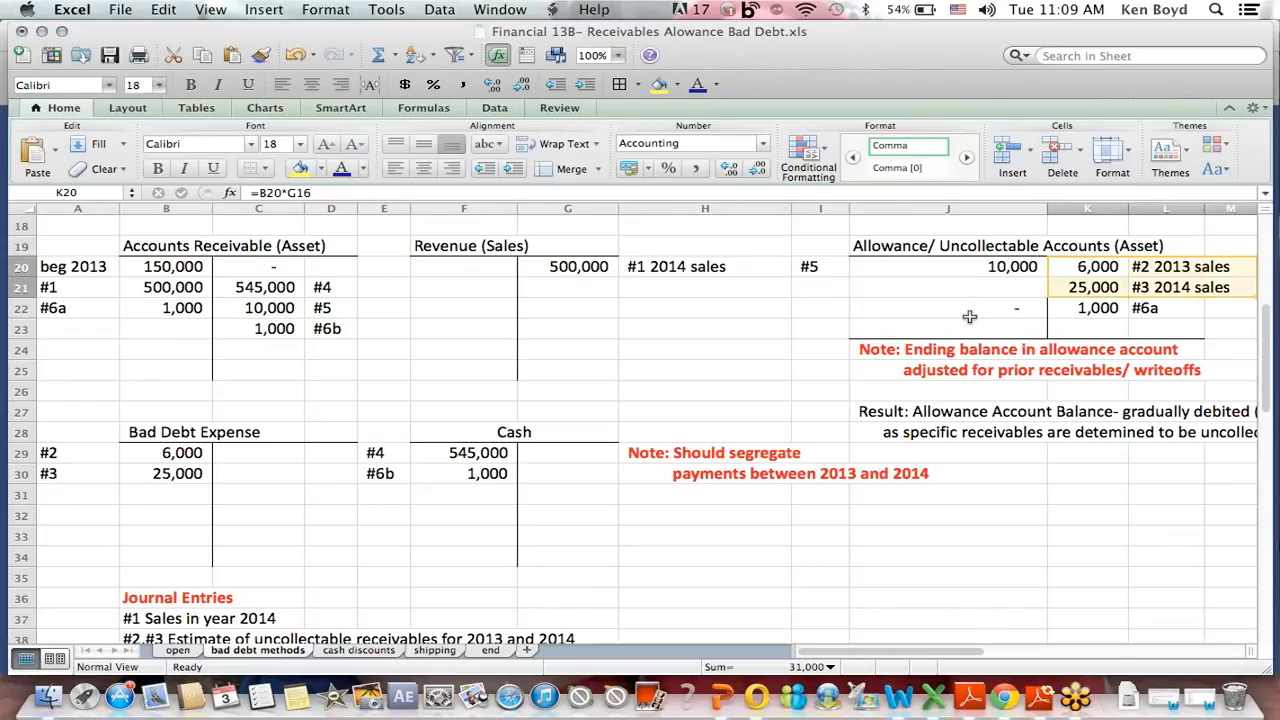
pyautogui.click(947, 308)
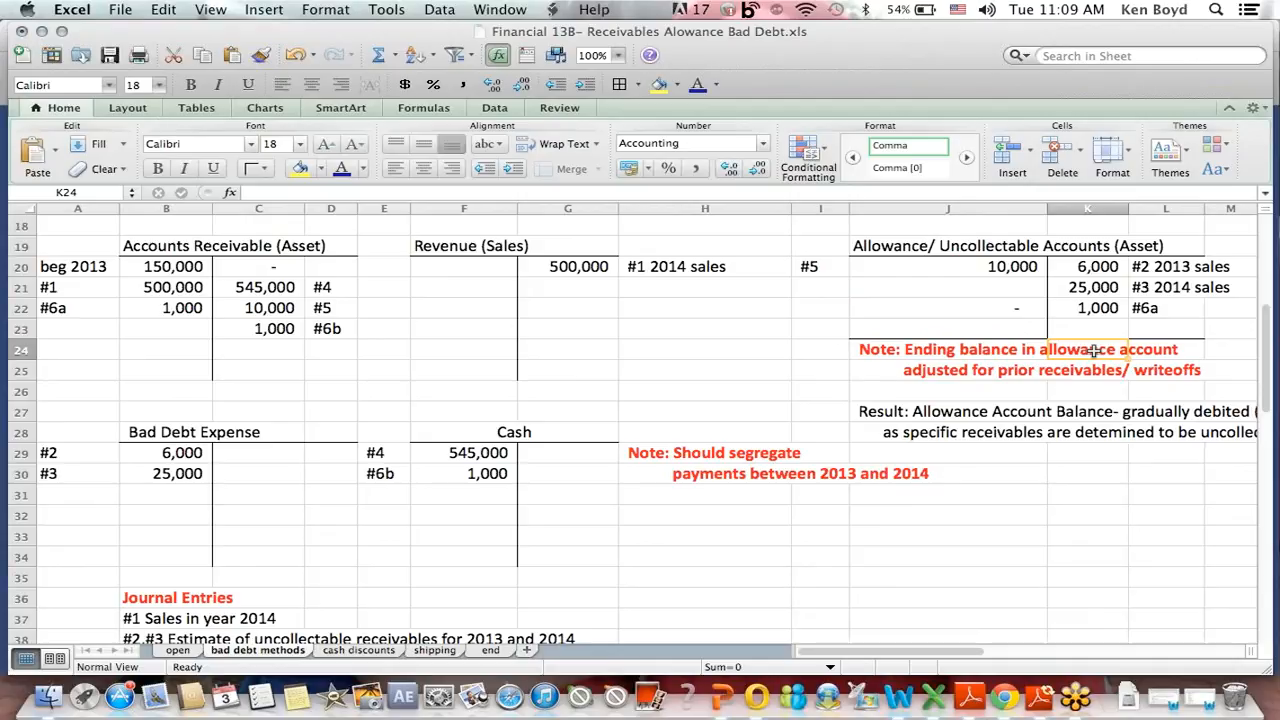
pyautogui.moveTo(1072, 351)
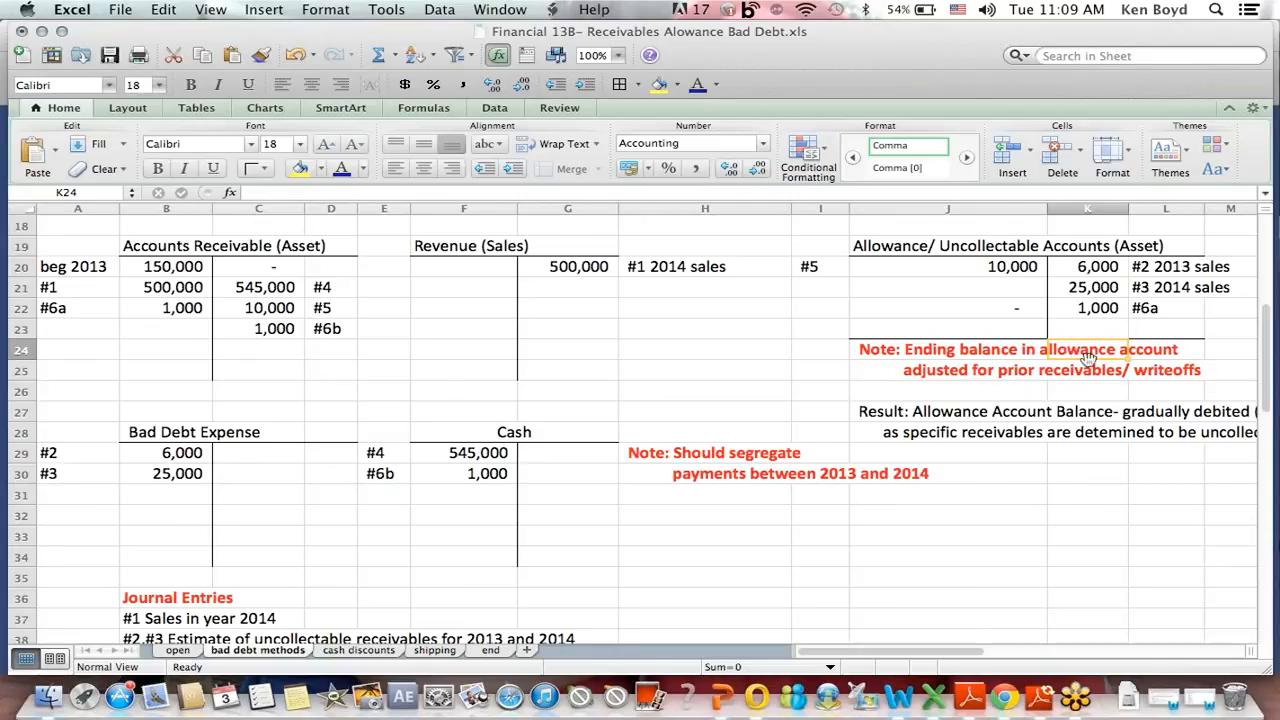
pyautogui.click(947, 245)
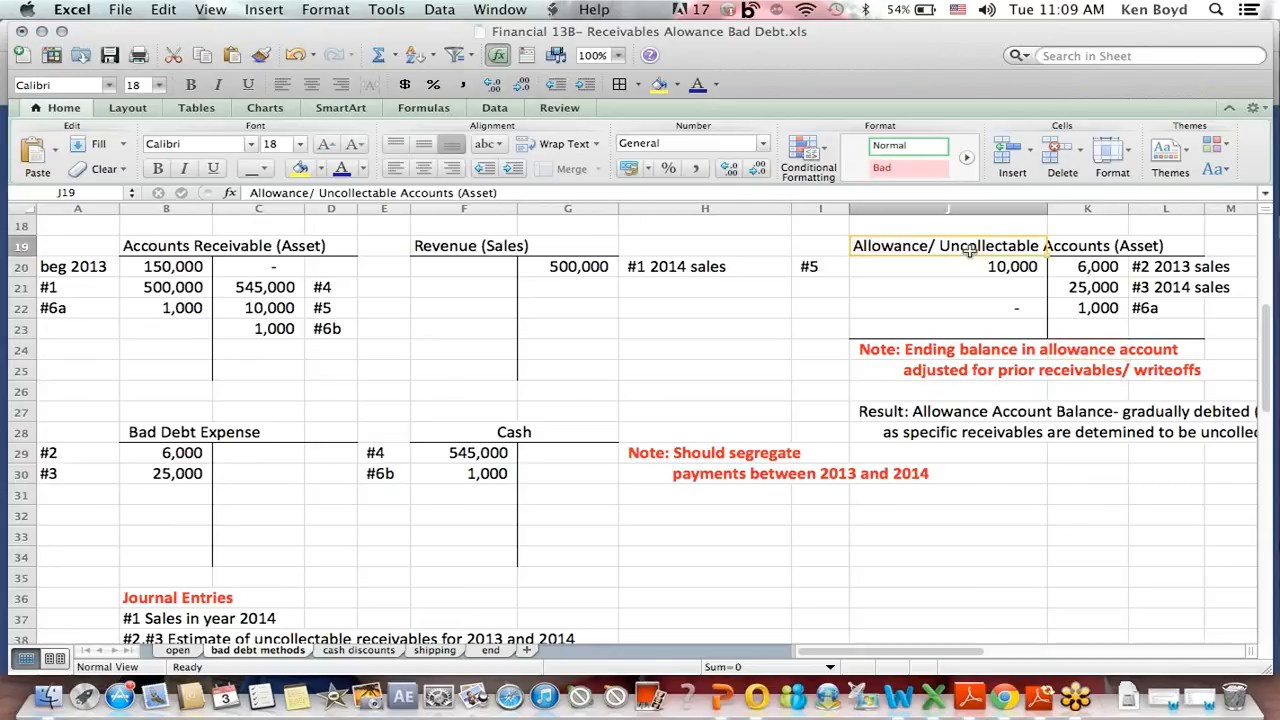
pyautogui.moveTo(545, 438)
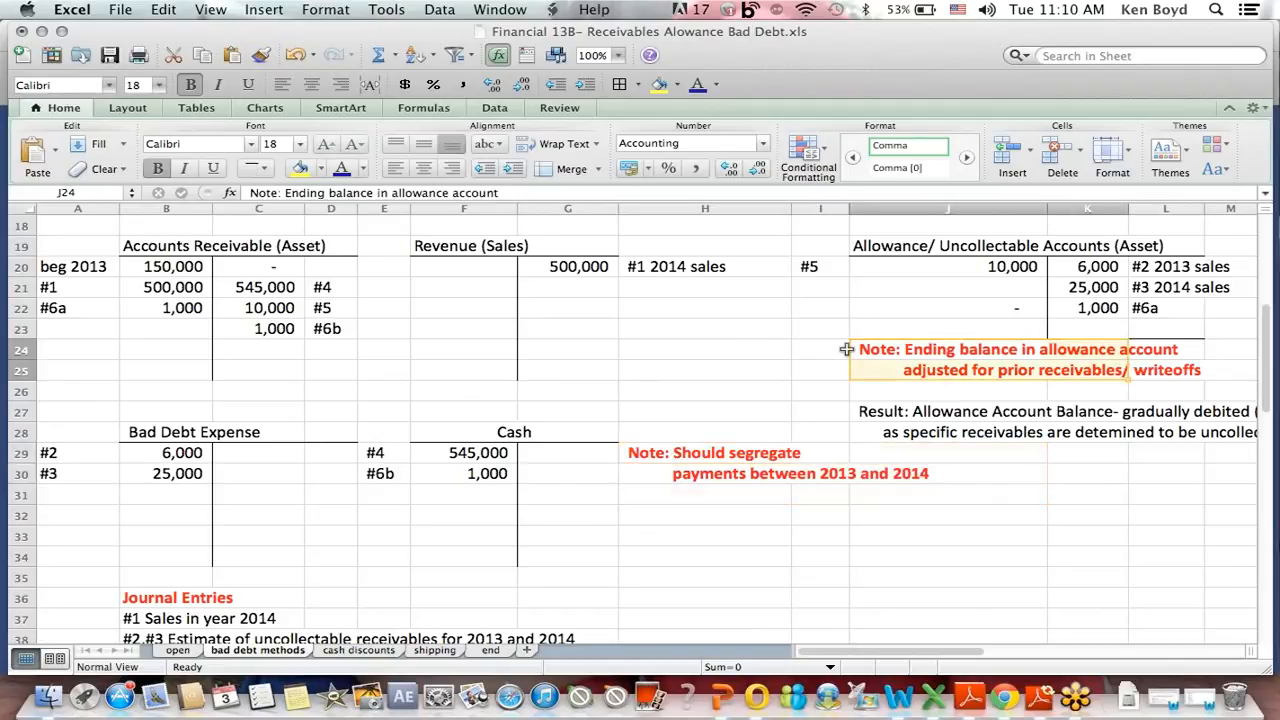
pyautogui.moveTo(965, 672)
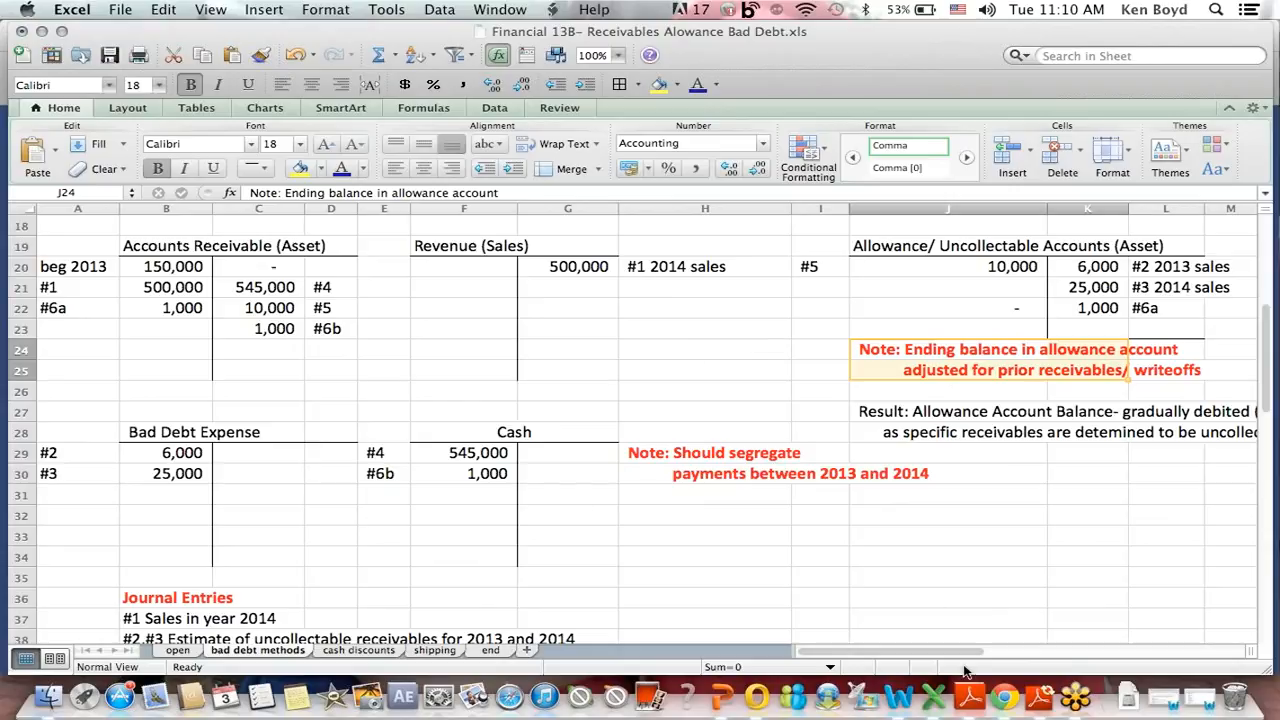
pyautogui.click(1003, 697)
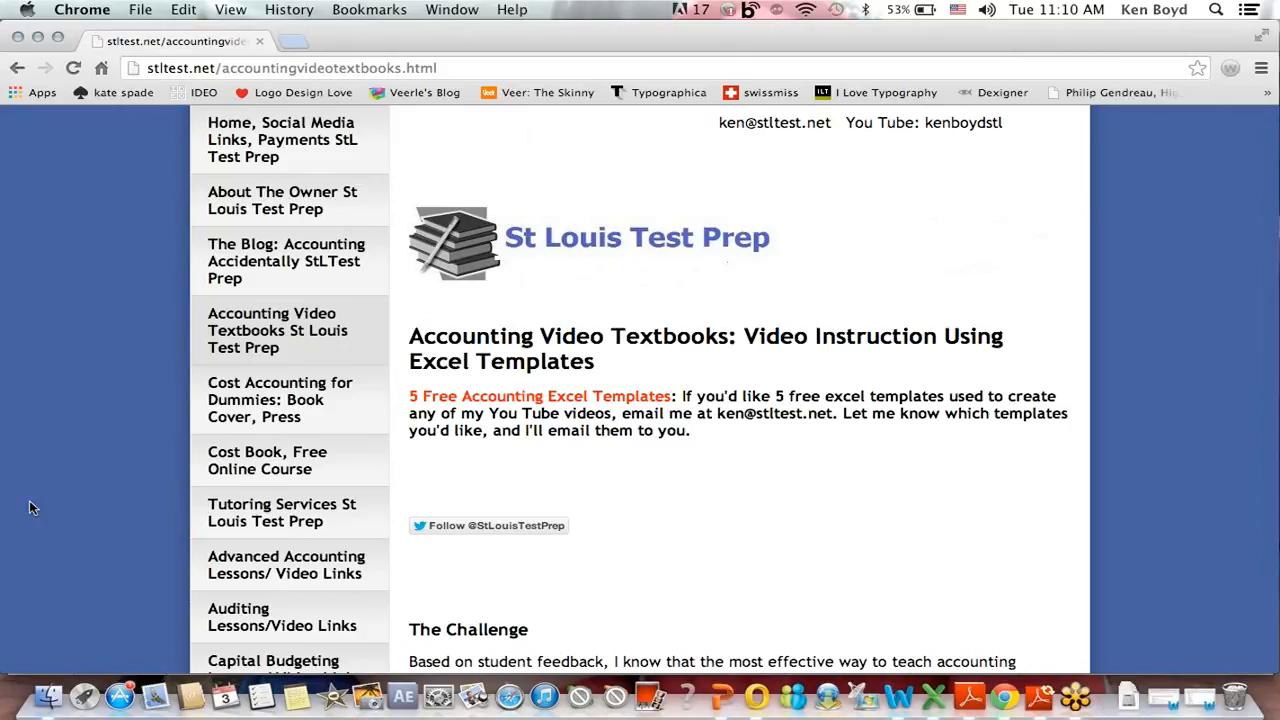
# Scroll the accounting video textbooks page down to the Video Textbook Courses list with prices
pyautogui.scroll(-3)
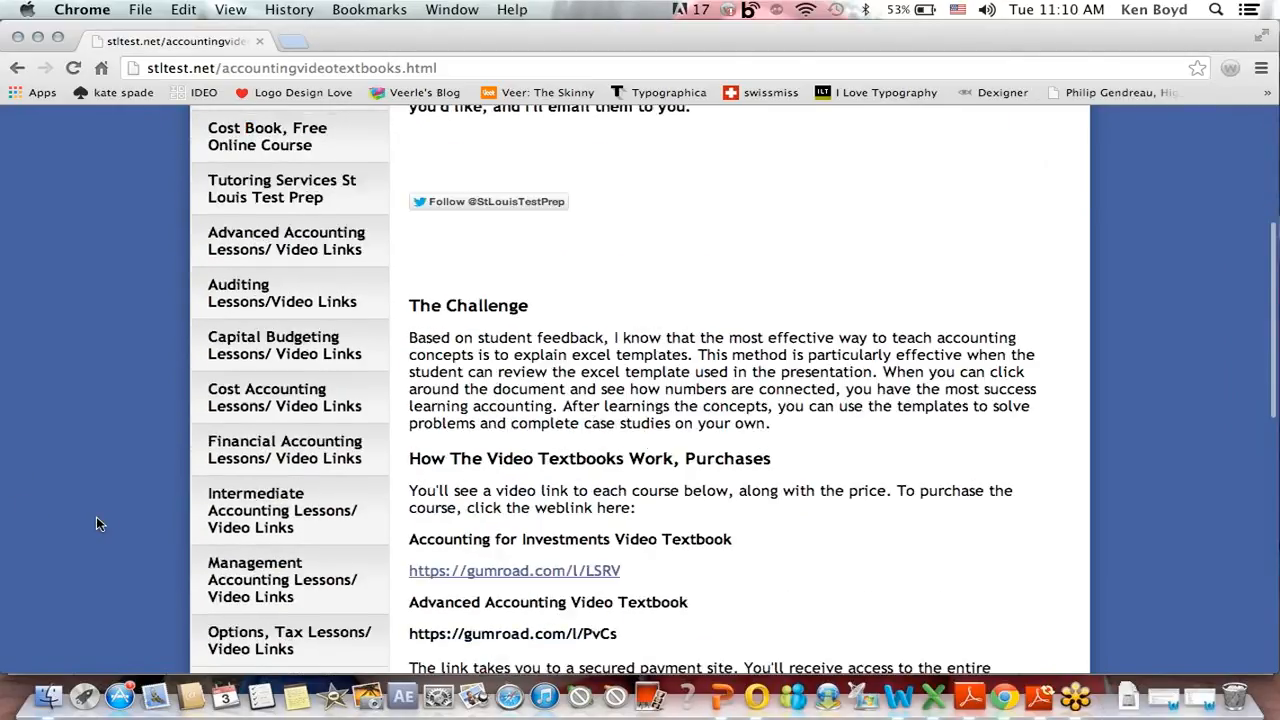
pyautogui.scroll(-3)
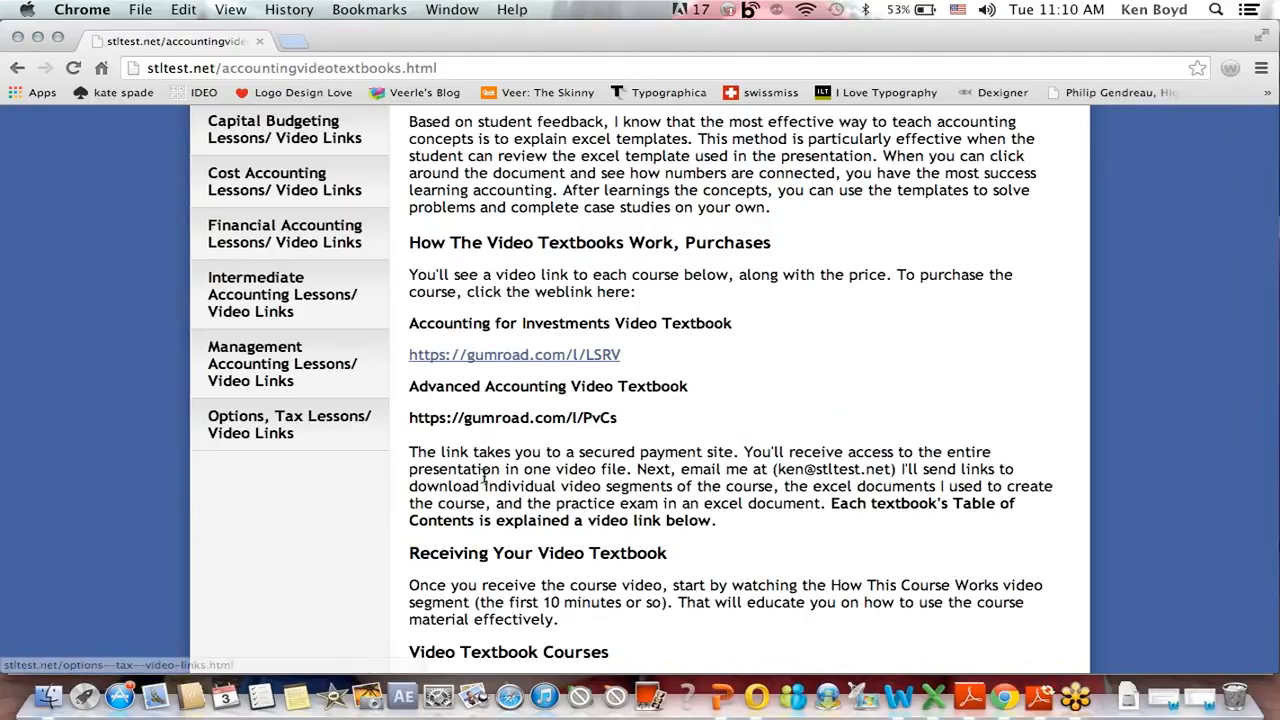
pyautogui.moveTo(735, 362)
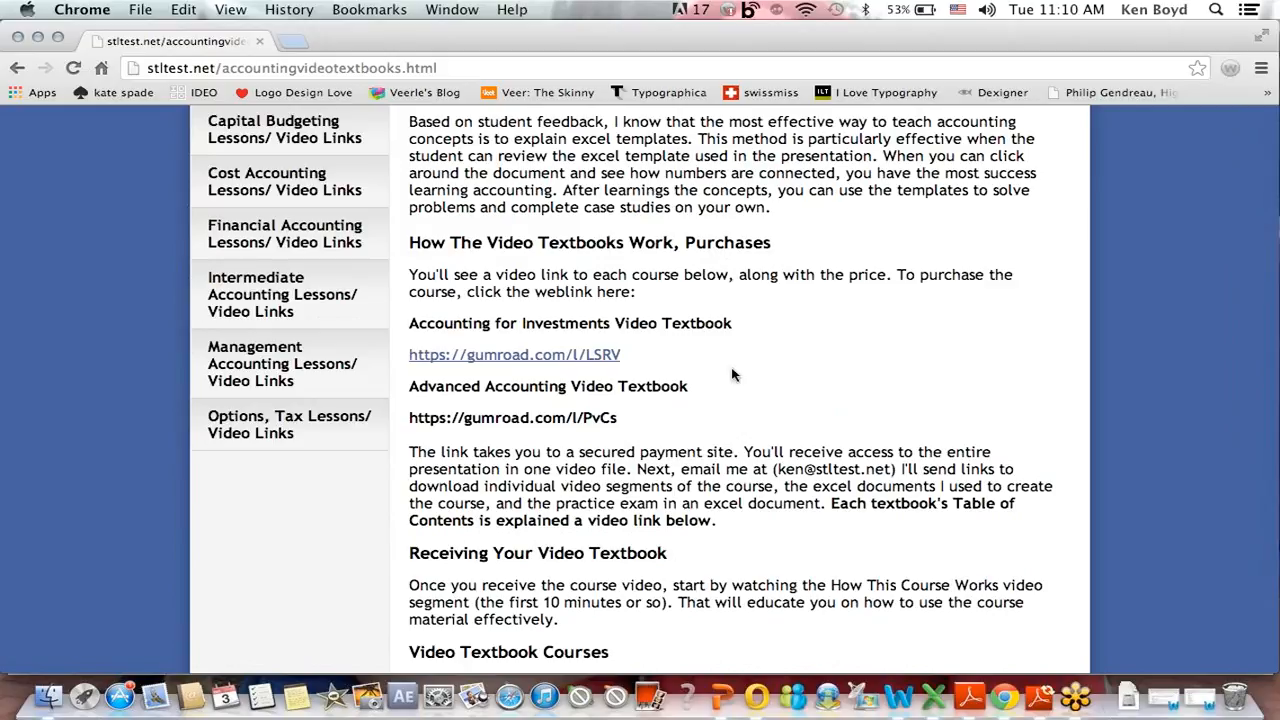
pyautogui.scroll(-3)
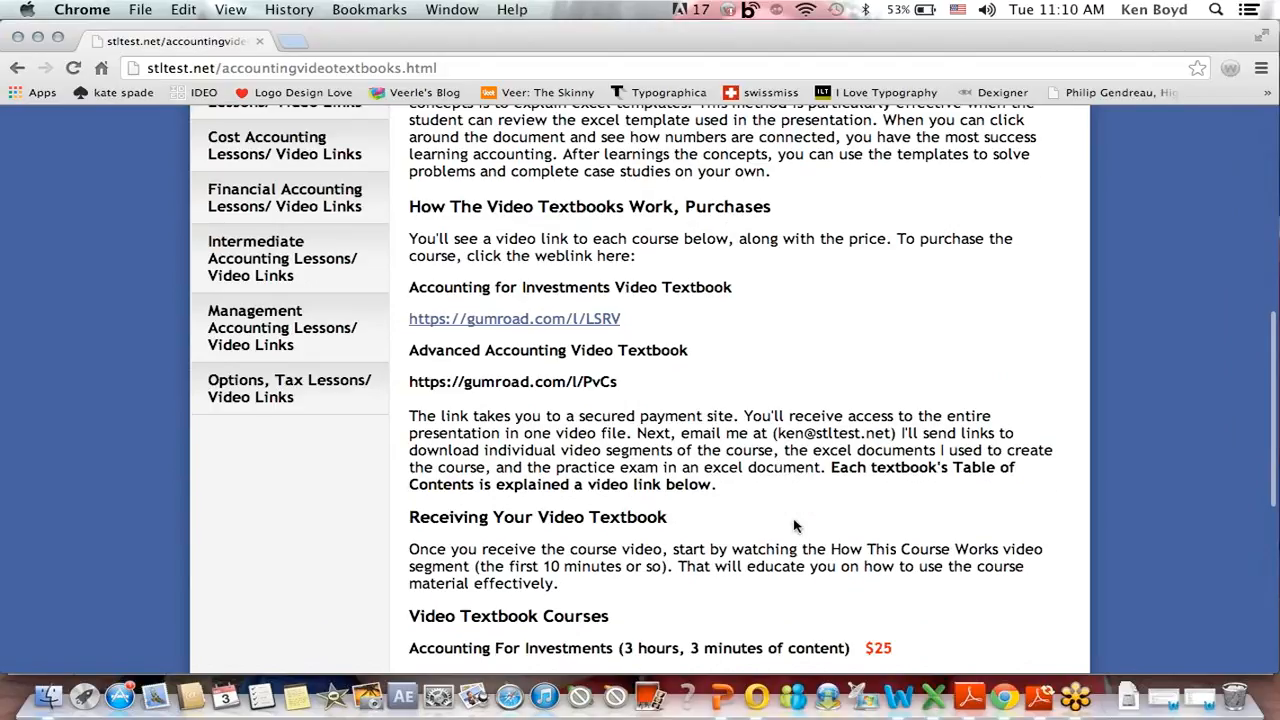
pyautogui.scroll(-3)
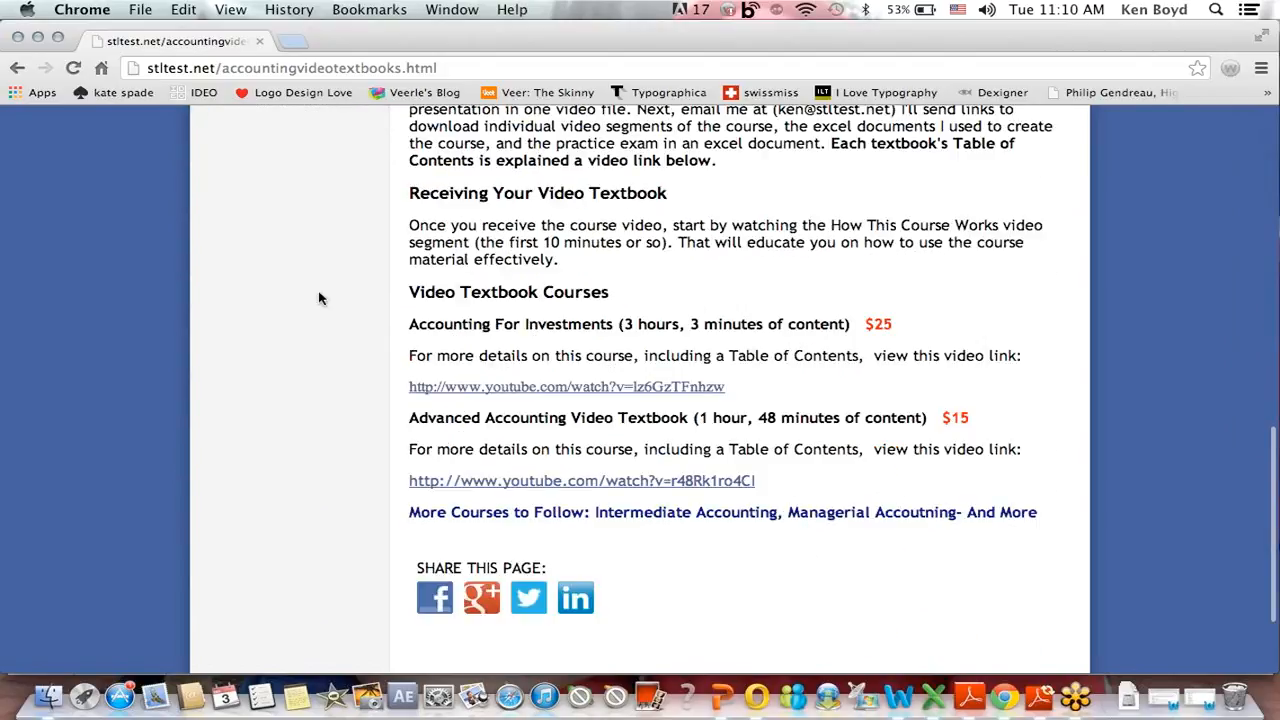
pyautogui.moveTo(745, 383)
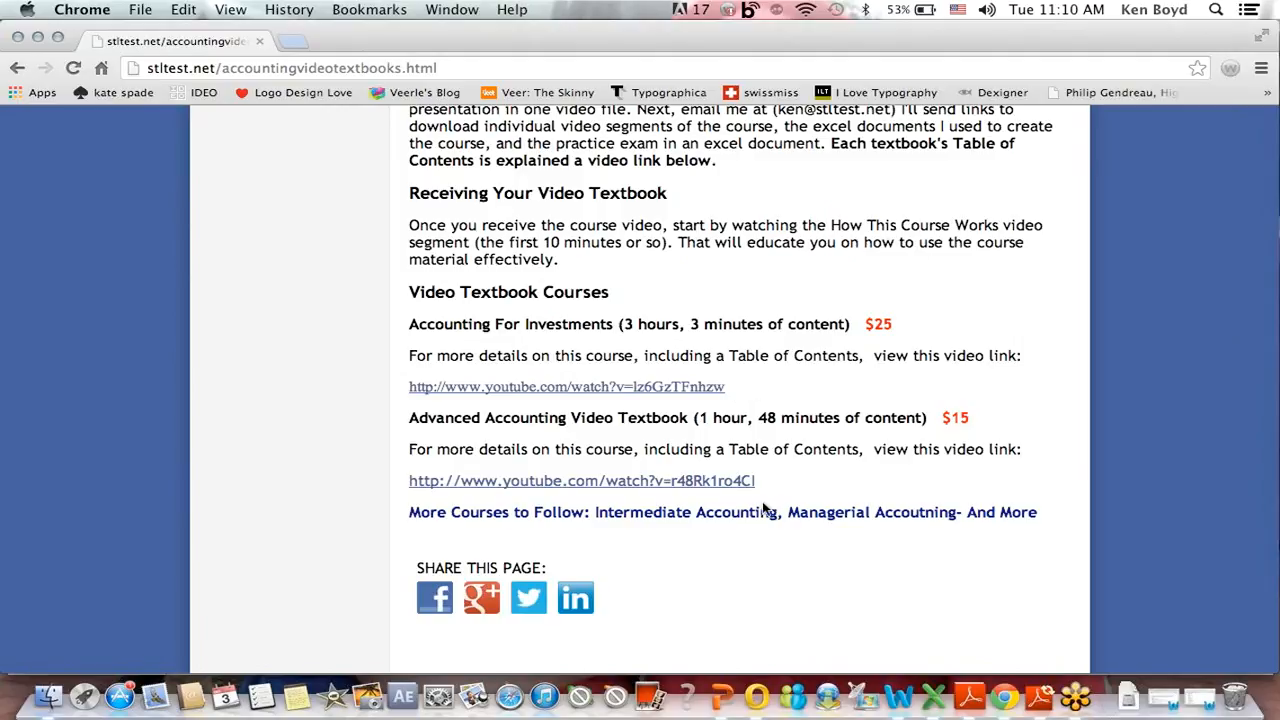
pyautogui.moveTo(890, 480)
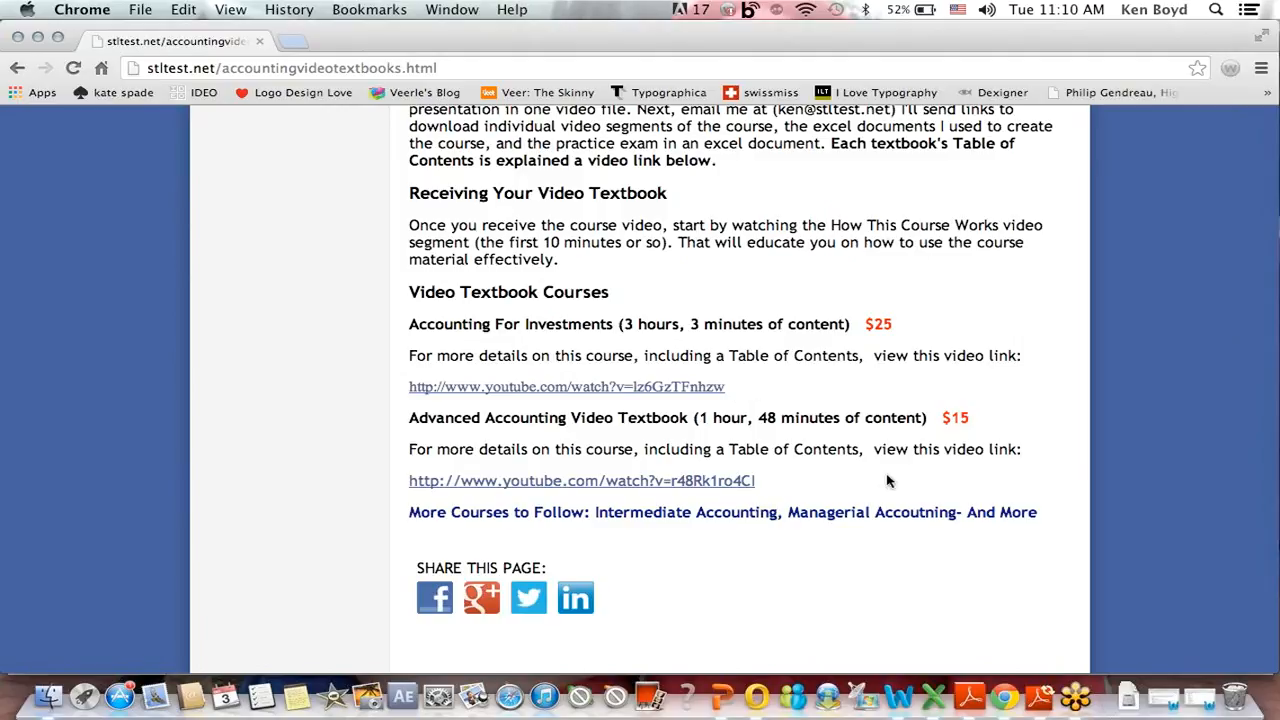
pyautogui.moveTo(1169, 359)
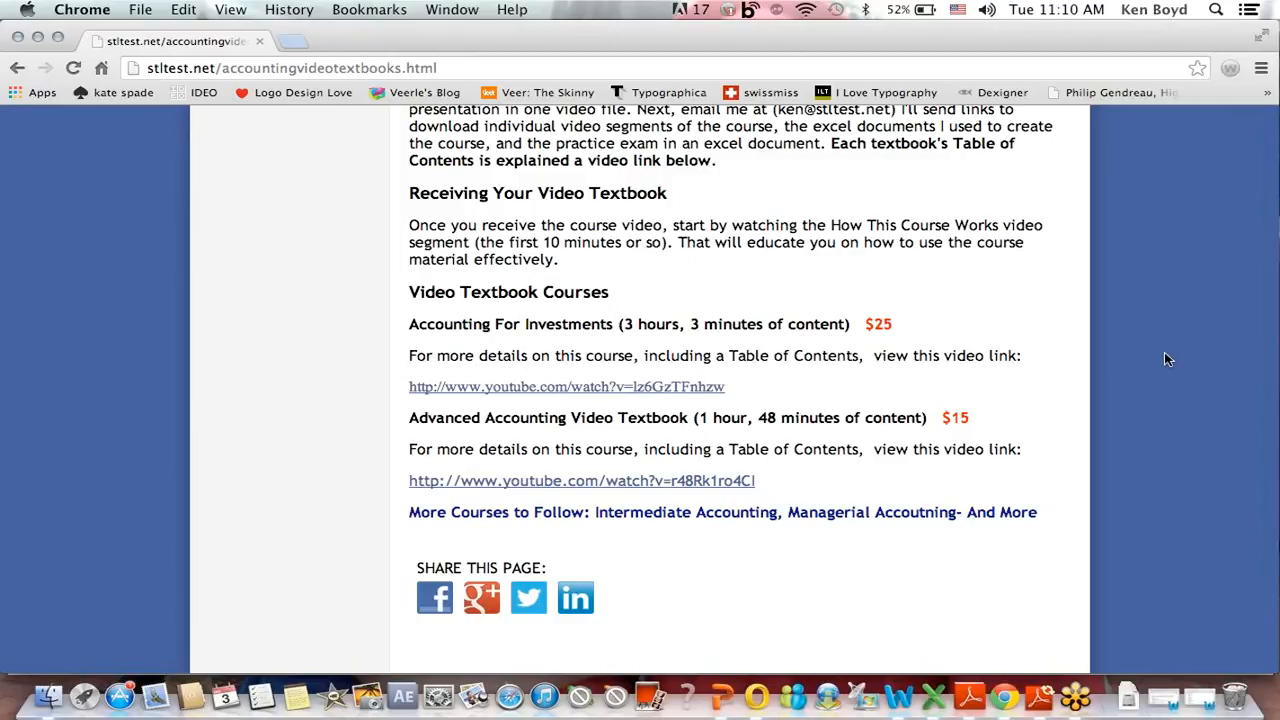